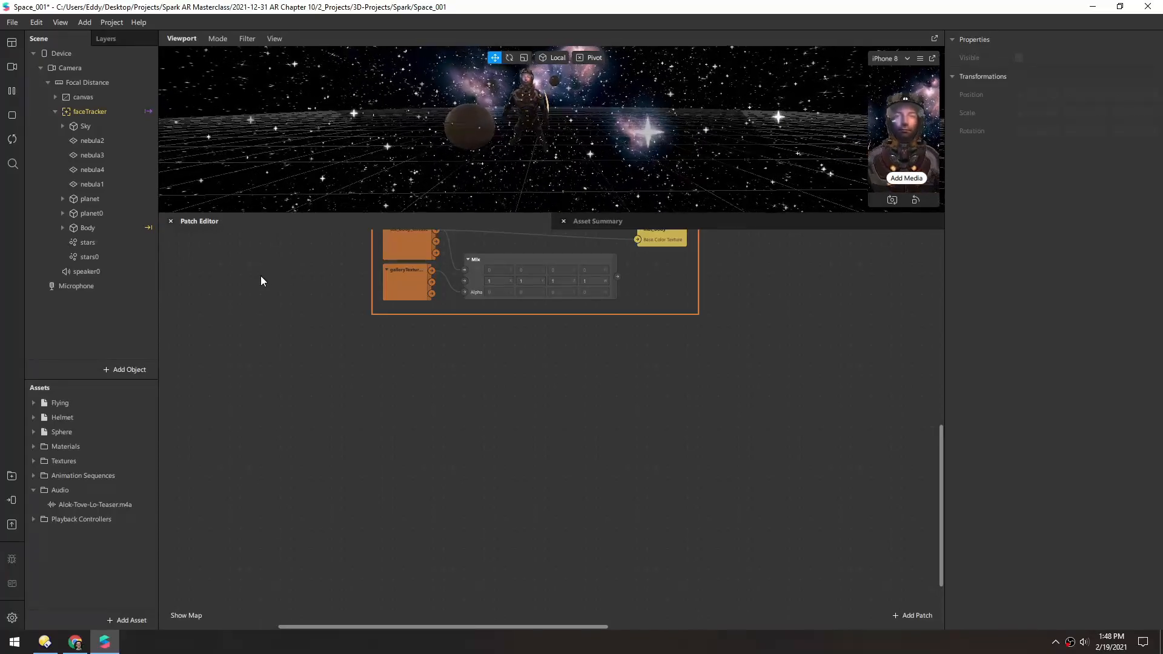
Add a particle system under faceTracker and rename it lasersLeft
right_click(88, 112)
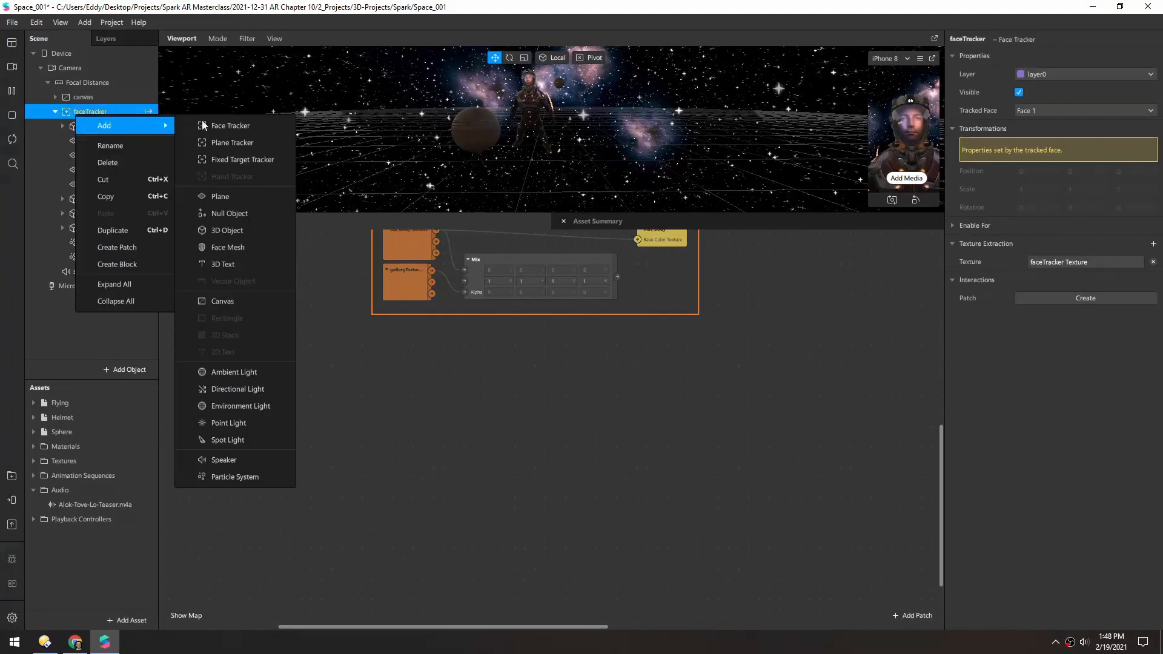
left_click(235, 476)
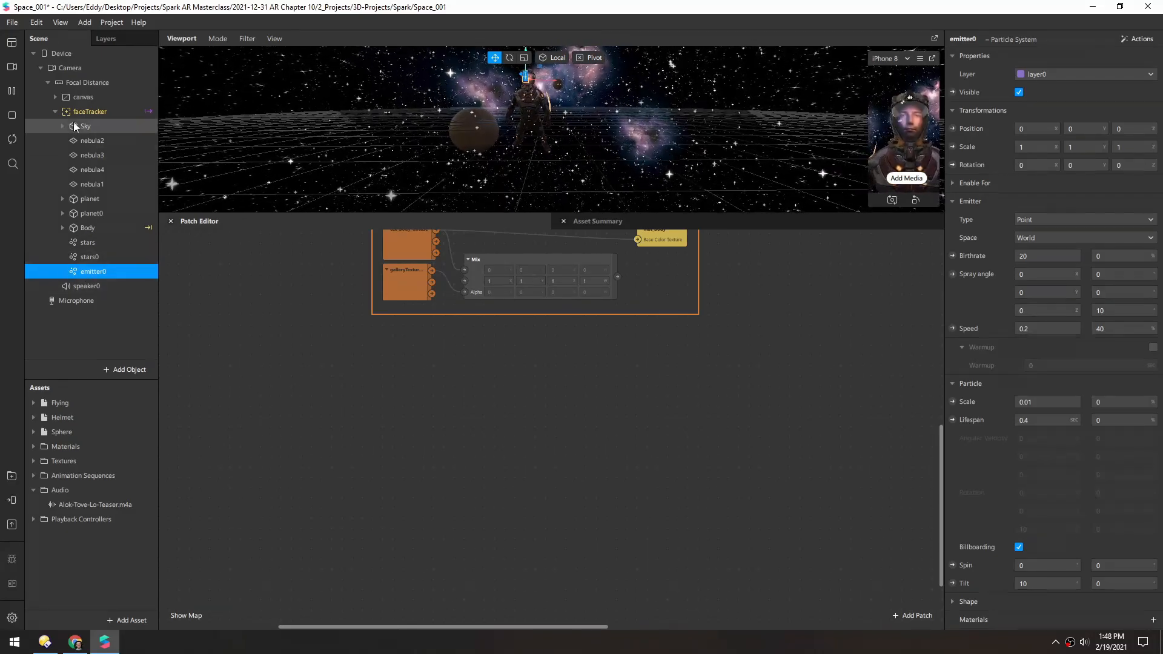
left_click(54, 111)
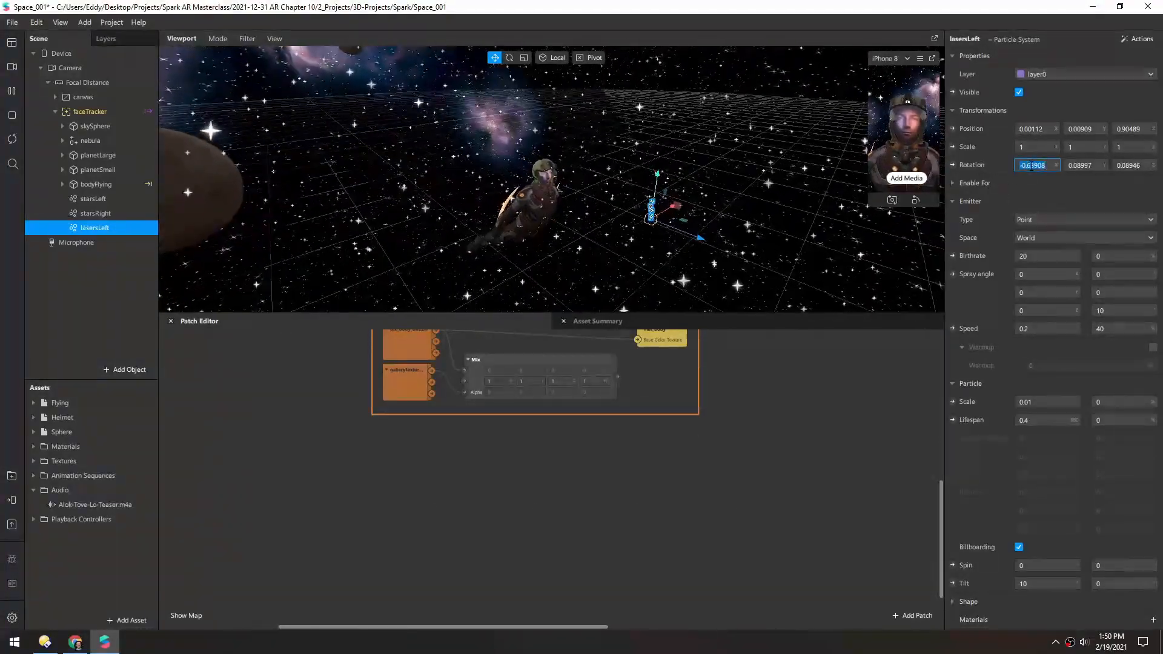
Rotate lasersLeft to -90/90 and make it a Line emitter of length 1, birthrate 100, speed 1, lifespan 10
type("-90")
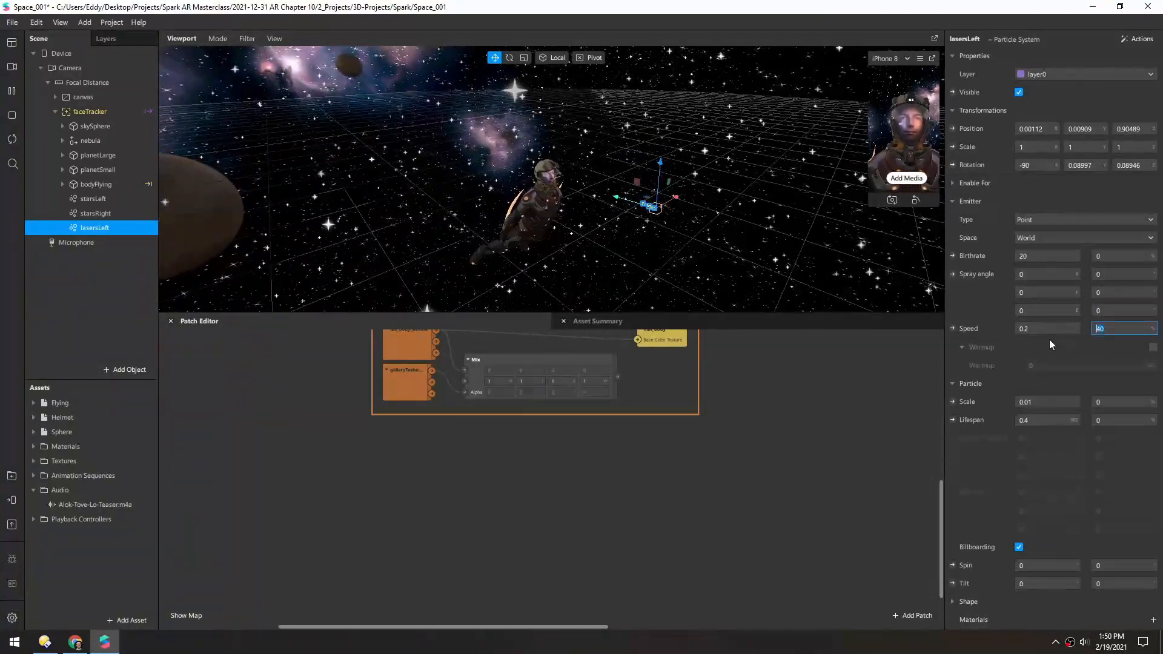
type("10")
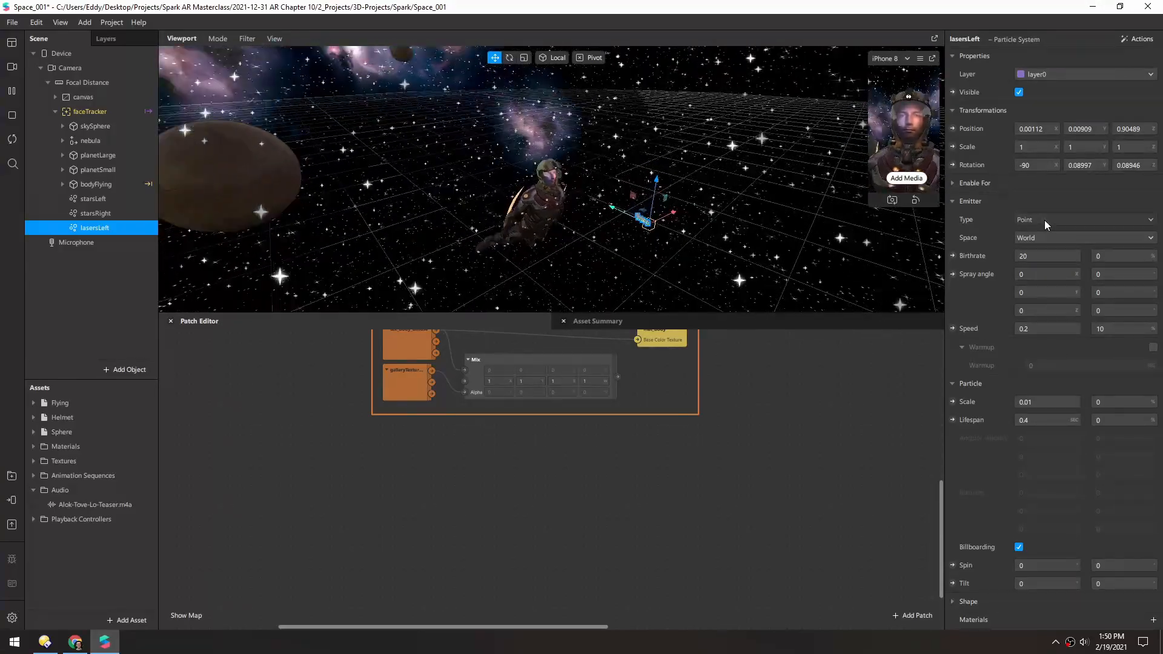
left_click(1083, 219)
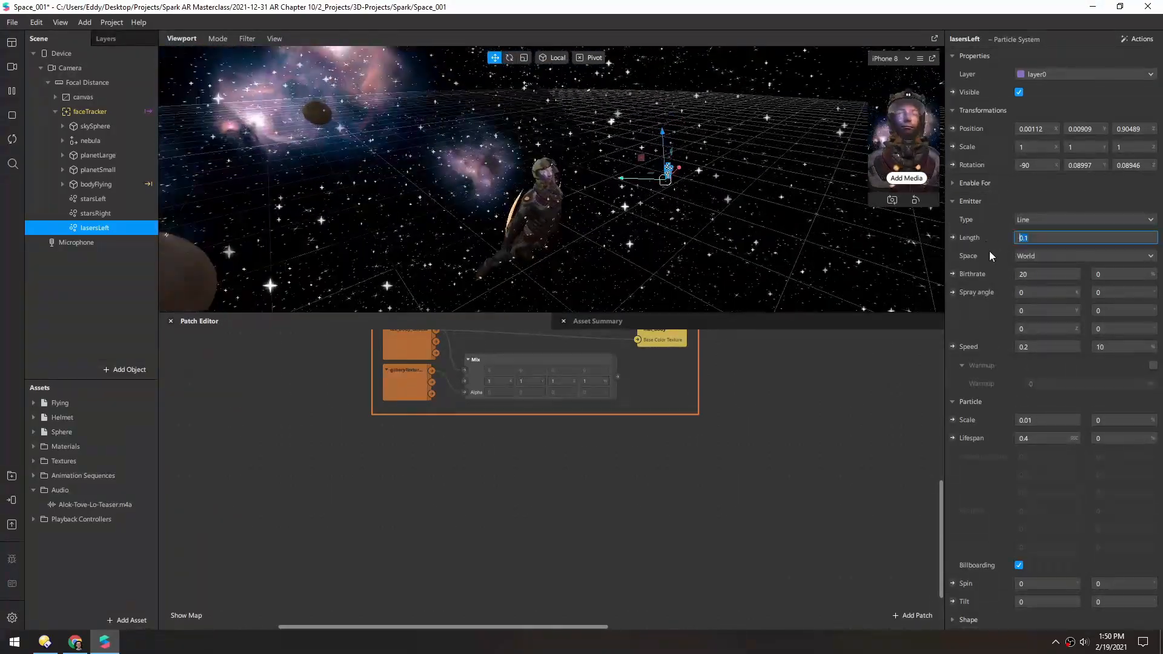
type("1")
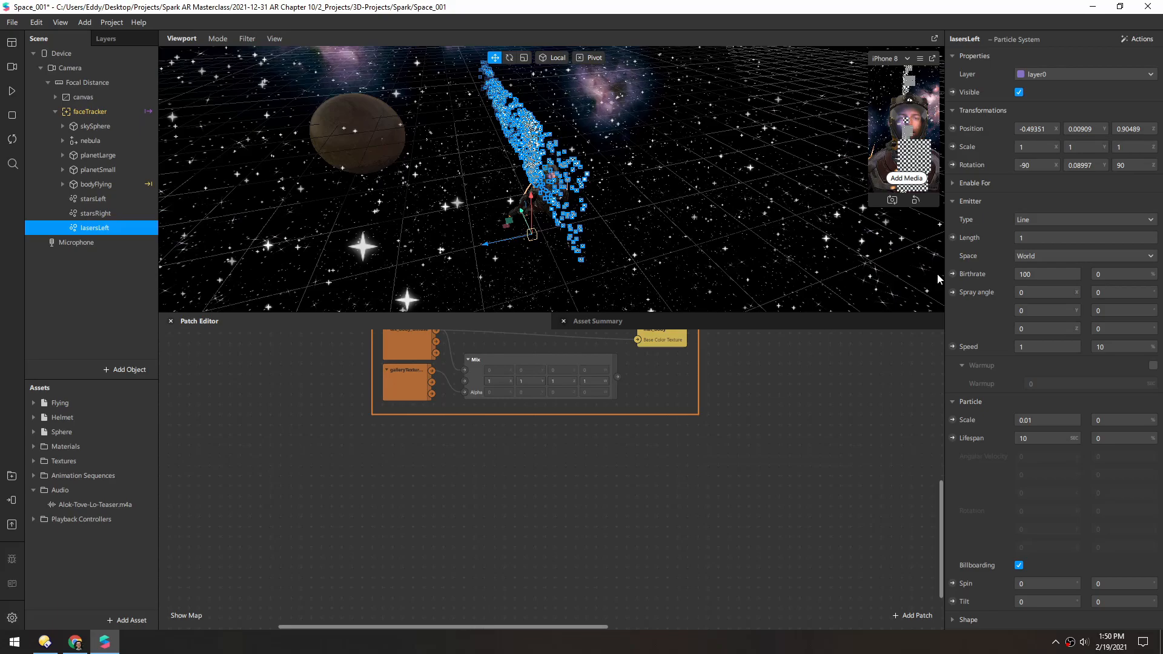
Switch lasersLeft to Local space, lower it in the scene and set its line length to 3
left_click(1083, 256)
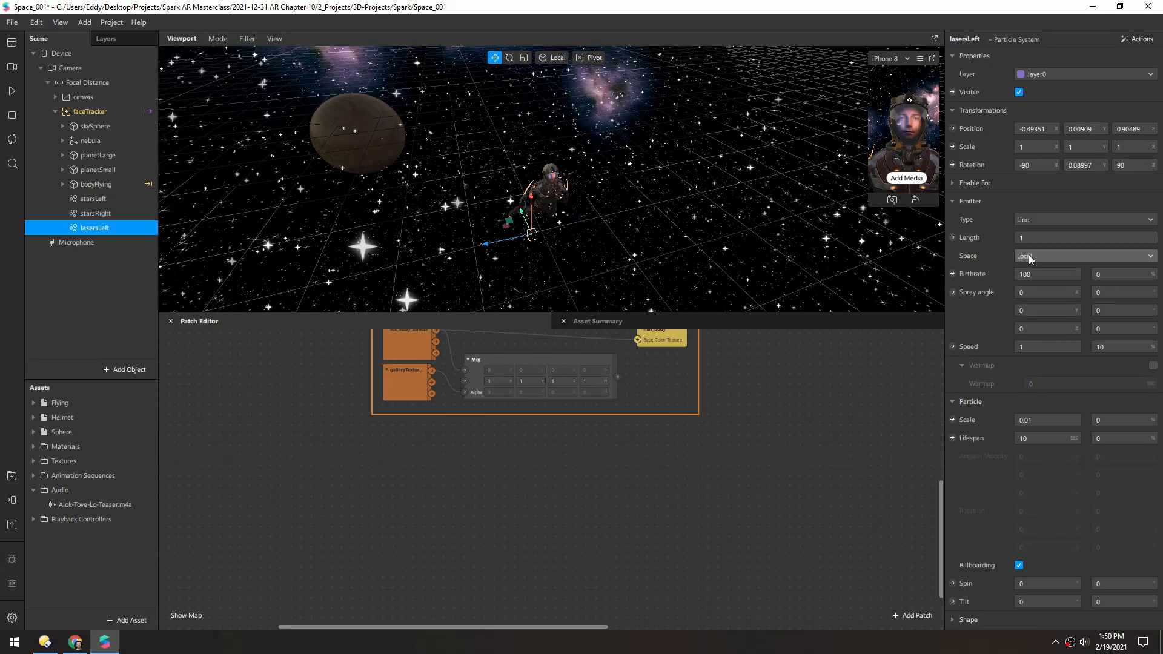
left_click(1083, 256)
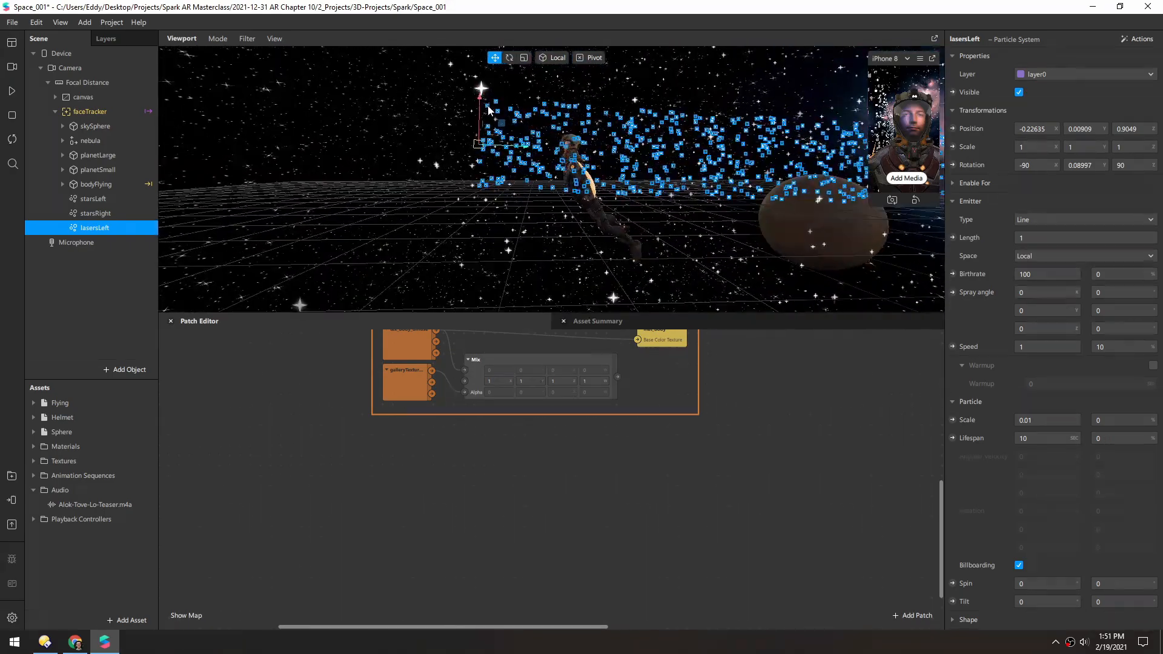
left_click_drag(481, 100, 411, 88)
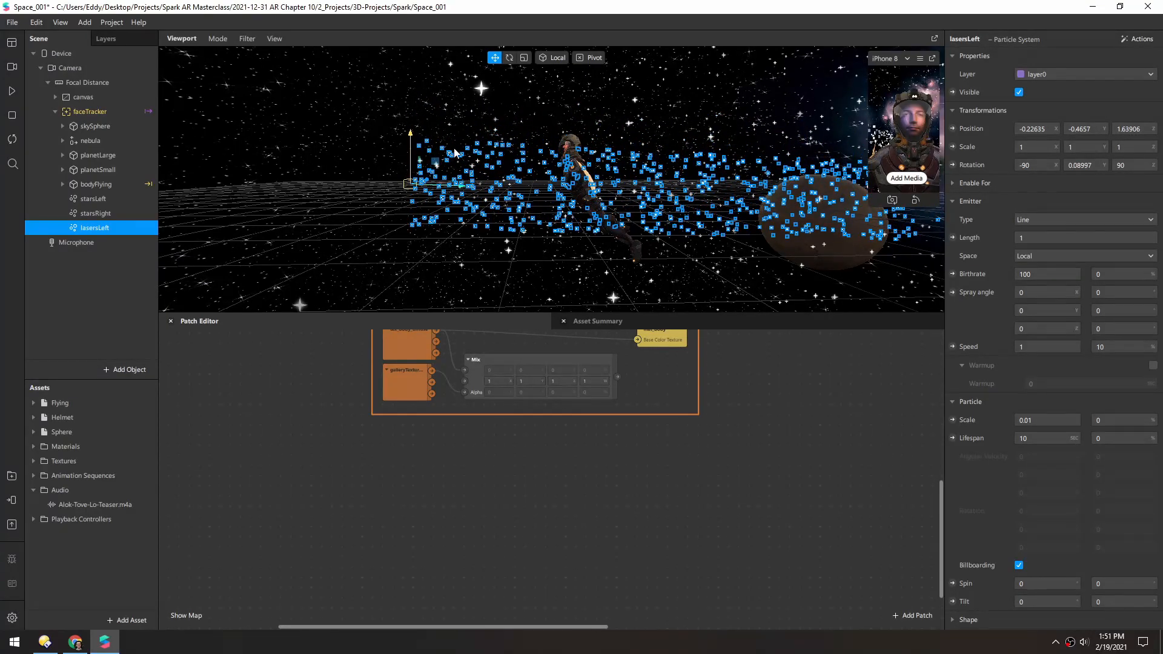
left_click(1083, 238)
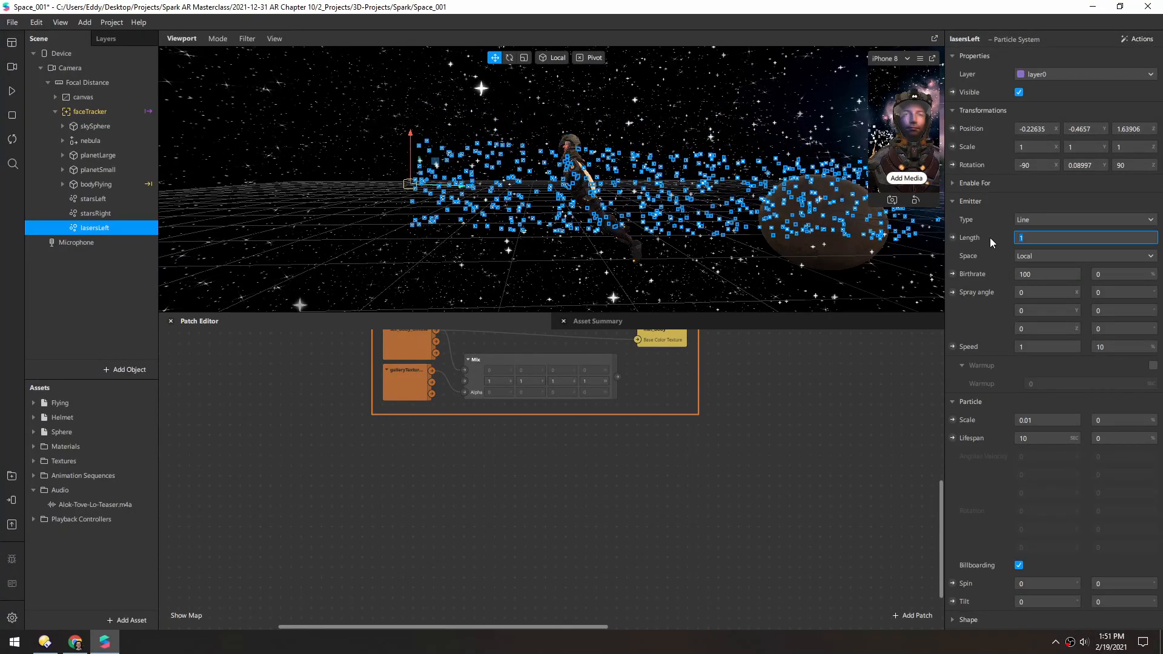
type("3")
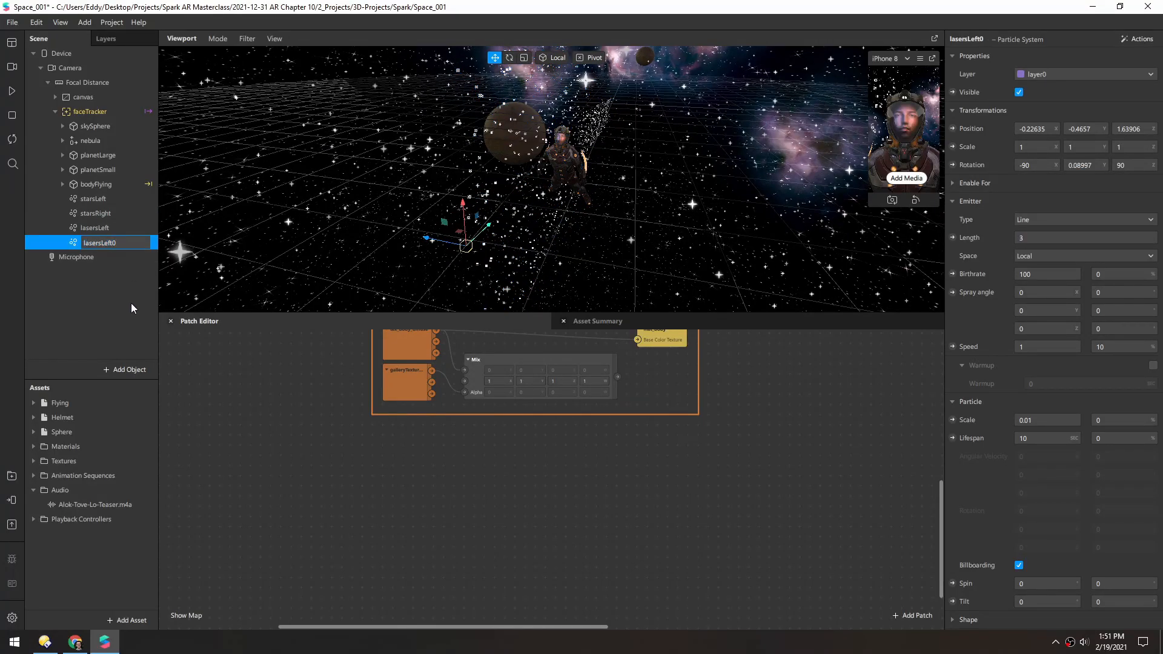
Rename the duplicate to lasersRight and mirror lasersLeft's Position X as 0.22635
left_click(97, 242)
type("Righ")
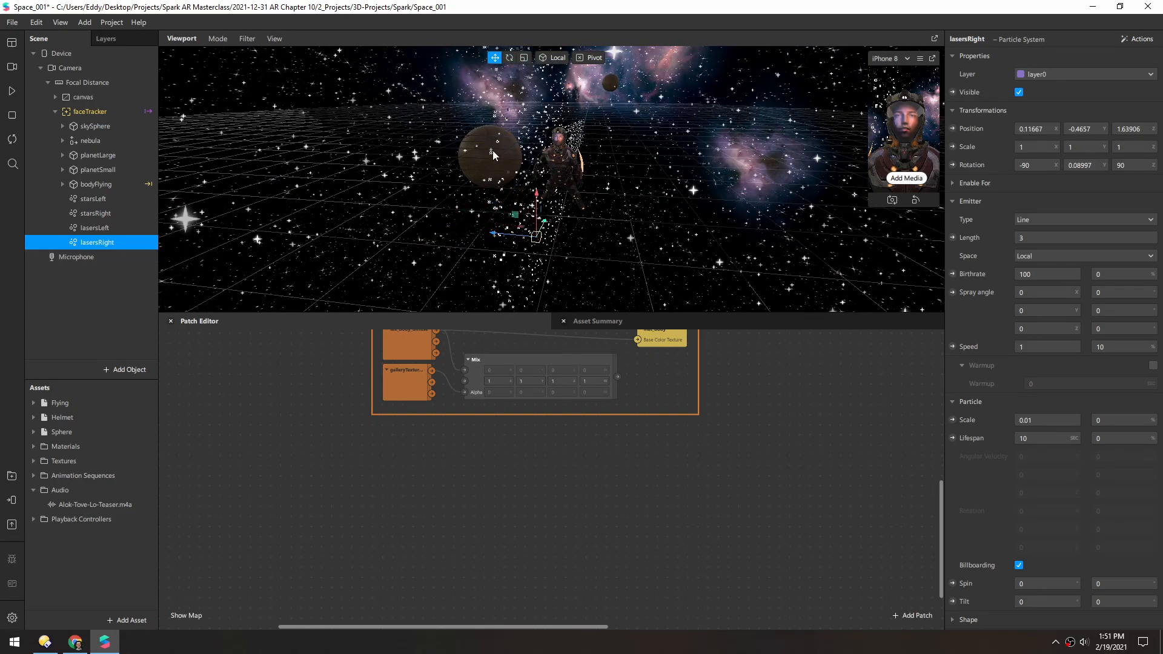
left_click(97, 228)
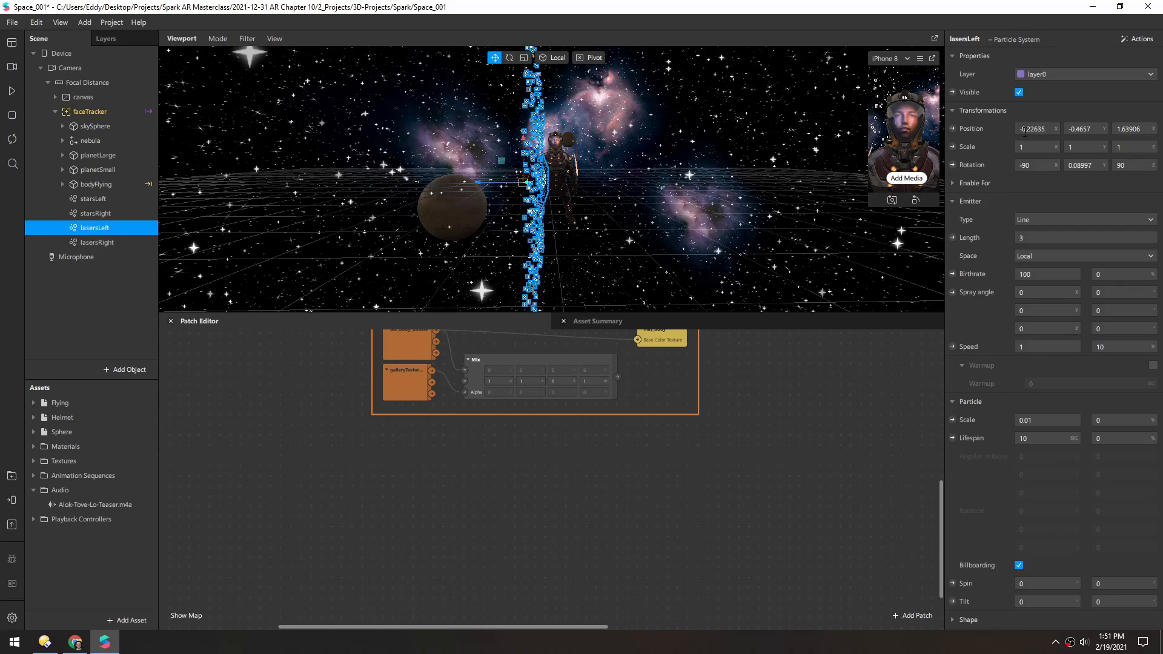
triple_click(1035, 128)
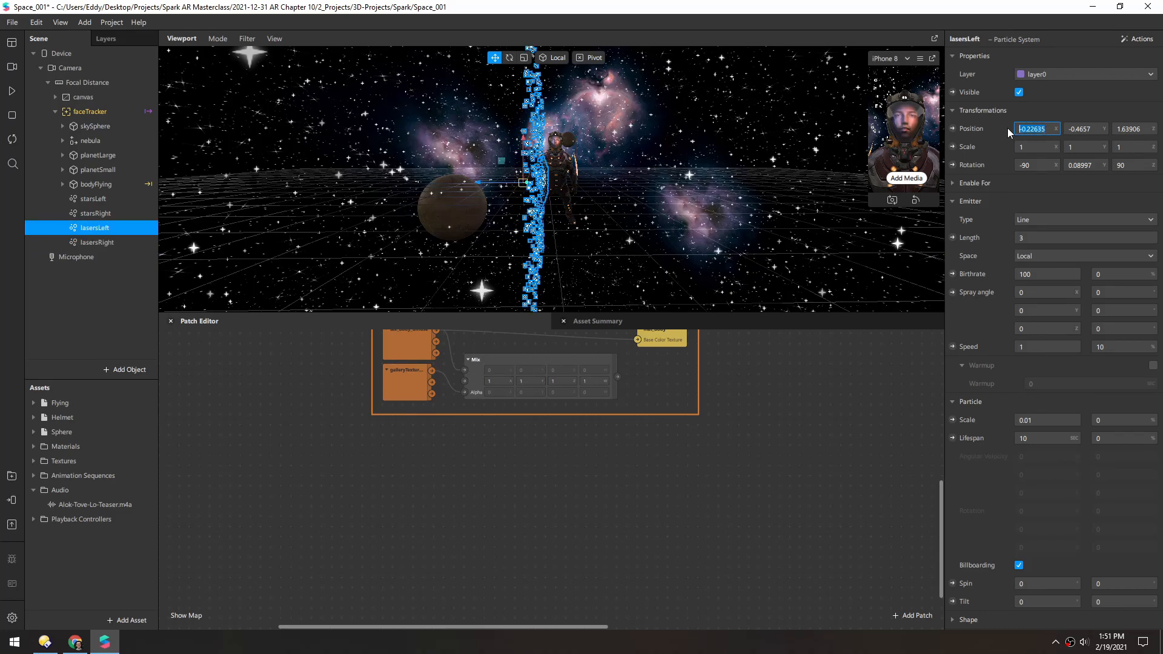
left_click(95, 242)
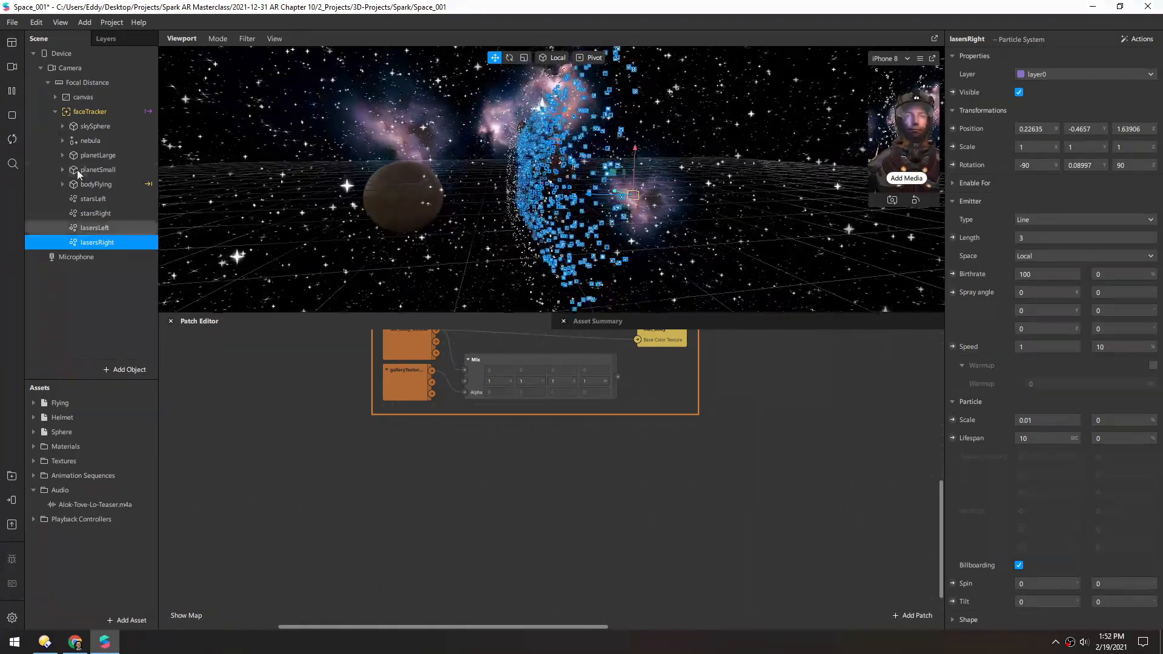
Create a flat material mat_laser1 for lasersRight textured with tex_laser_001
scroll("down", 3)
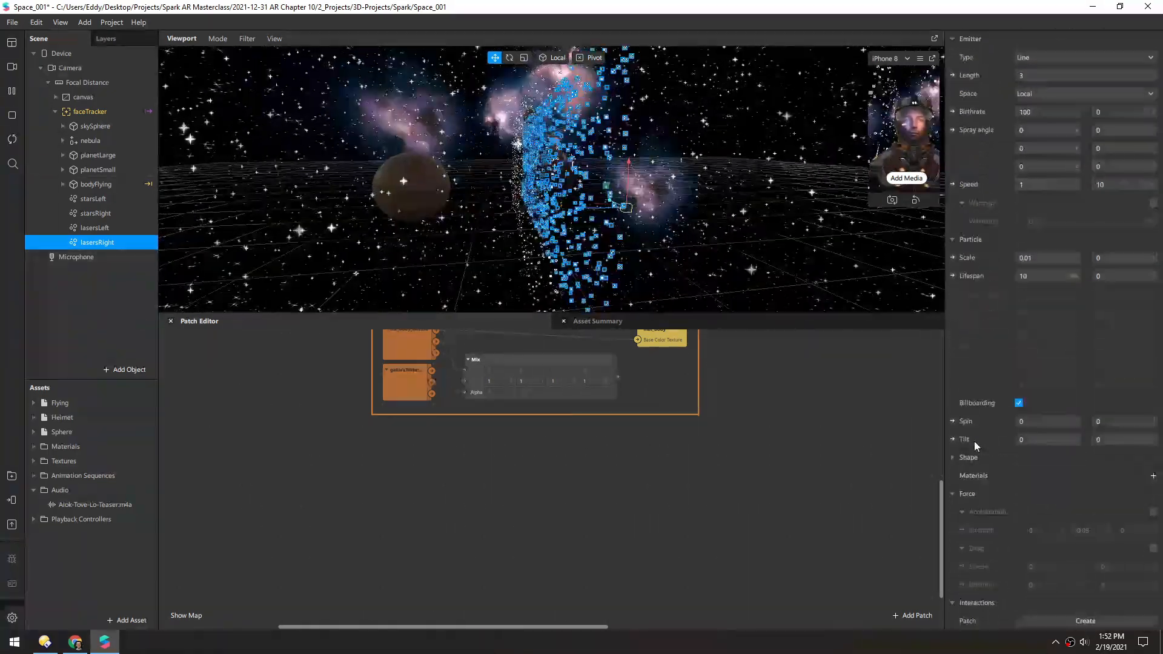
left_click(1153, 475)
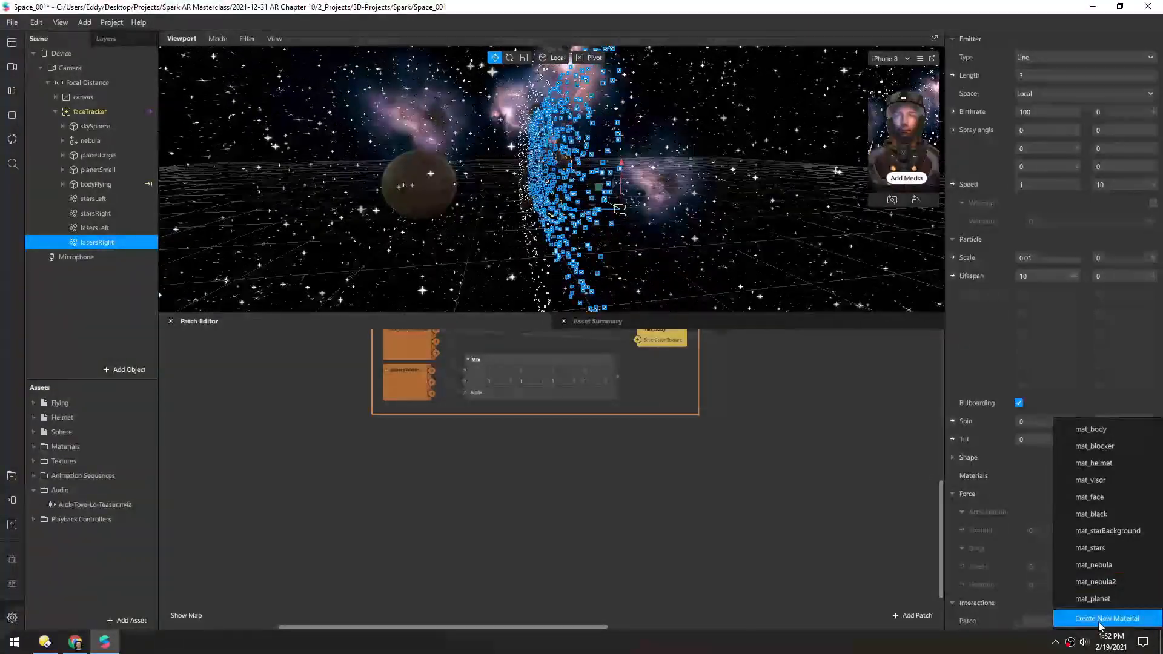
left_click(1106, 618)
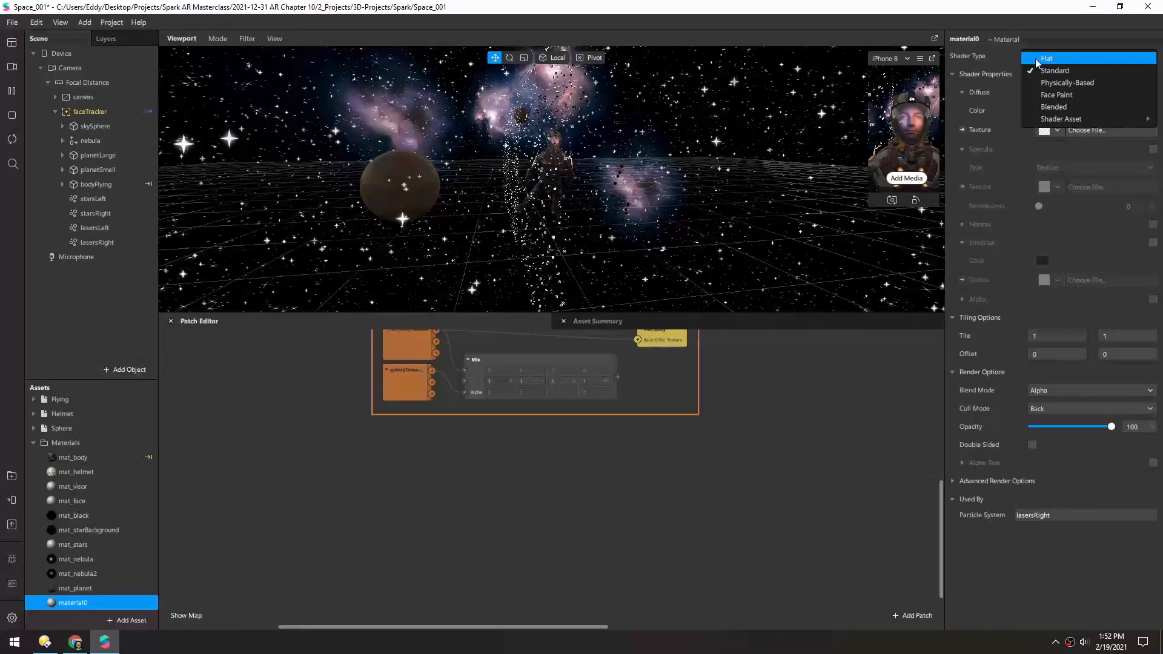
left_click(1047, 58)
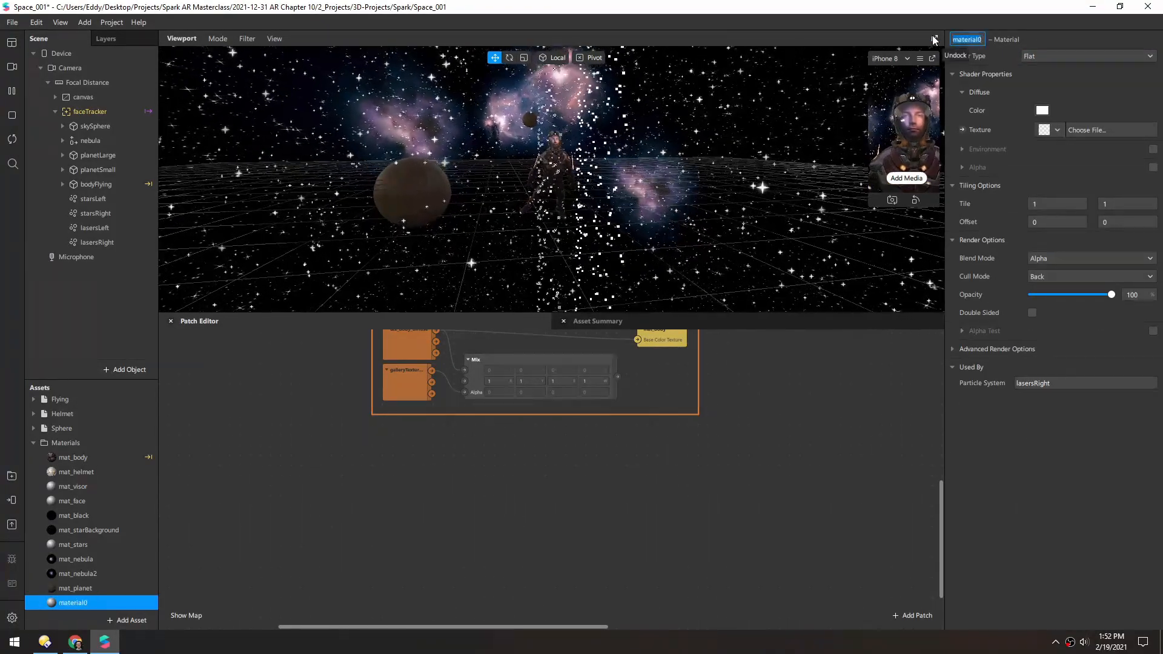
left_click(73, 602)
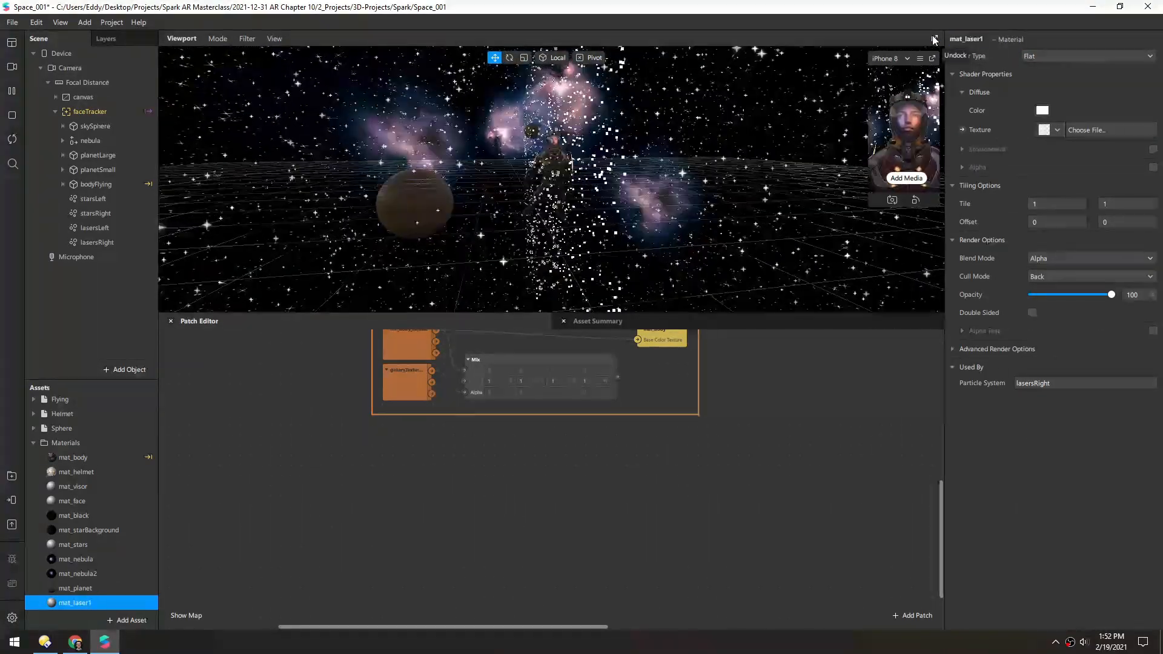
left_click(1055, 130)
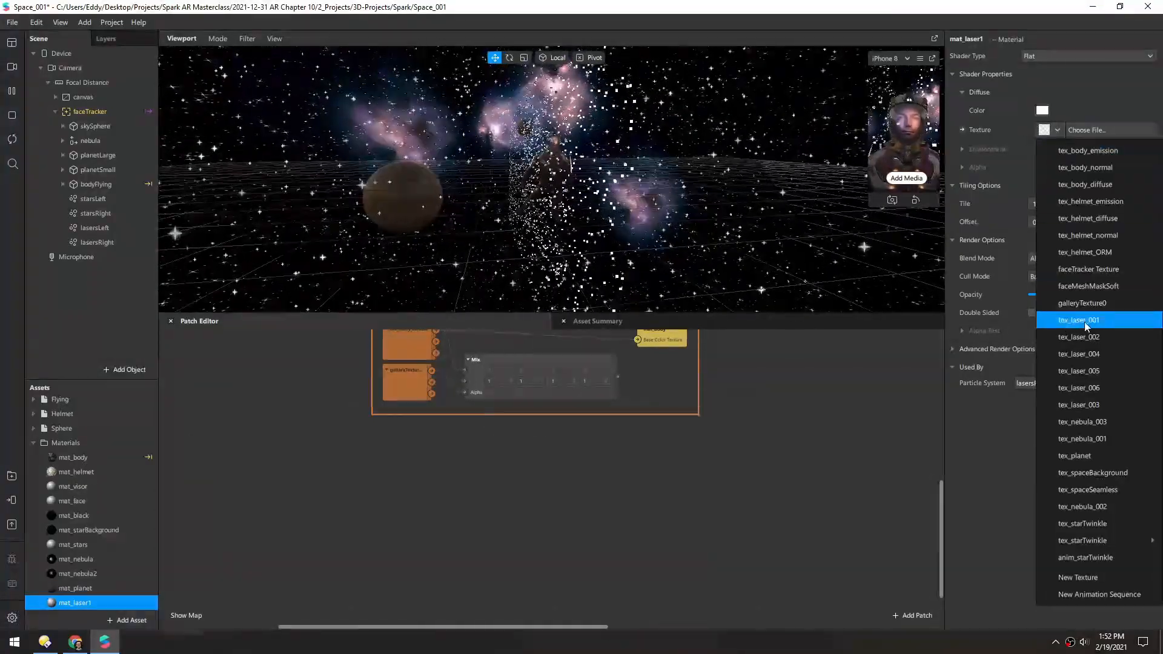
left_click(1080, 320)
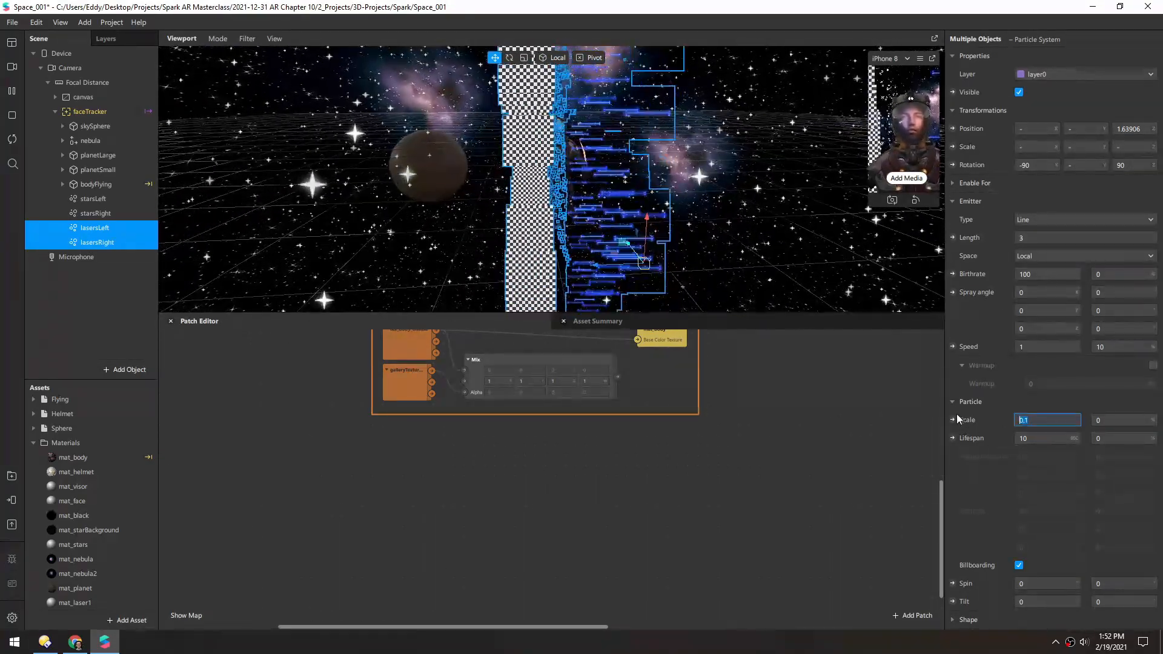
Set particle scale to 0.2 with billboarding off, then select lasersRight
type("0.2")
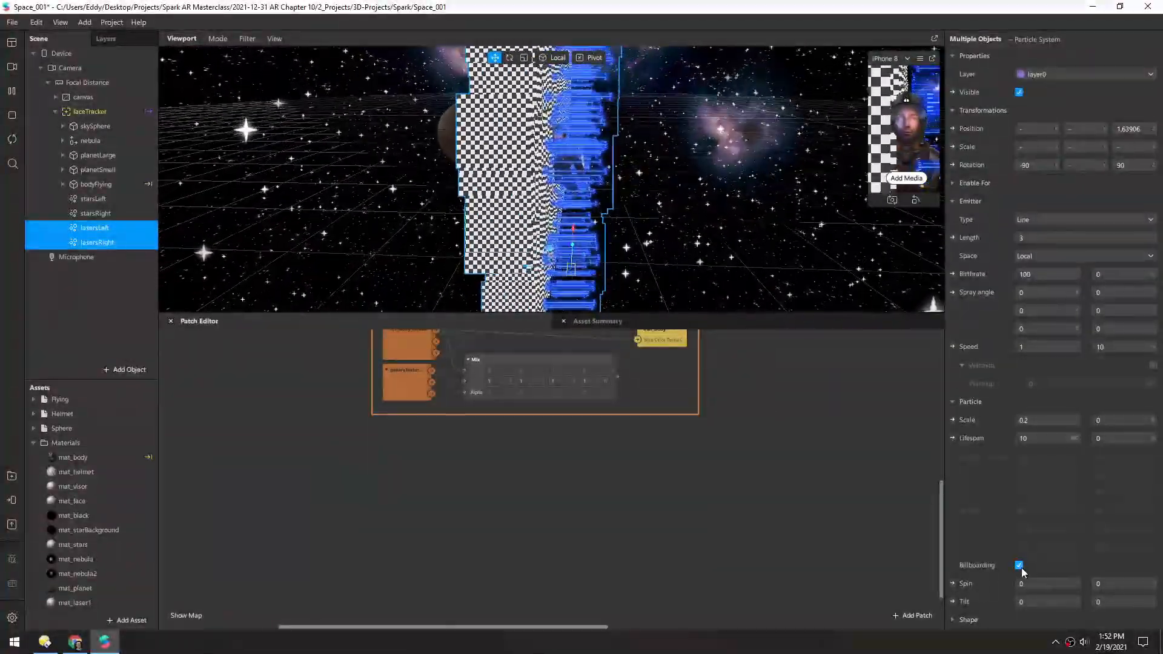
left_click(1020, 565)
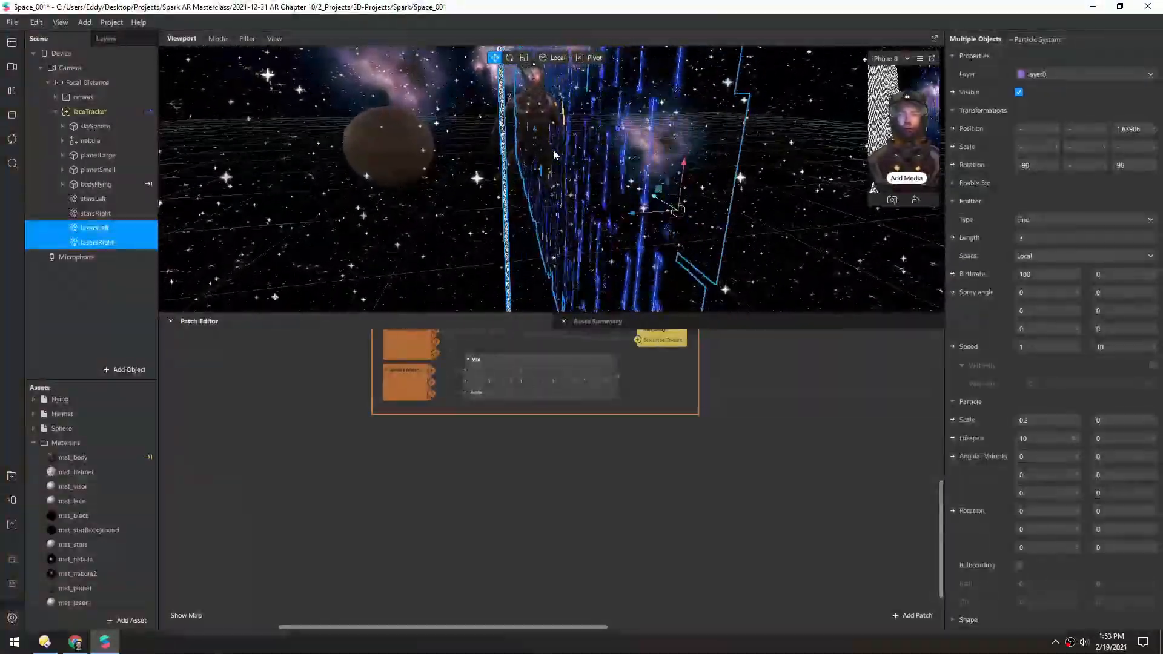
left_click(97, 243)
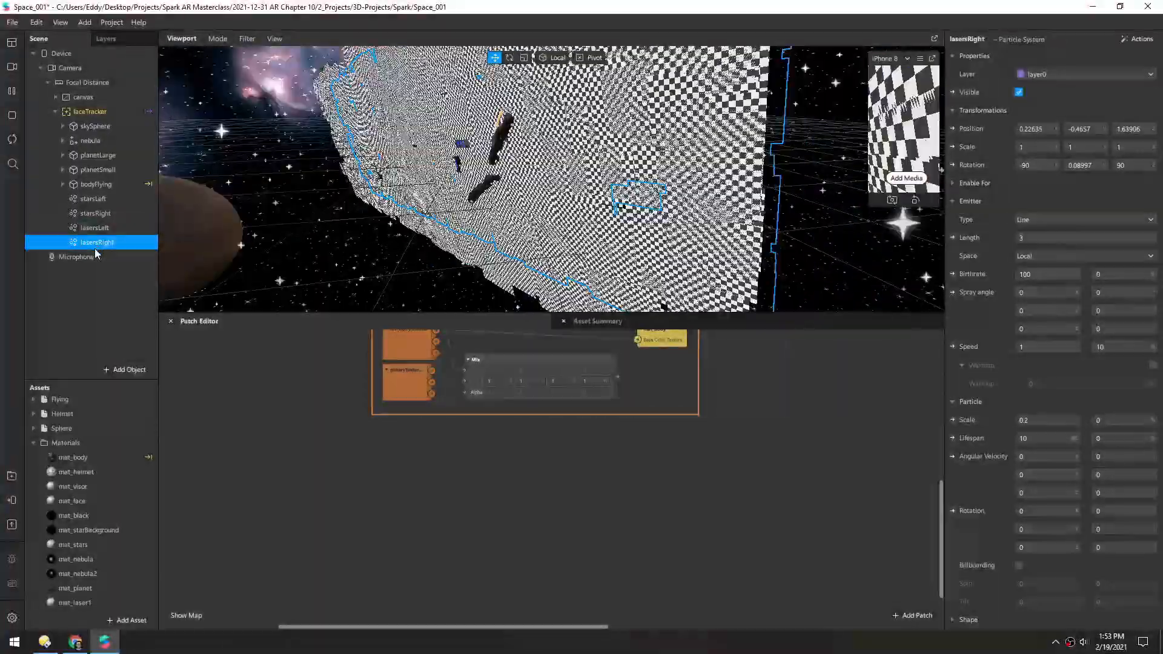
Make mat_laser1 double-sided and give lasersRight a particle rotation of 90
scroll("down", 3)
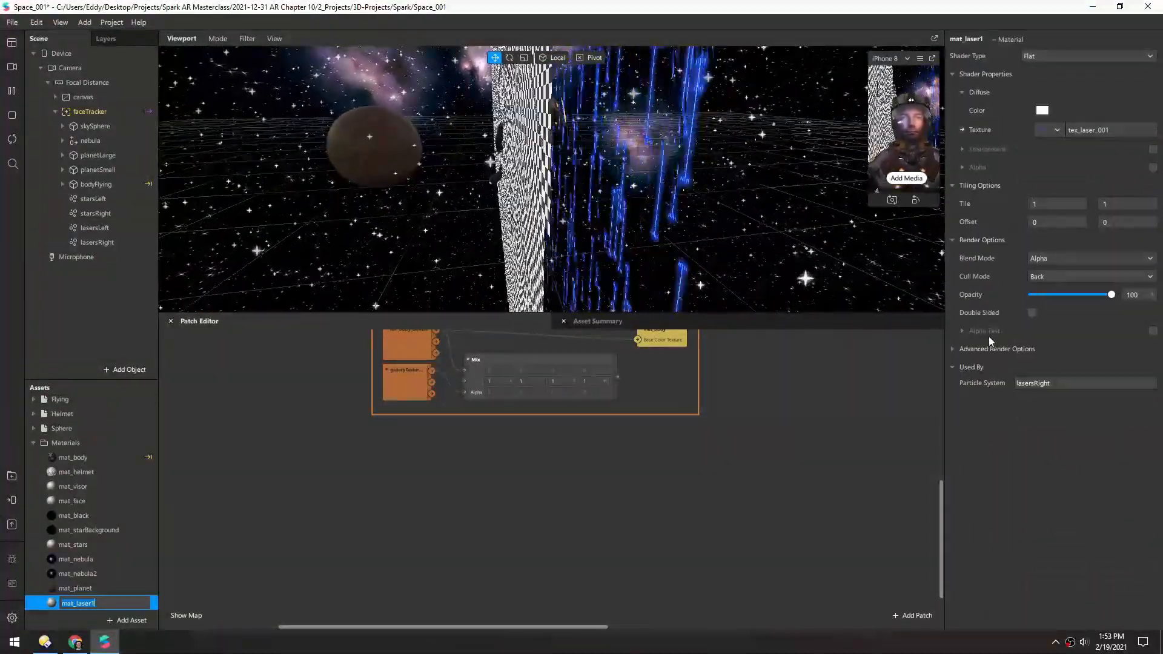
left_click(1032, 313)
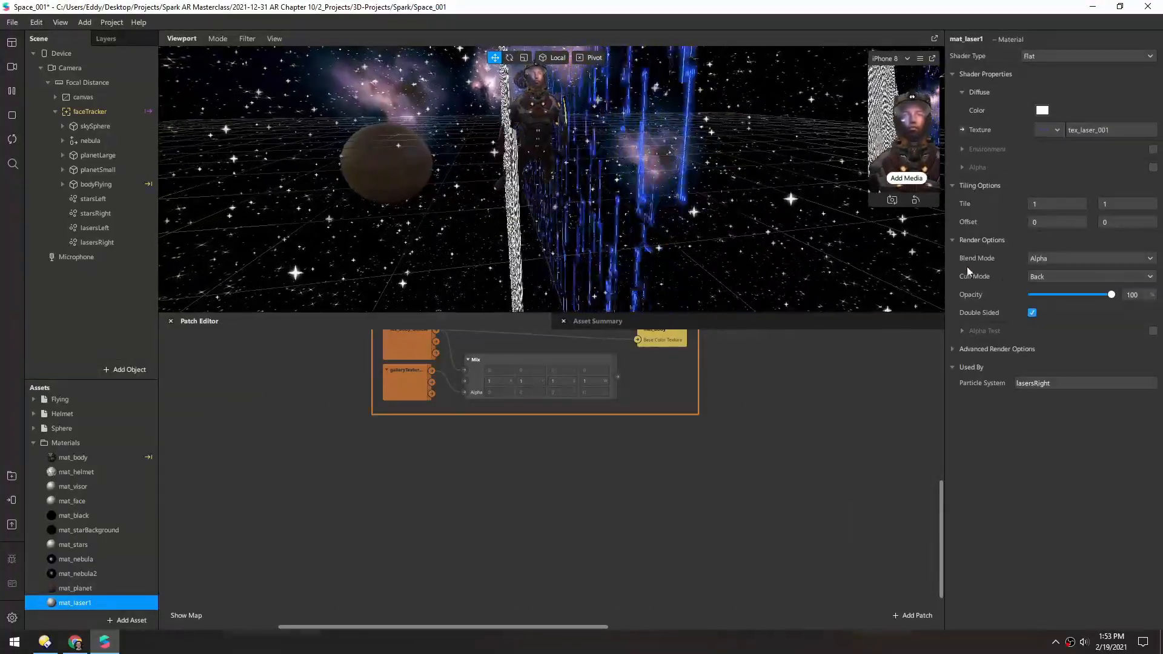
left_click(97, 243)
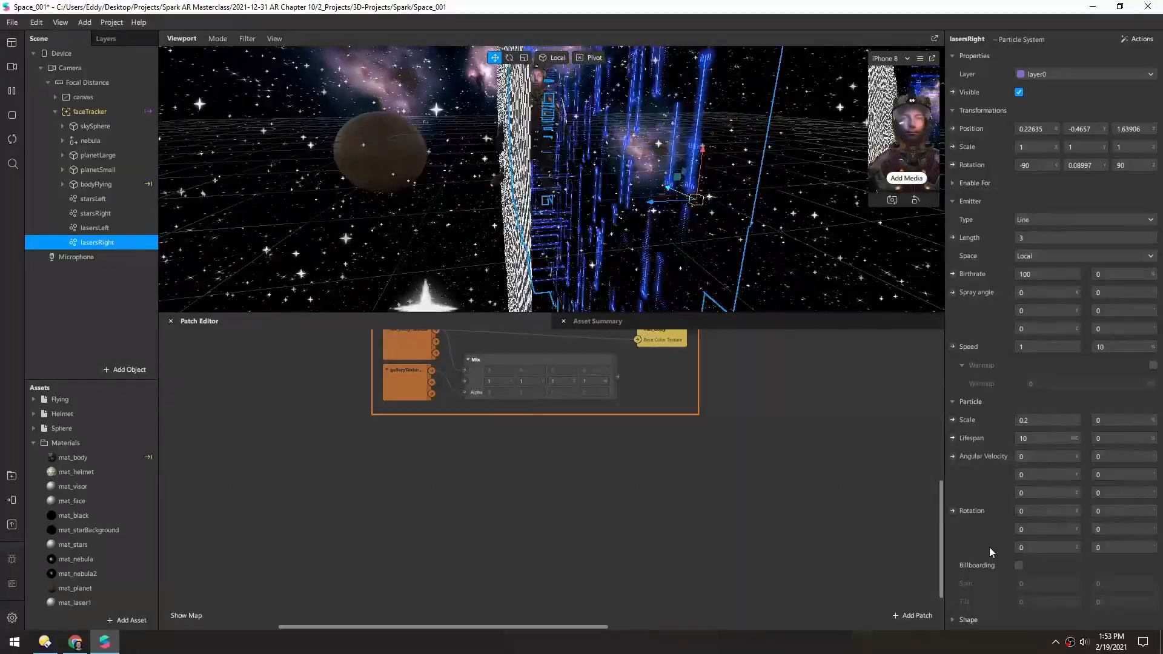
type("90")
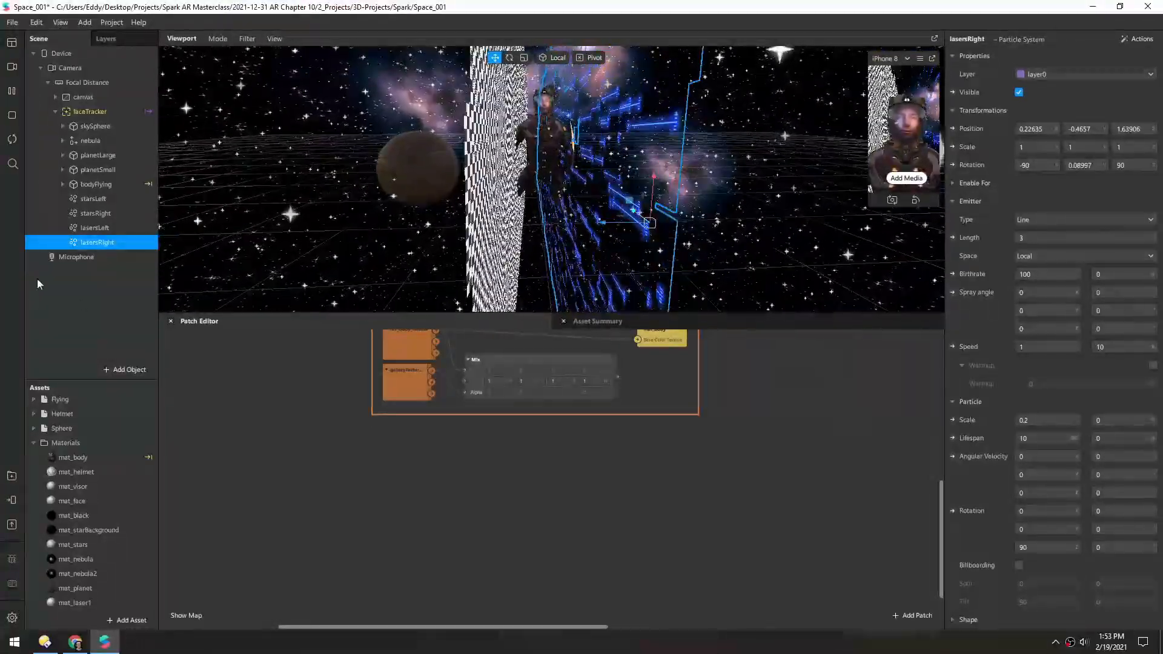
Make both laser emitters Plane emitters sized 0.2
left_click(94, 228)
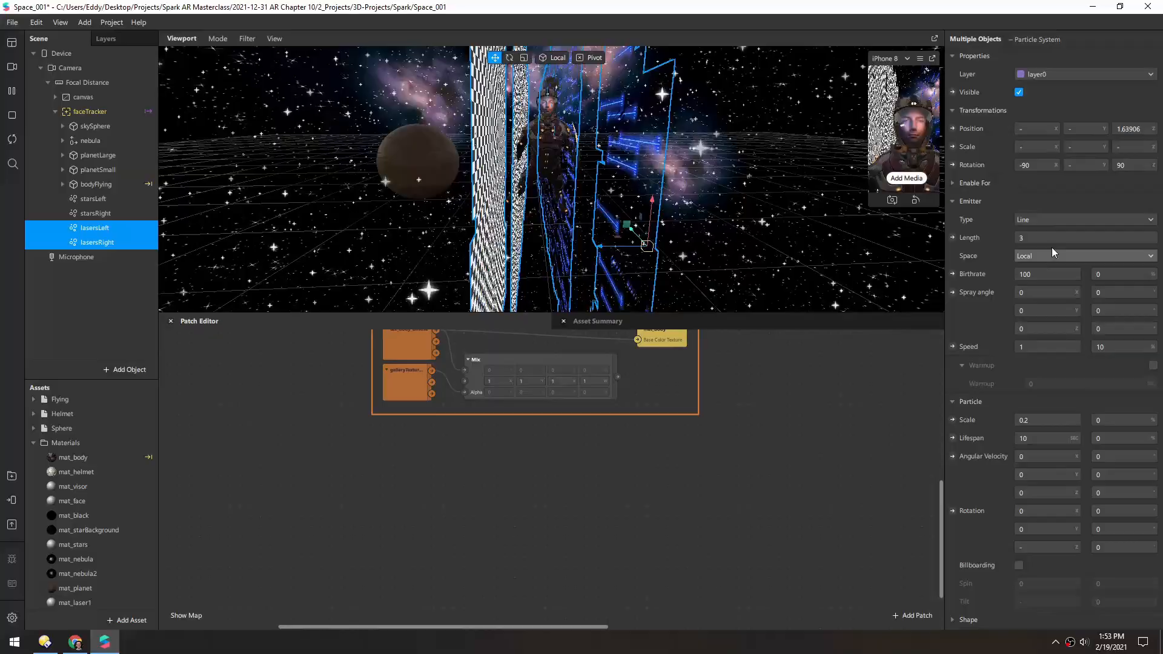
left_click(1083, 220)
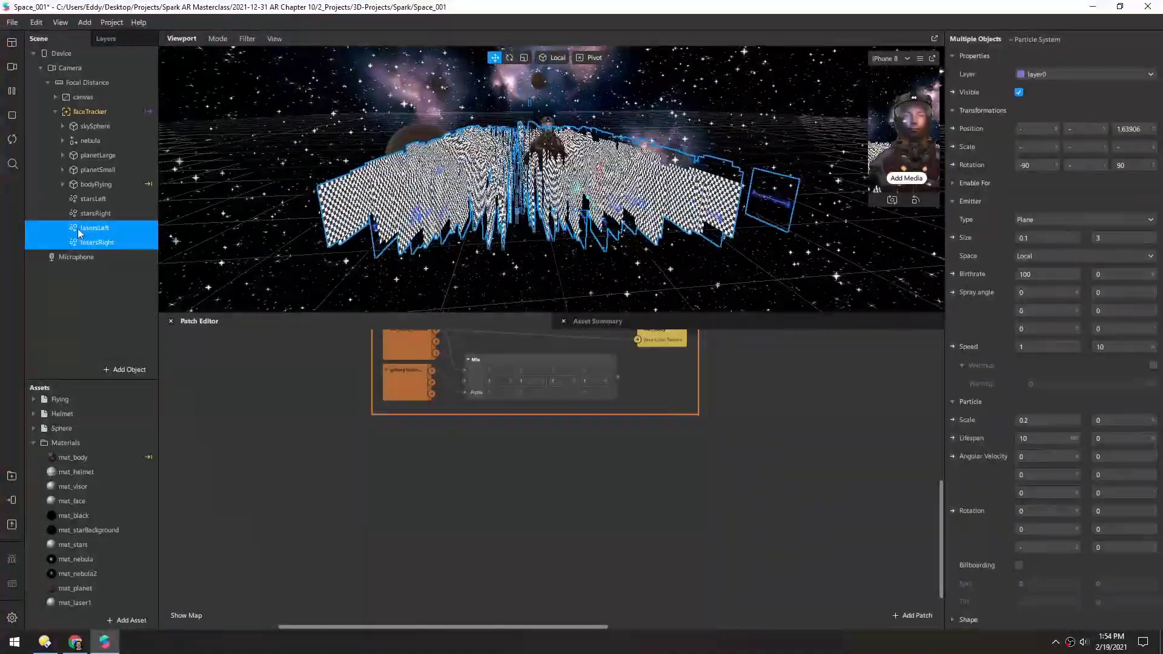
left_click(94, 227)
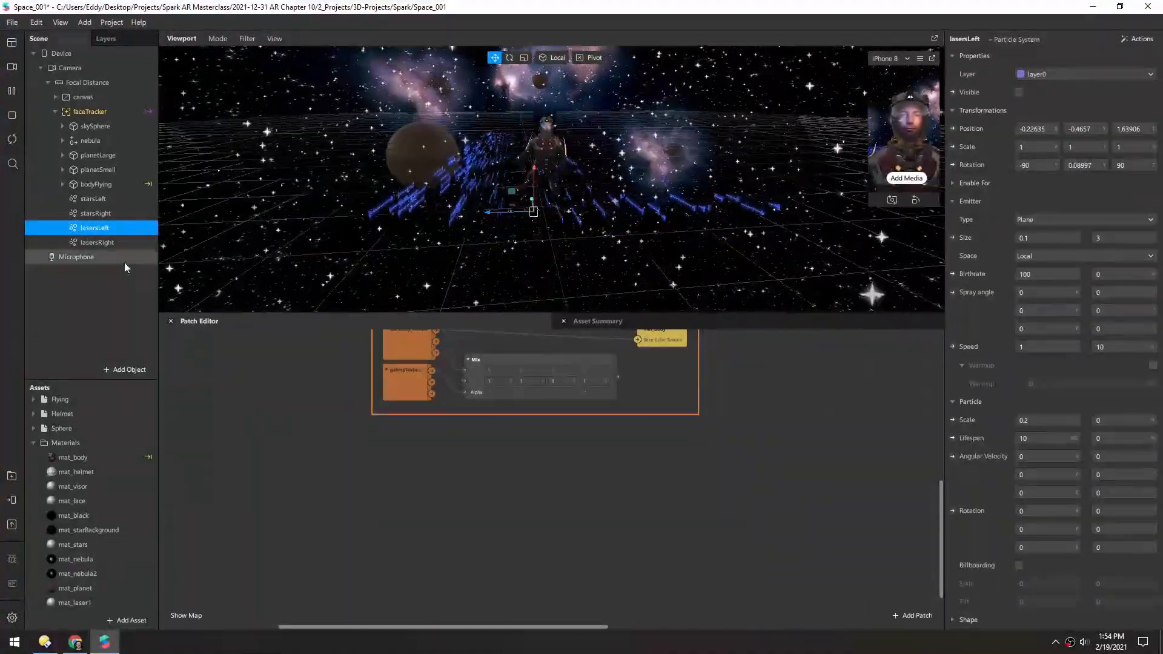
left_click(97, 243)
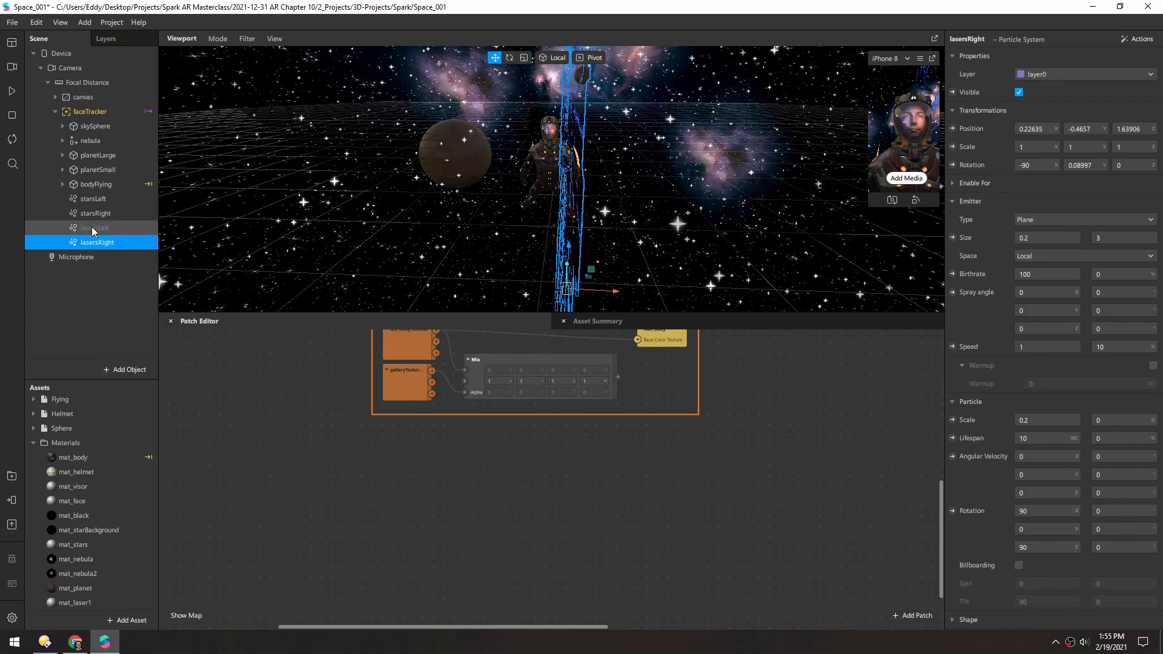
Match lasersLeft's particle rotation (90, 90) to lasersRight's
left_click(95, 228)
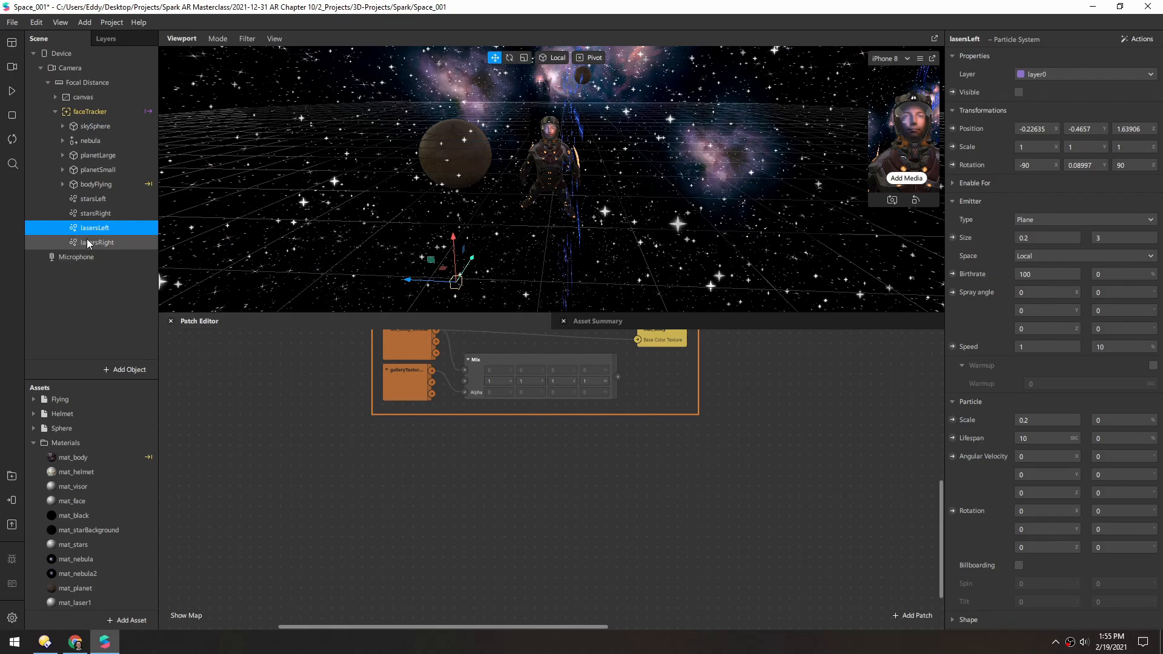
left_click(98, 242)
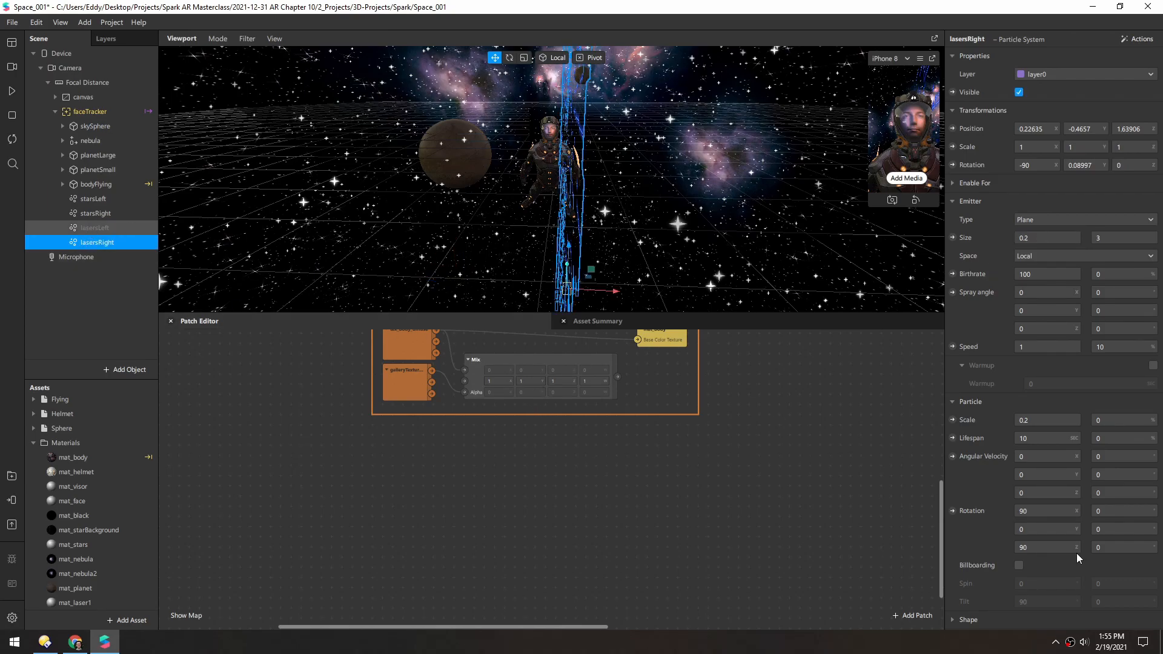
left_click(97, 228)
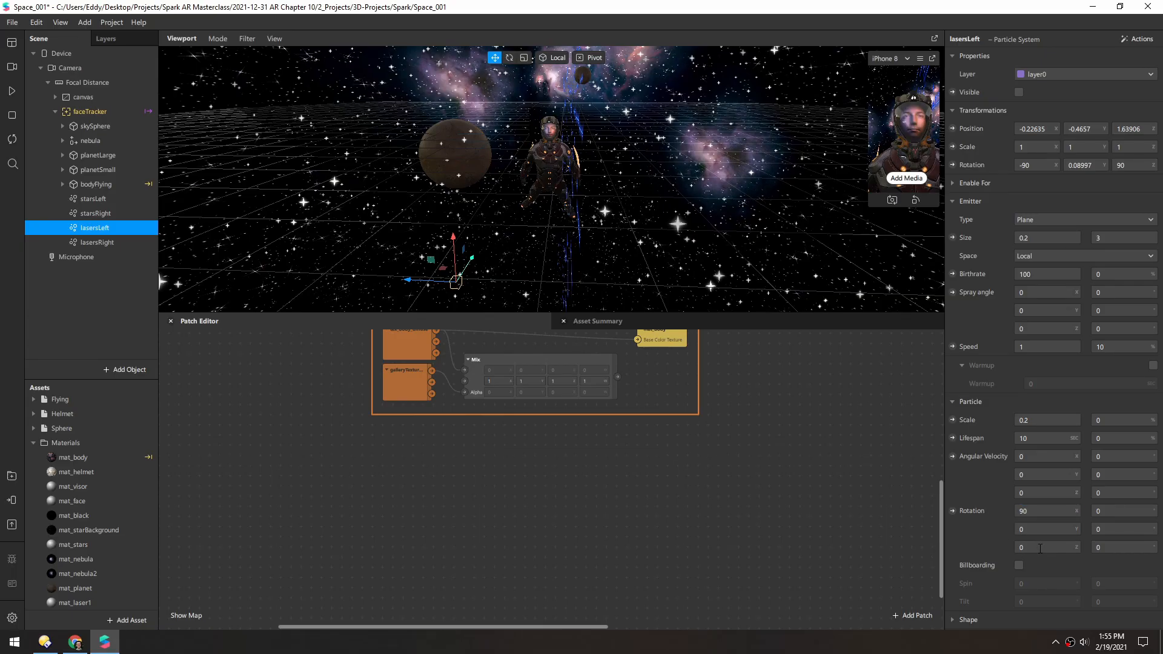
left_click(1019, 91)
type("90")
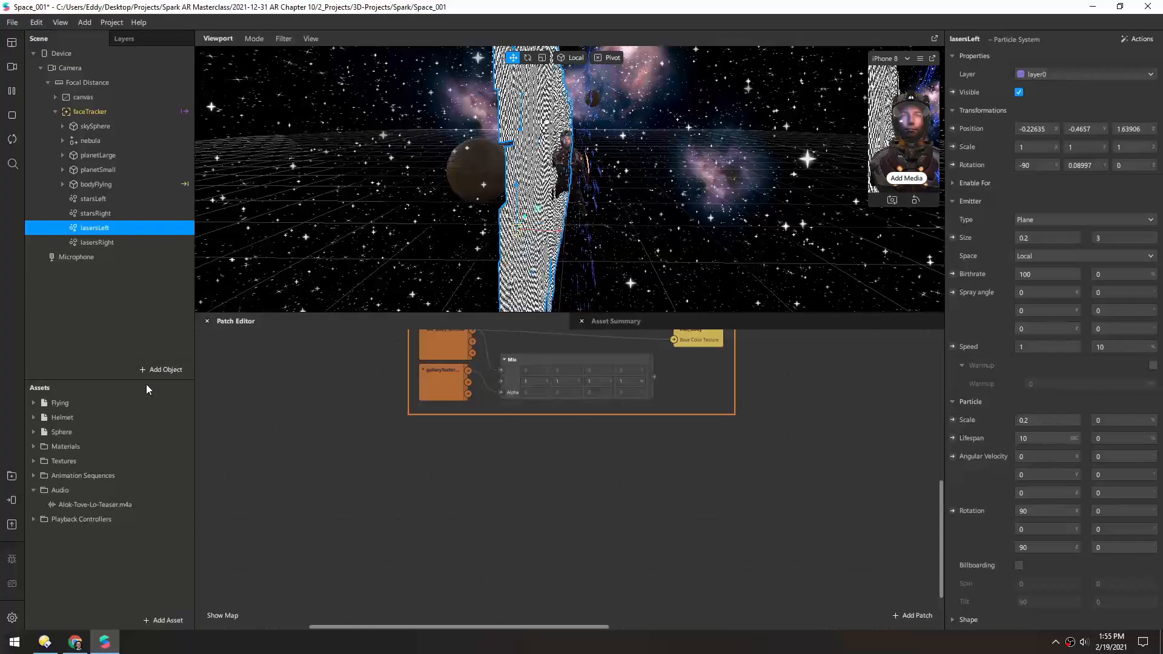
Duplicate mat_laser1 as mat_laser2 and assign it to lasersLeft
left_click(34, 490)
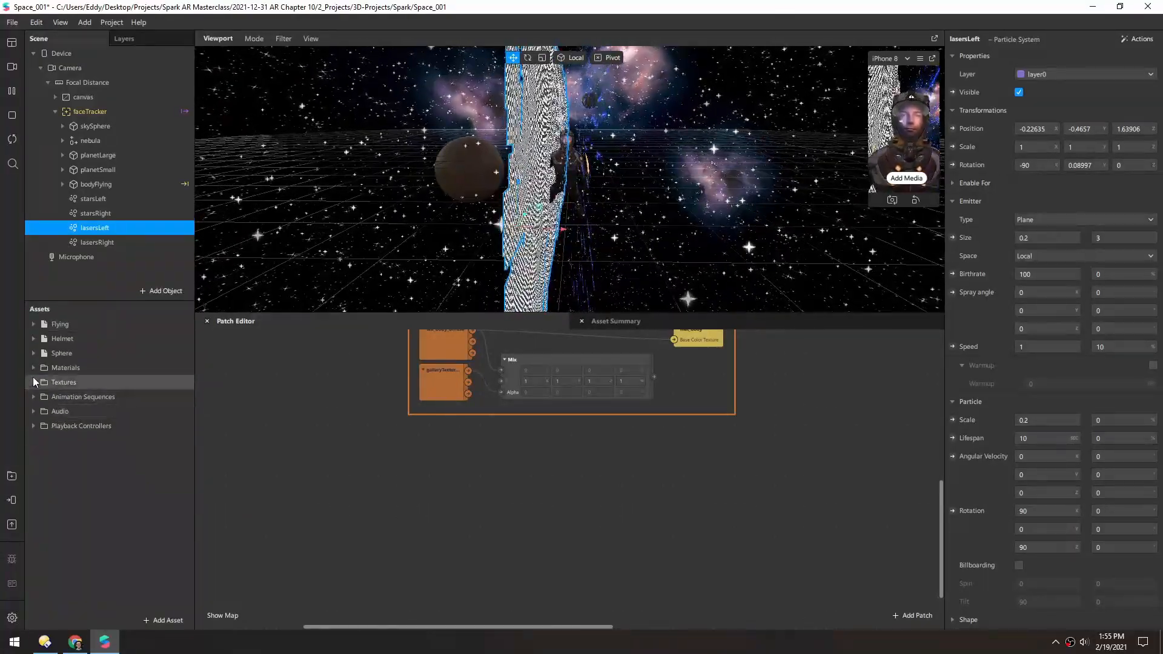
left_click(34, 367)
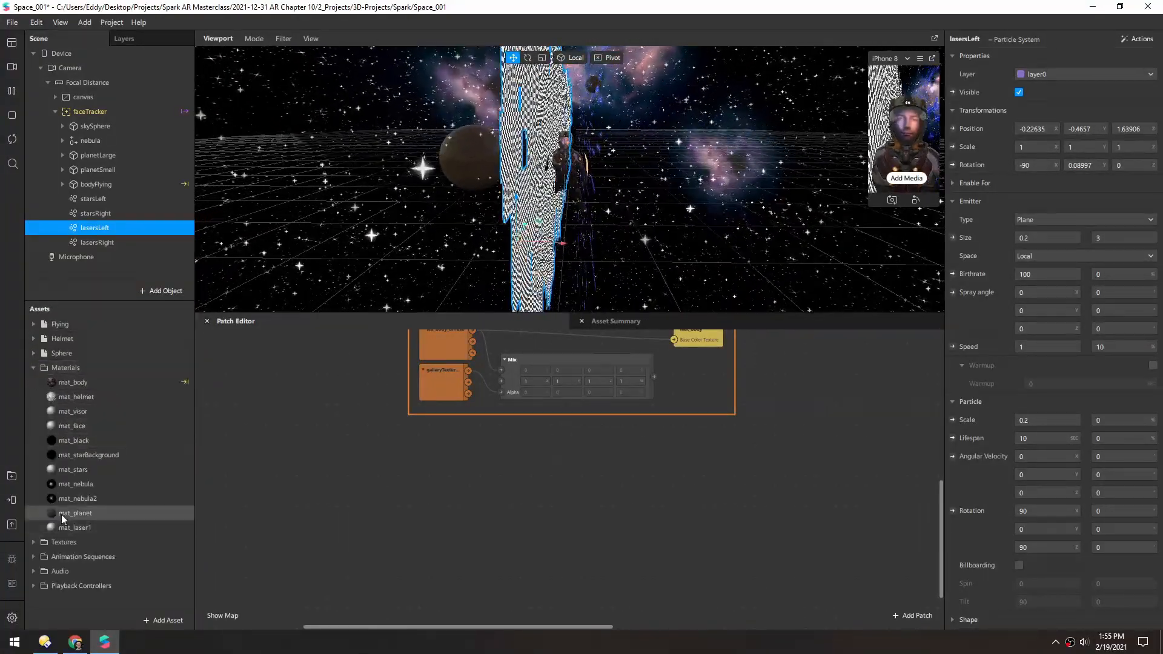
left_click(74, 527)
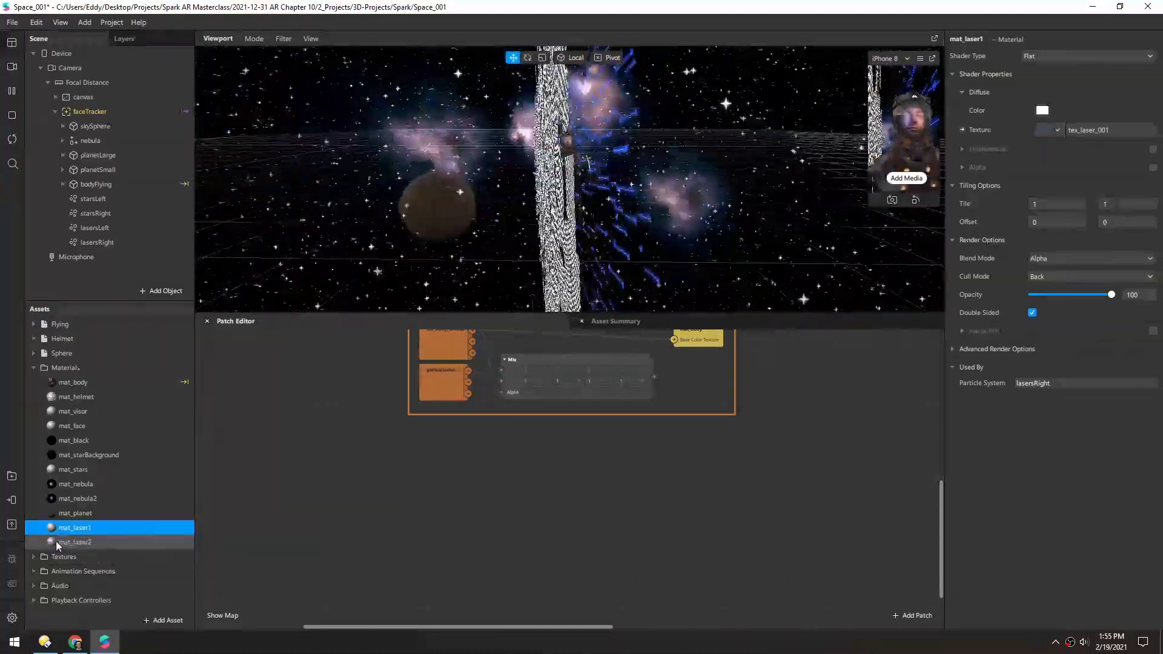
left_click(74, 542)
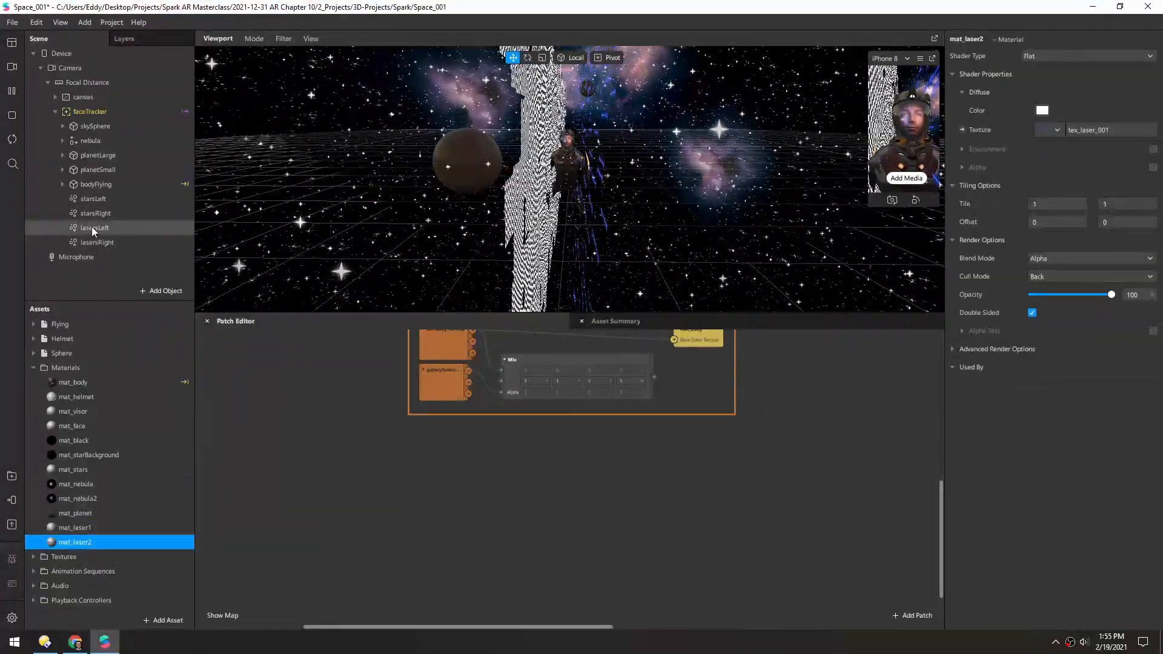
left_click(95, 228)
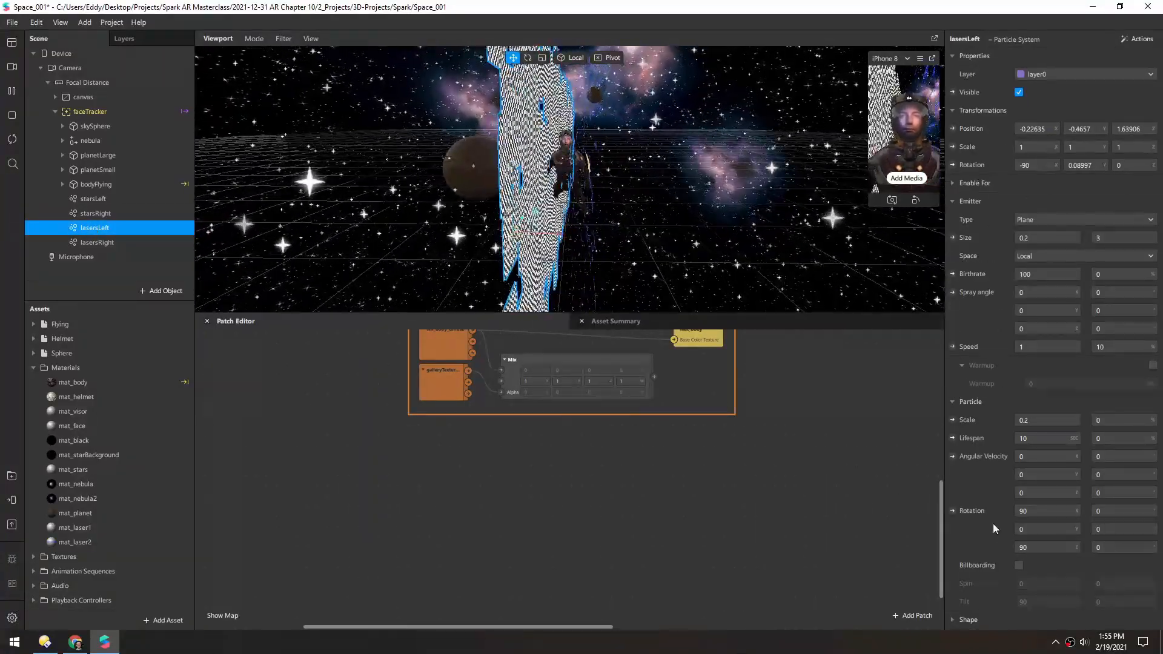
left_click(997, 475)
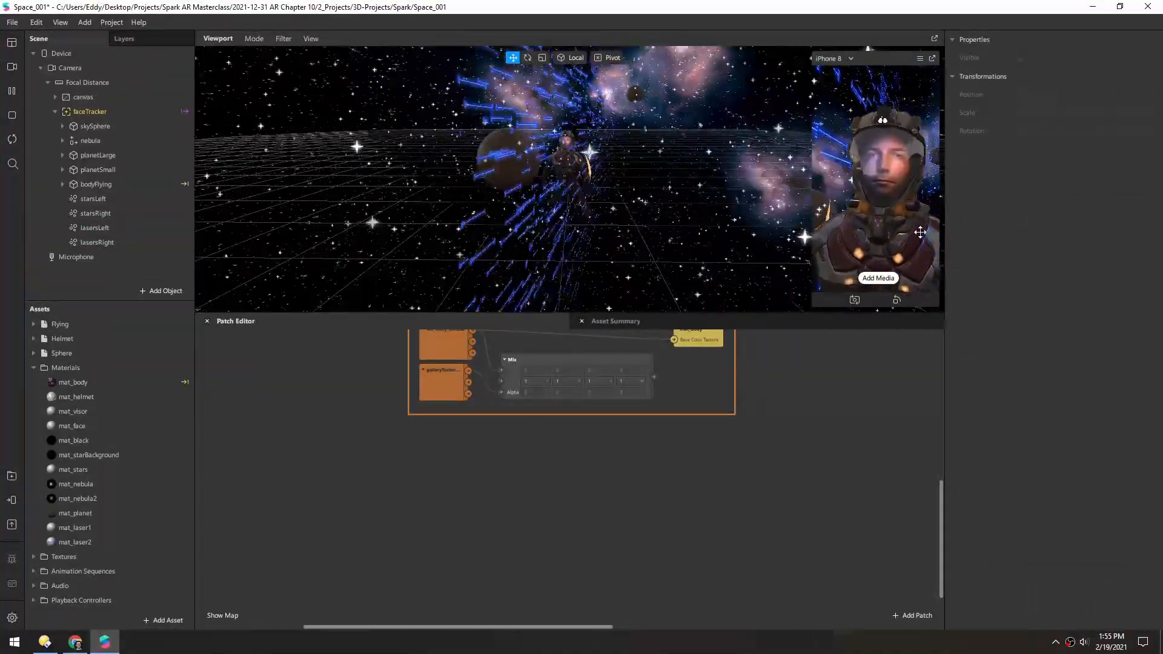
Texture mat_laser2 with tex_laser_002
left_click(74, 543)
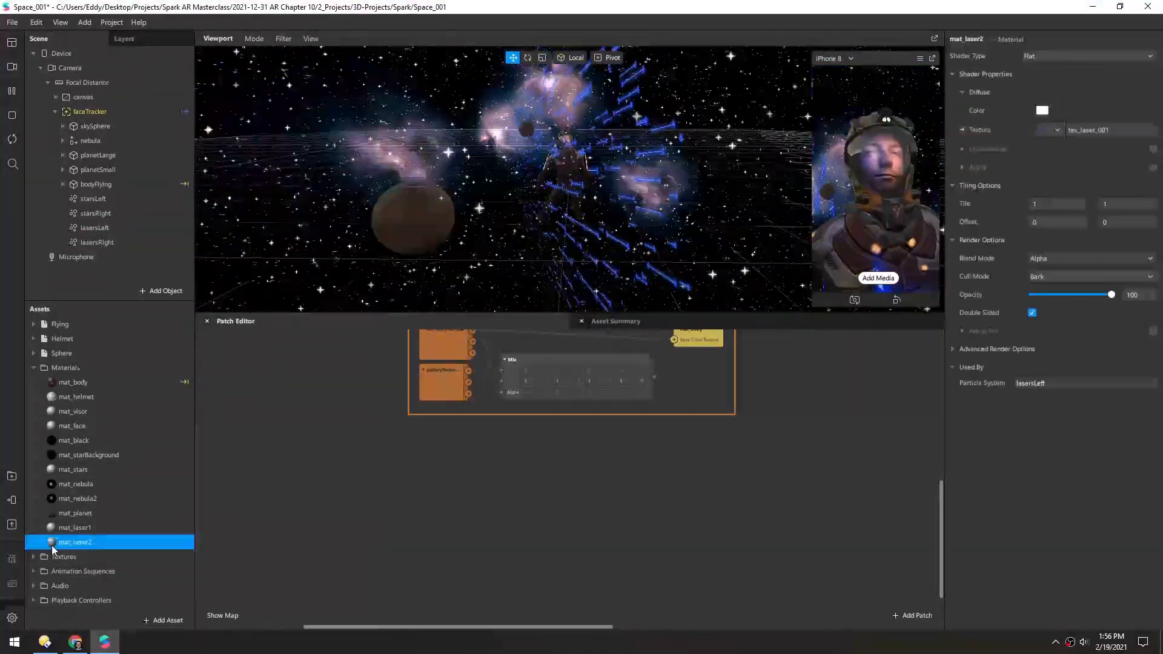
left_click(1051, 130)
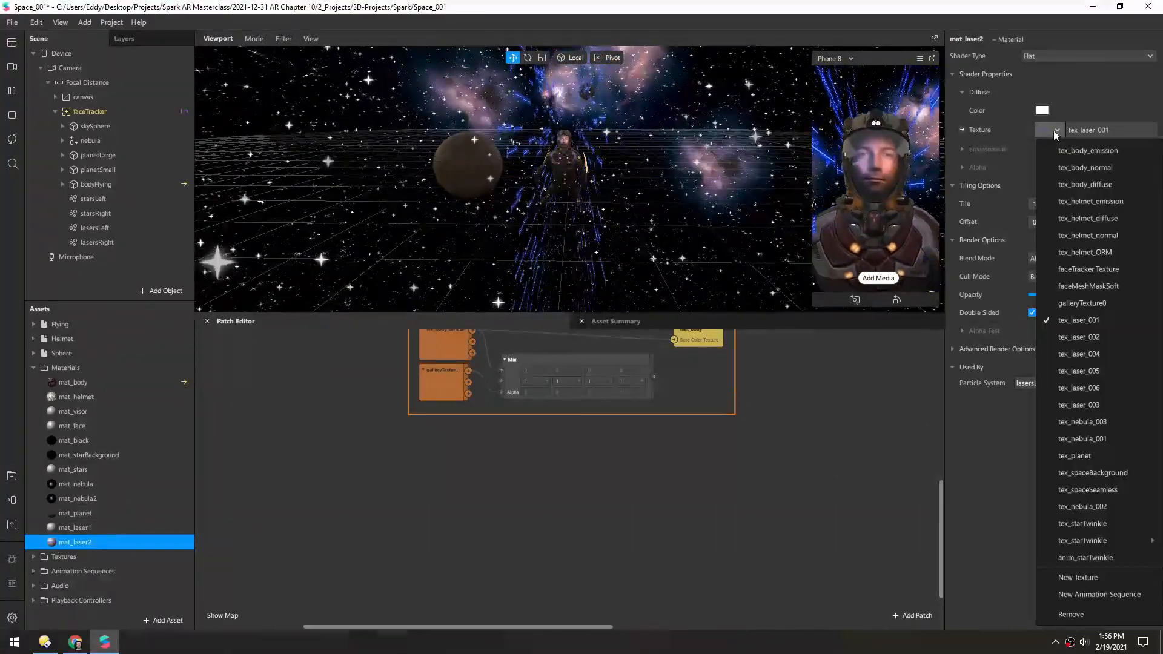
left_click(1078, 337)
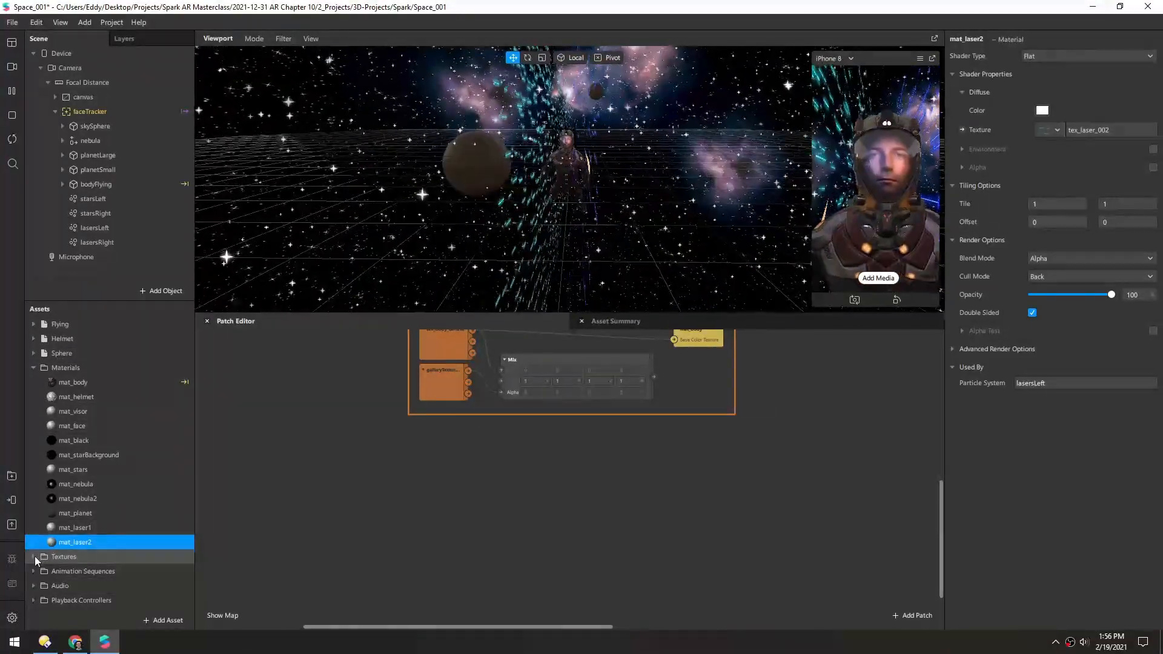
Duplicate the laser emitters into lasersLeft1–2 and lasersRight1–2 with materials mat_laser3 and mat_laser4
left_click(34, 559)
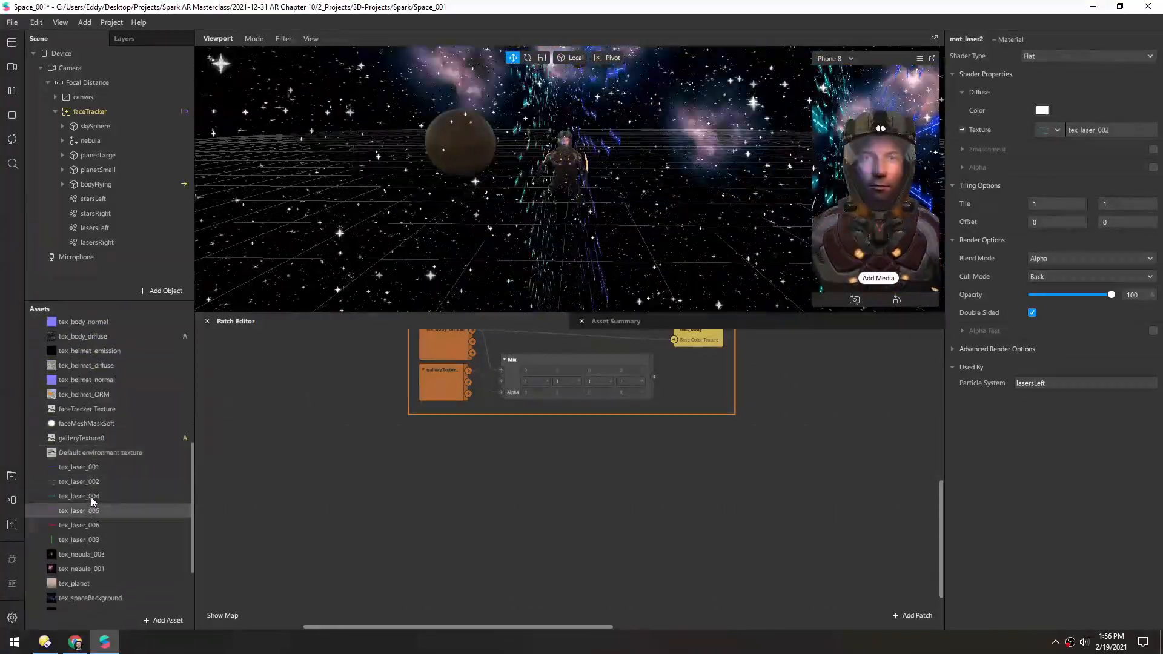
left_click(79, 540)
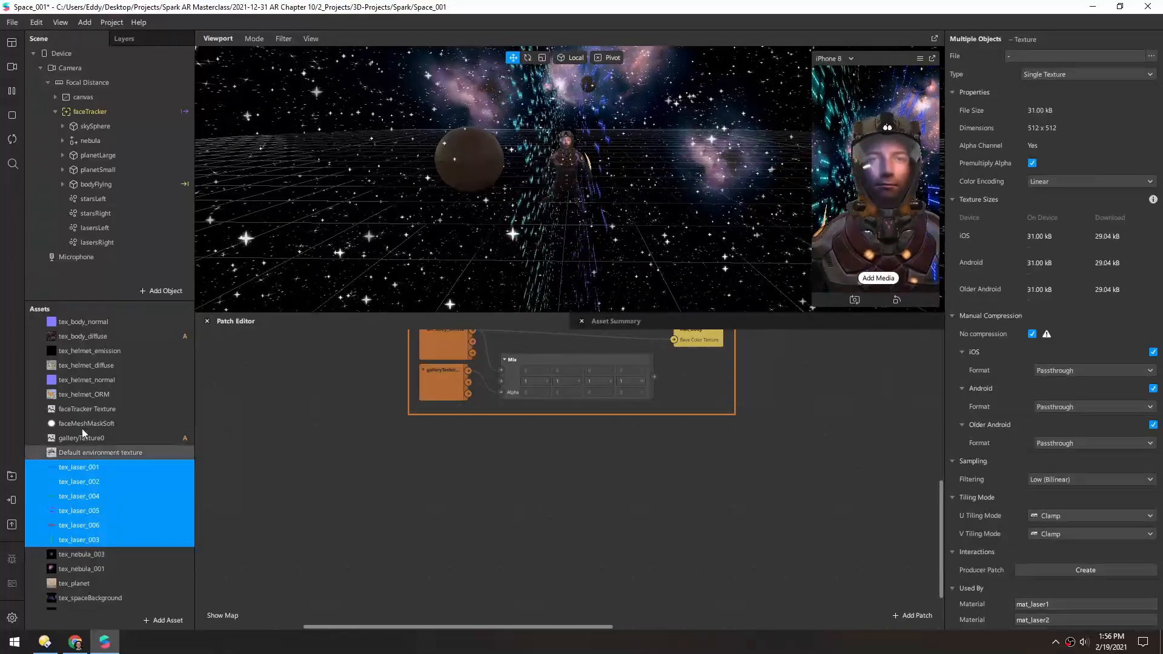
left_click(95, 242)
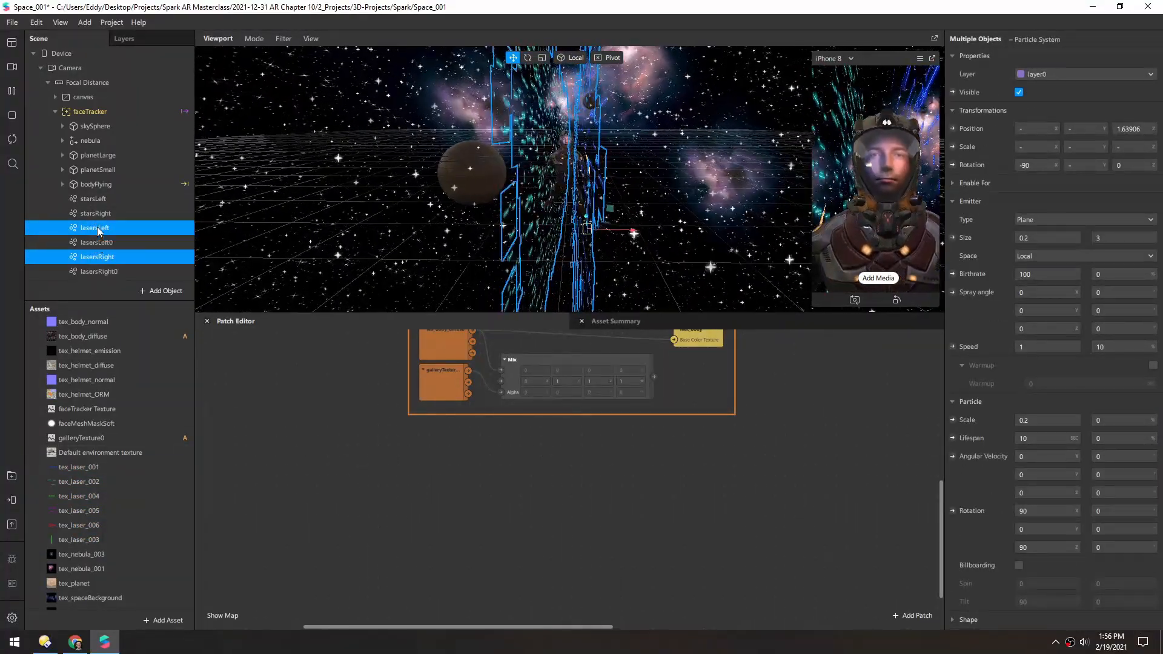
left_click(94, 228)
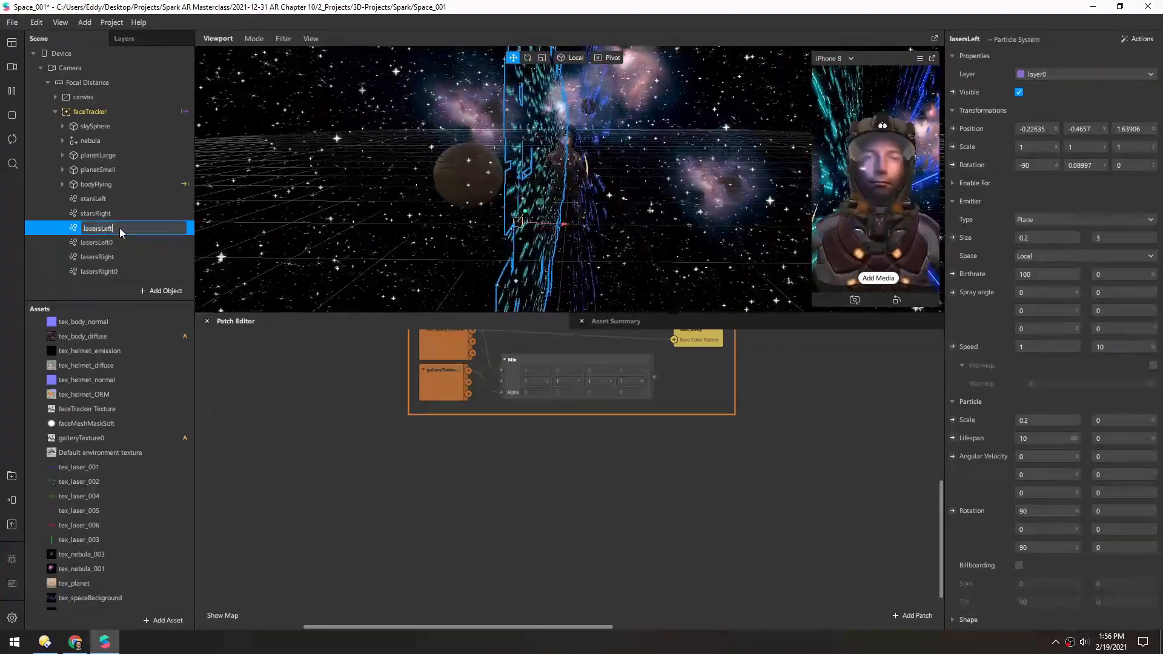
left_click(97, 243)
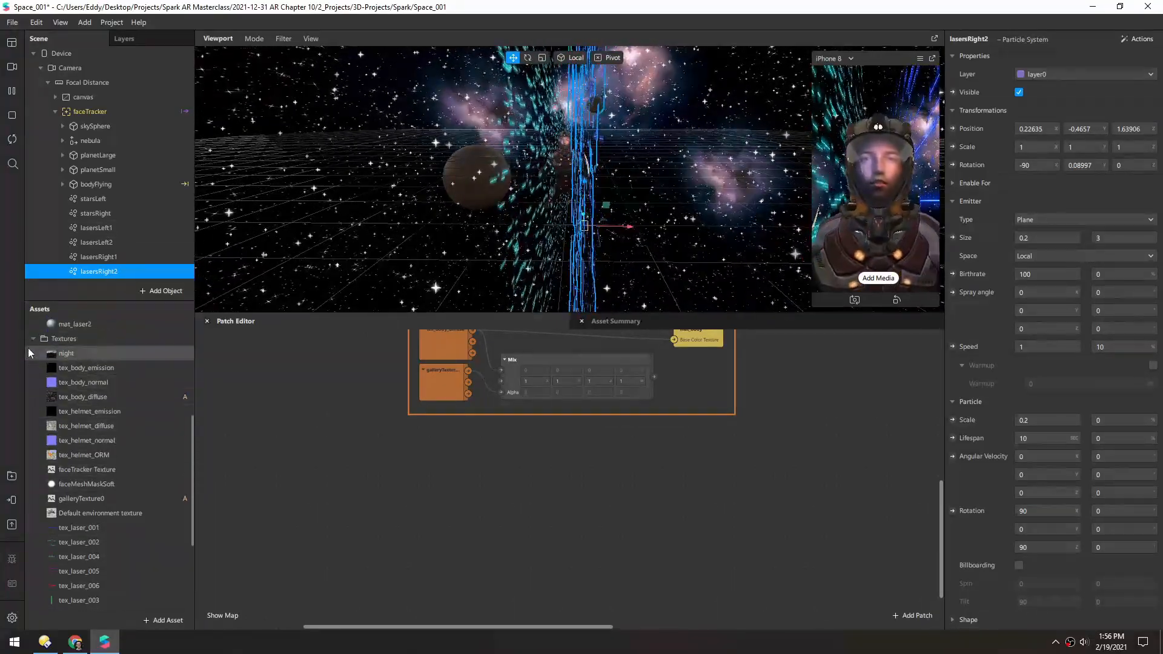
left_click(74, 543)
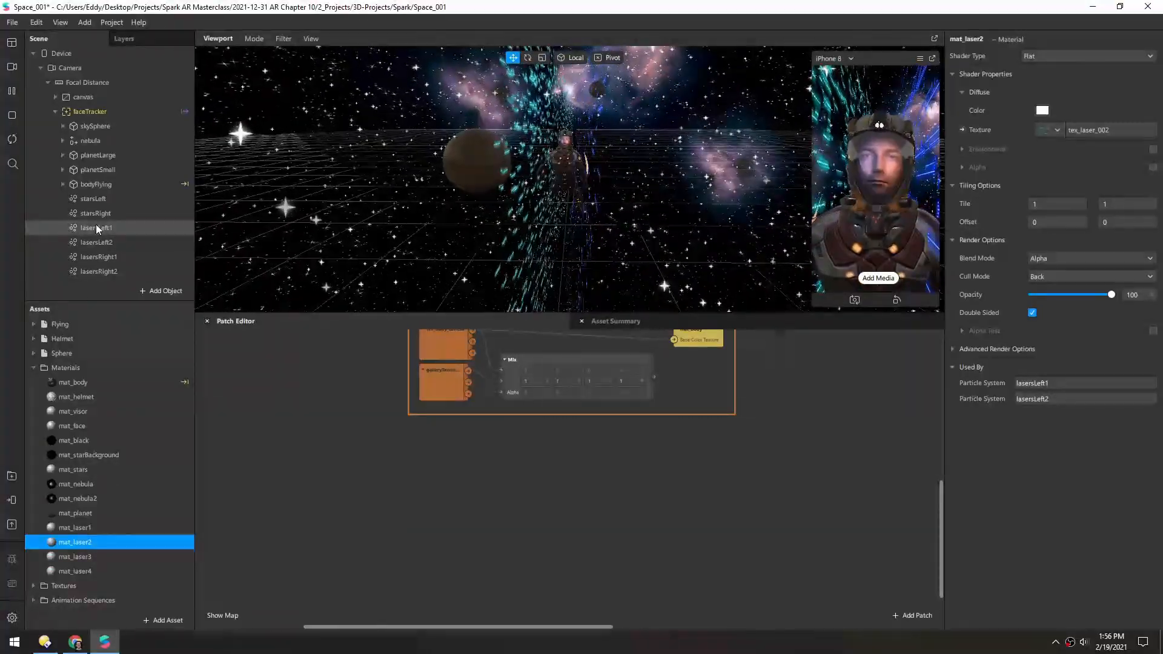
Rename the right emitters lasersRight3 and lasersRight4 and assign mat_laser4 to lasersRight4
left_click(100, 256)
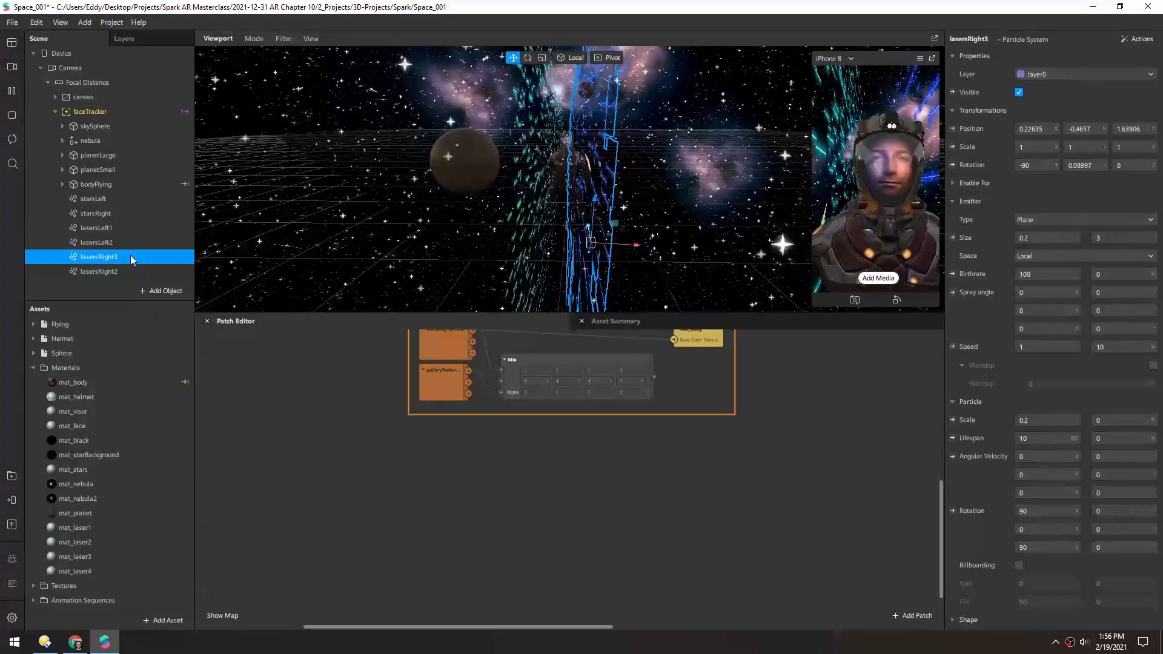
left_click(101, 272)
type("4")
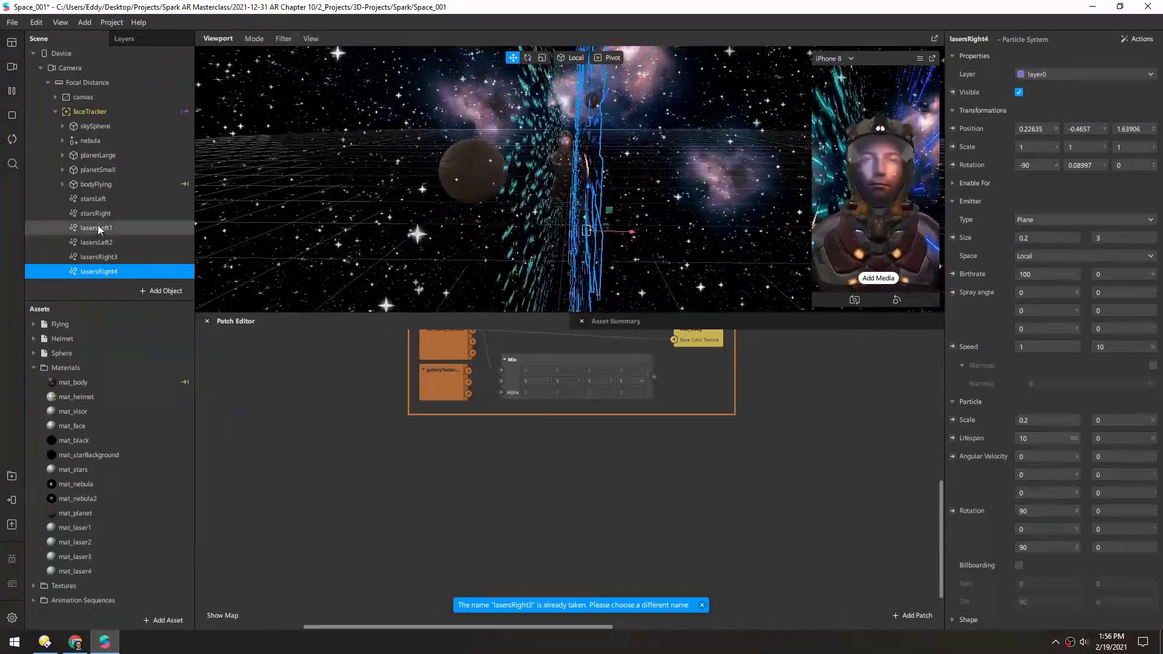
left_click(97, 227)
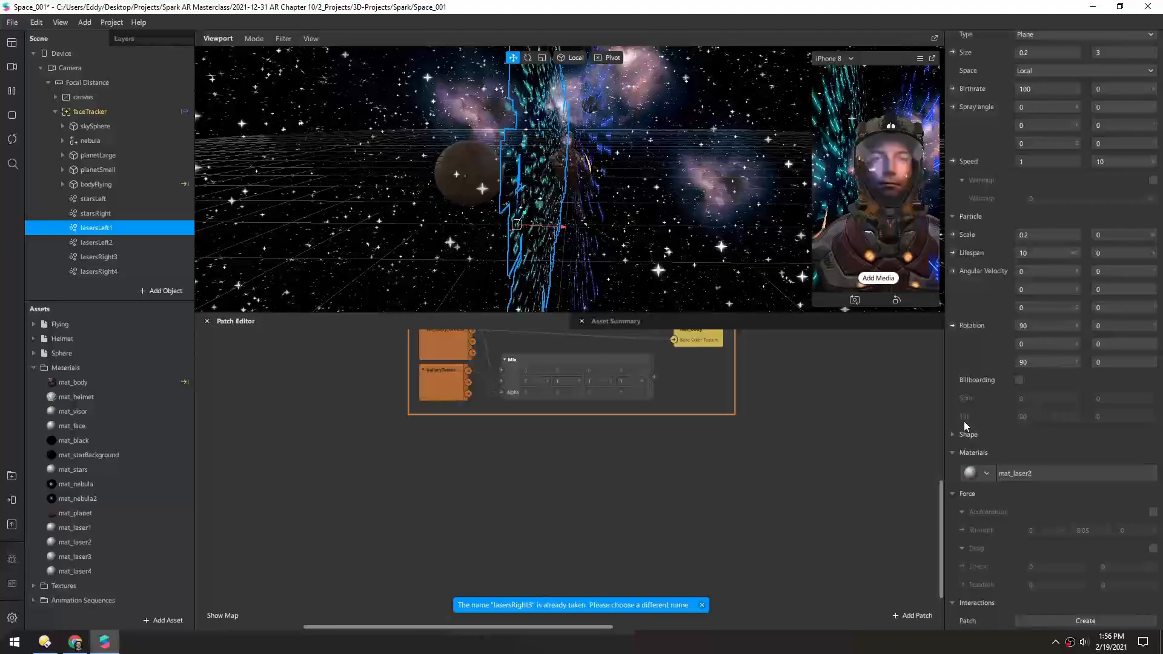
left_click(986, 474)
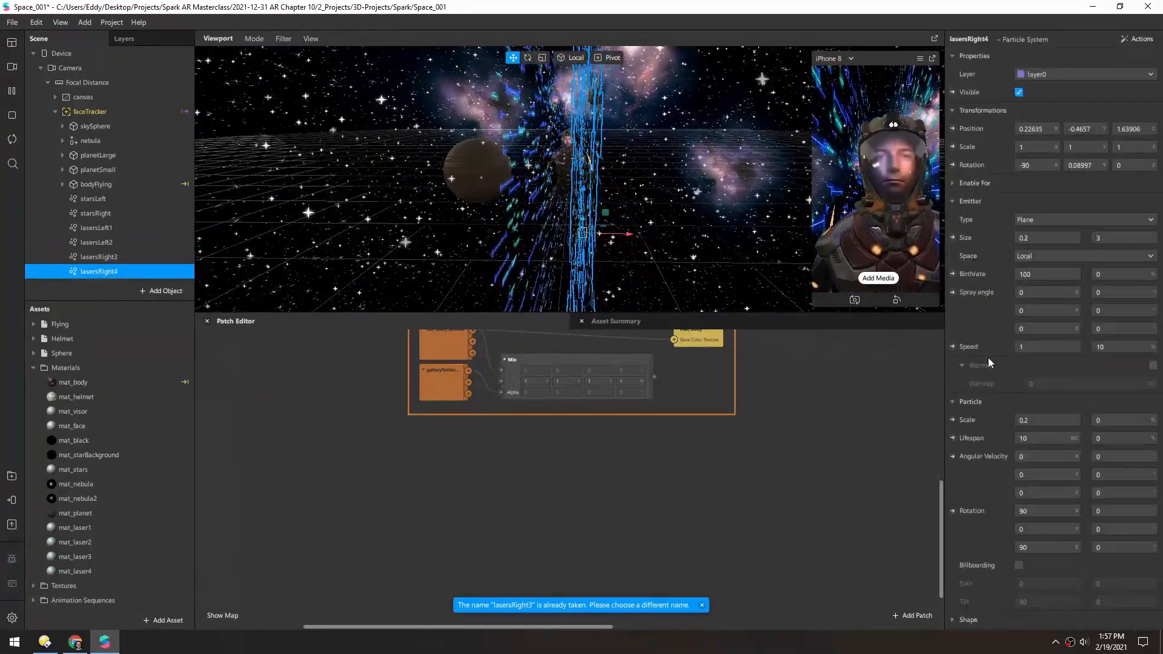
scroll("down", 3)
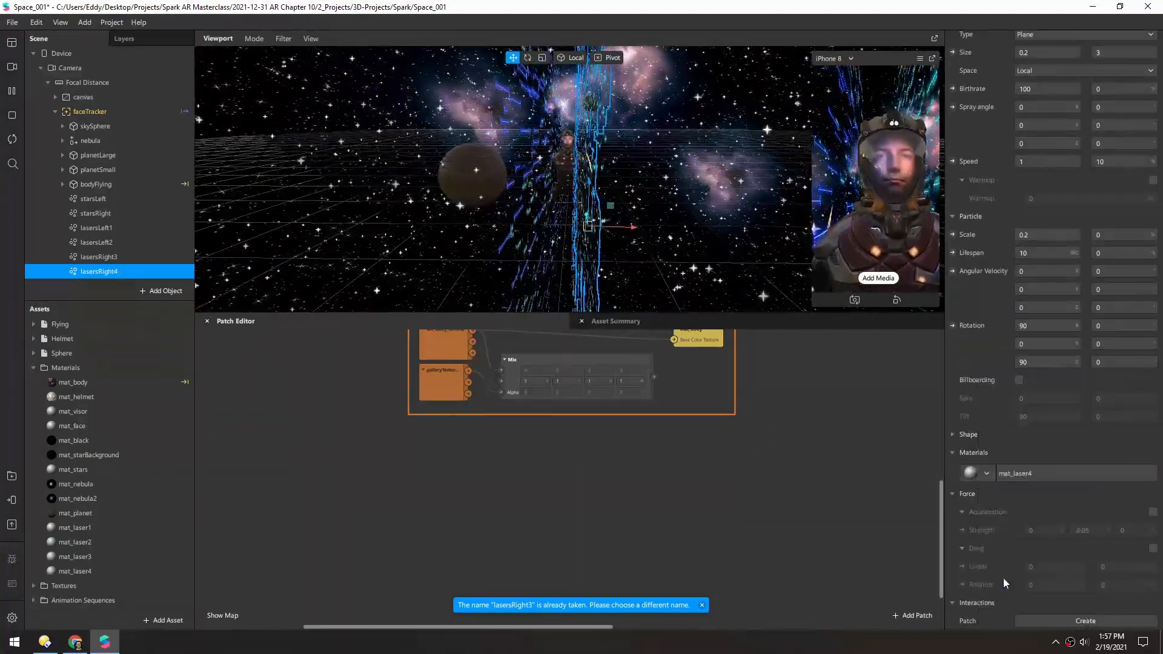
Assign tex_laser_003 to mat_laser3 and tex_laser_004 to mat_laser4
left_click(75, 556)
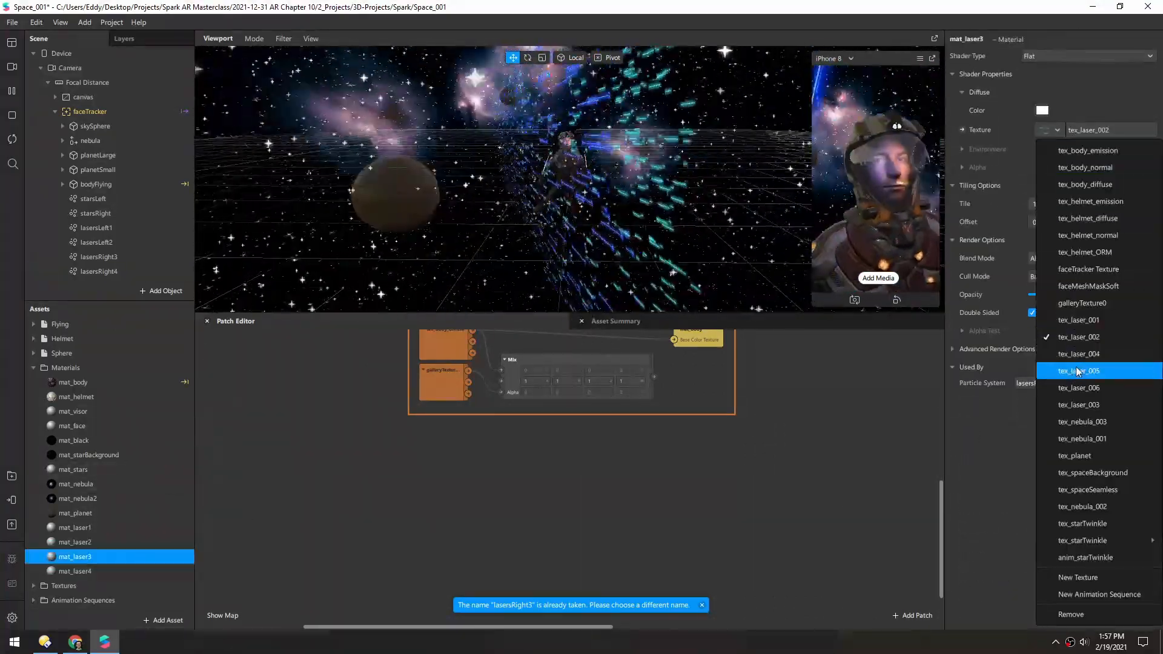
left_click(1080, 405)
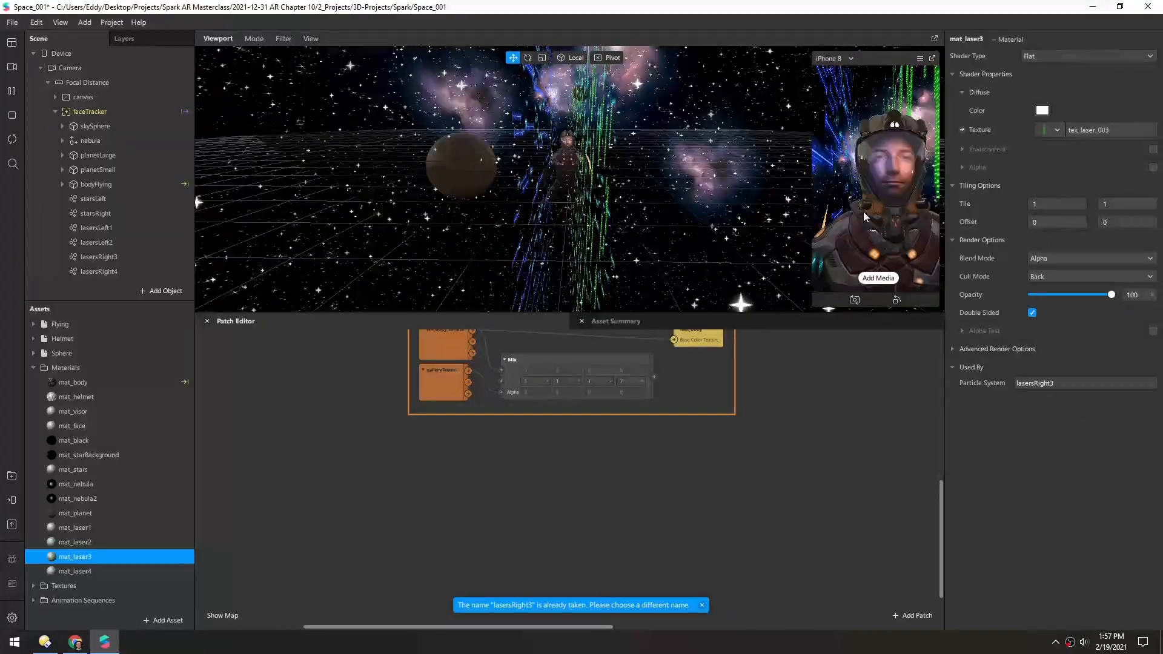
left_click(1051, 130)
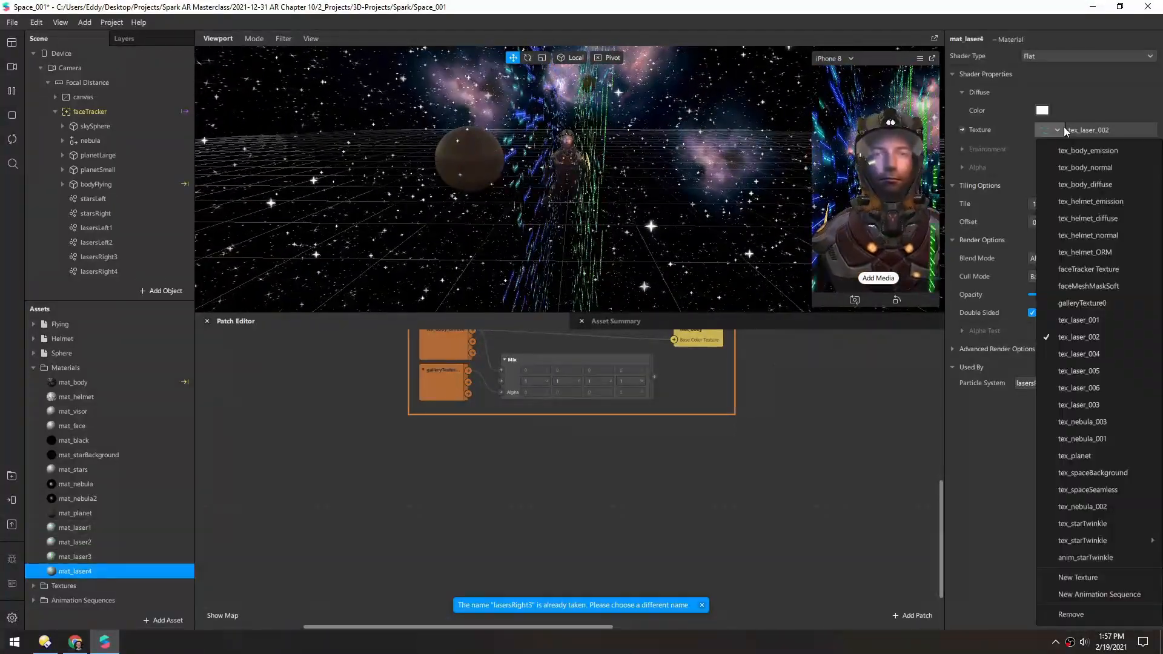
left_click(1078, 354)
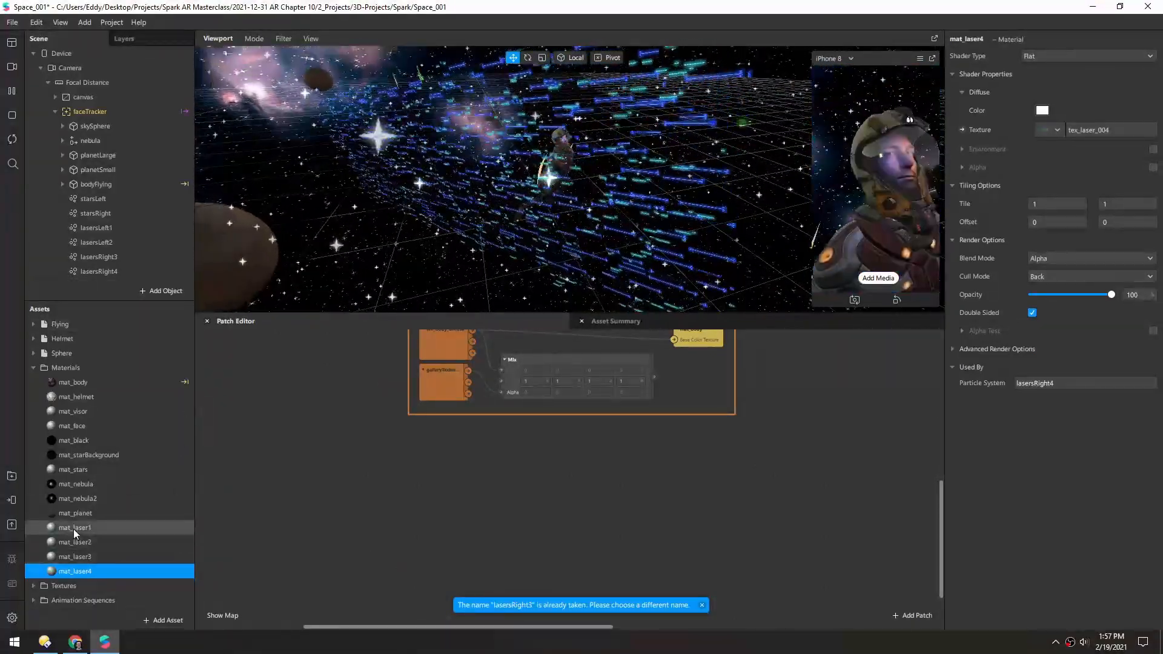
With mat_laser1–mat_laser4 selected, turn off Write to Depth Buffer in Advanced Render Options
left_click(73, 528)
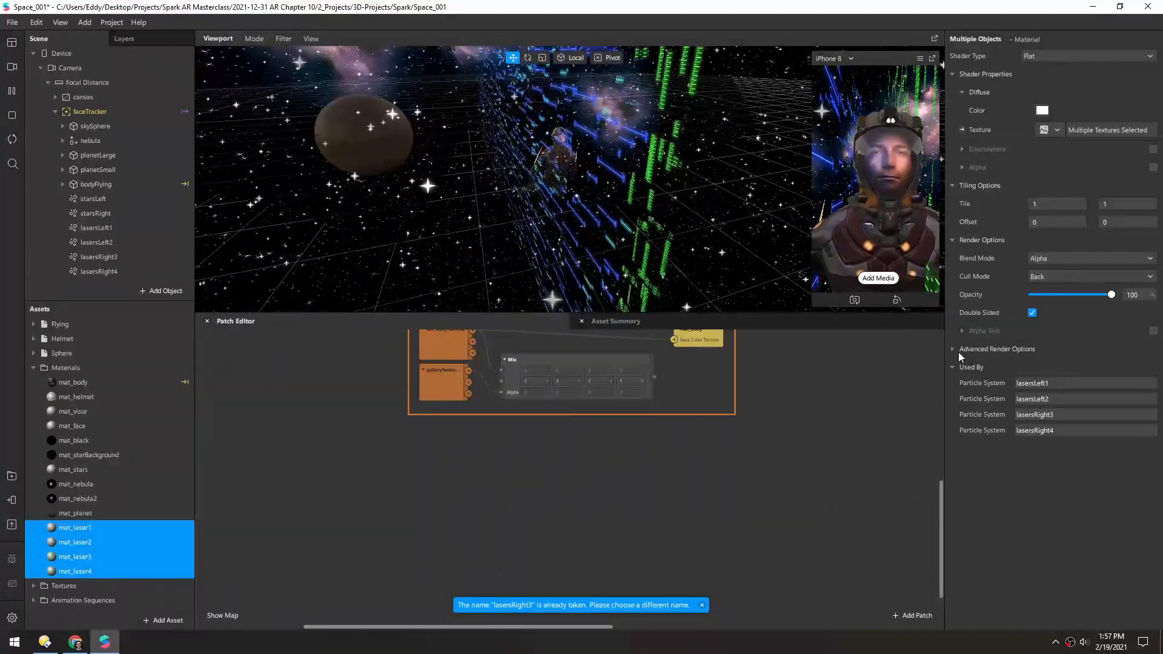
left_click(997, 349)
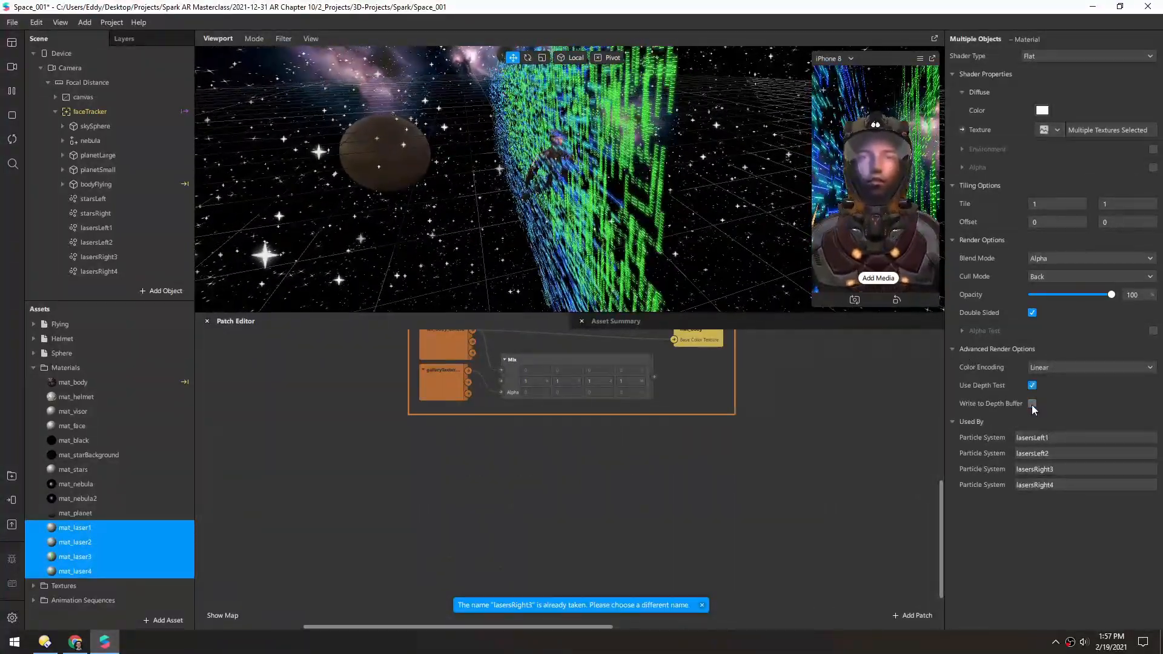
left_click(1032, 402)
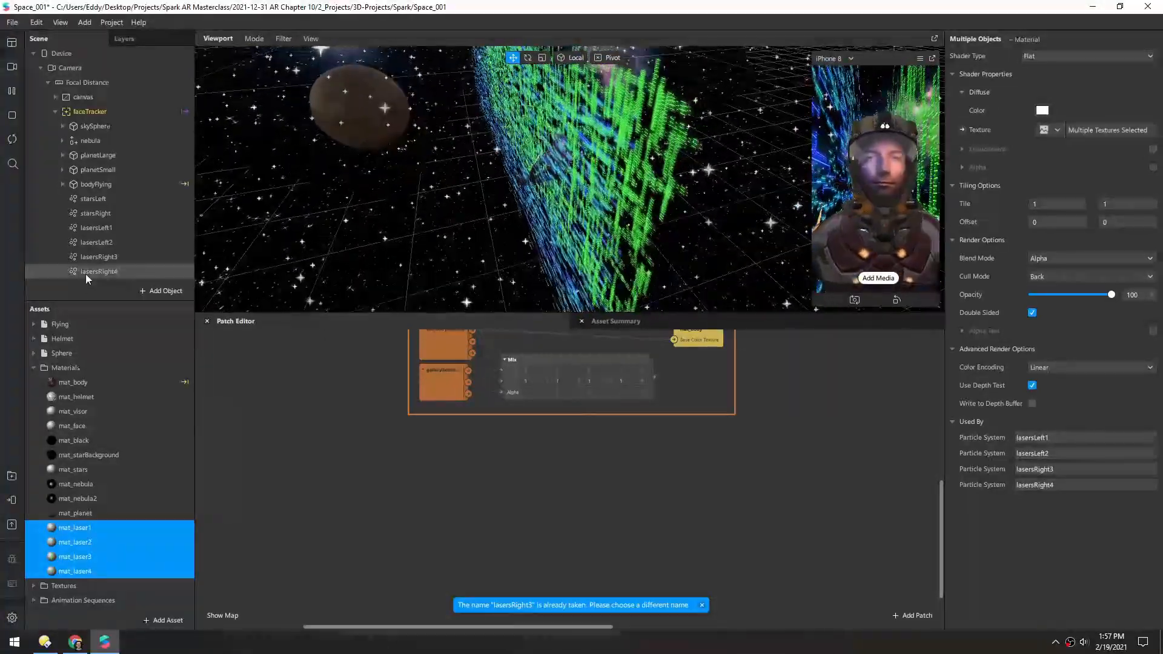
Assign tex_laser_005 to mat_laser4
left_click(74, 571)
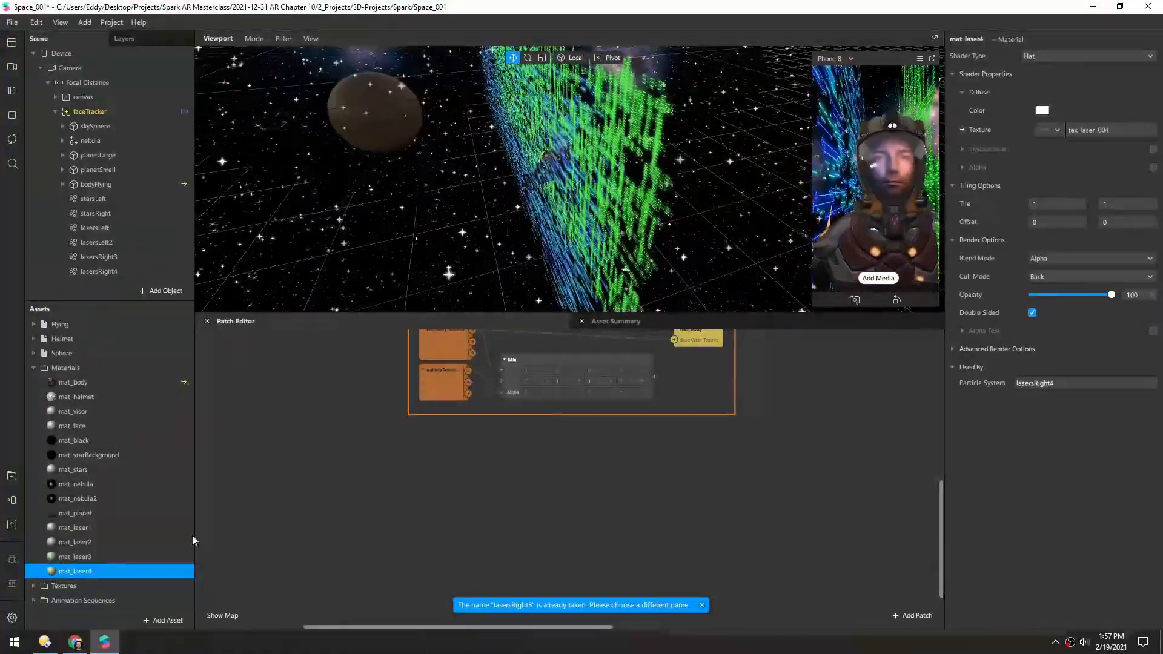
left_click(1050, 130)
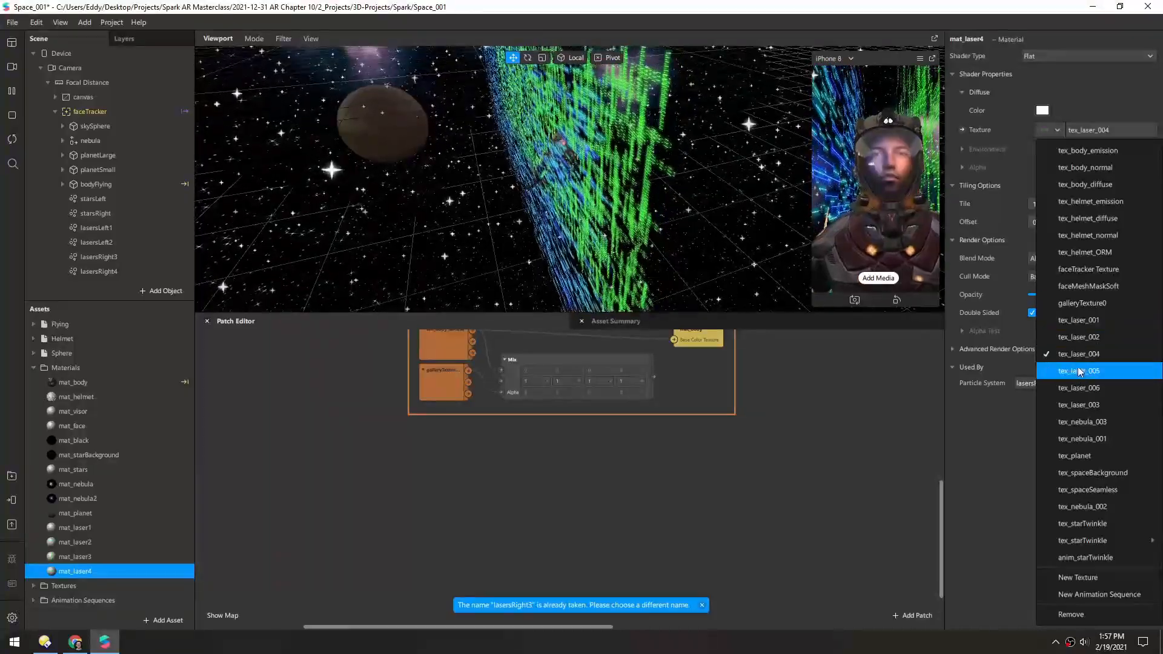
left_click(1079, 371)
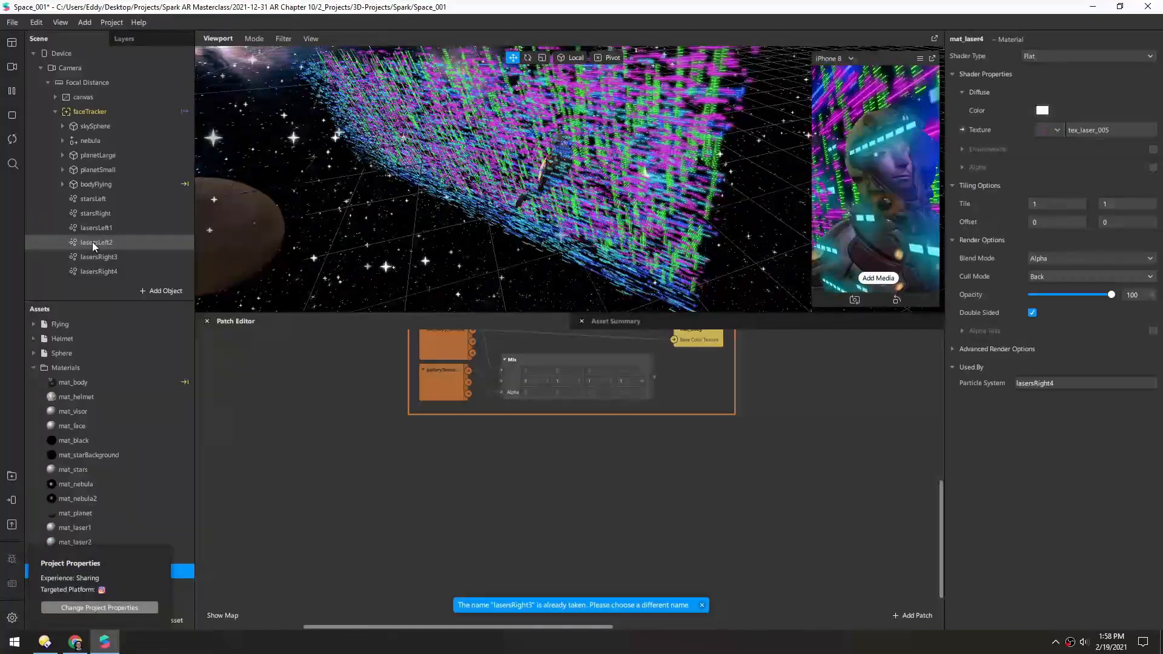
Try tex_laser_006 on mat_laser2, then settle on tex_laser_005 for pink streaks
left_click(97, 243)
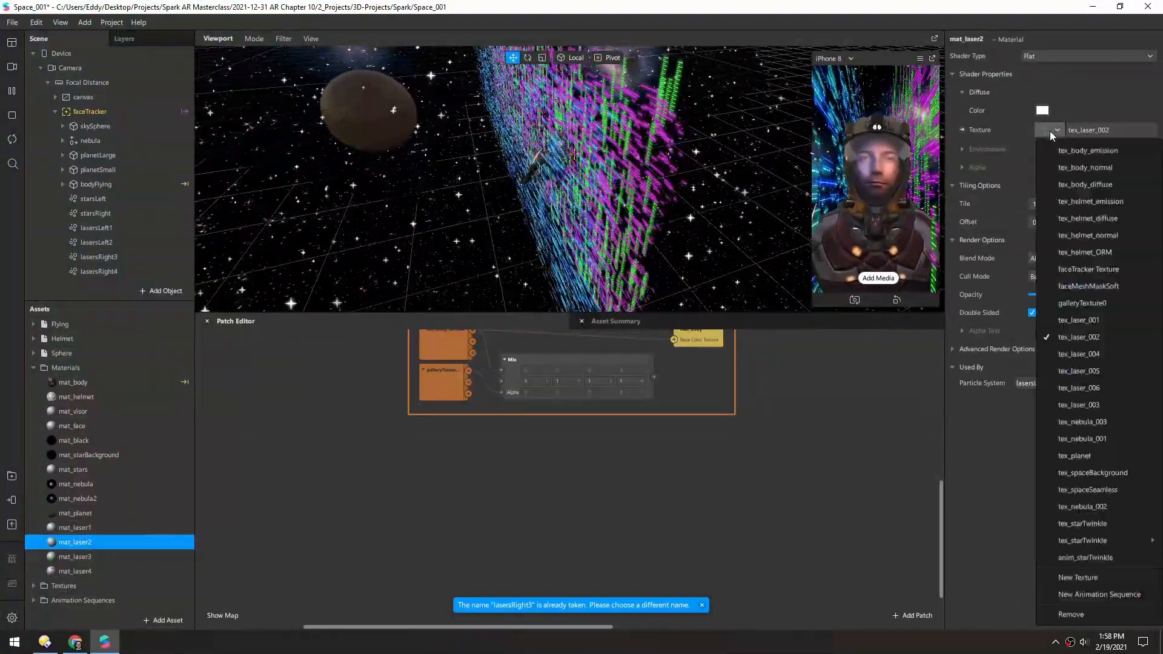
left_click(1079, 388)
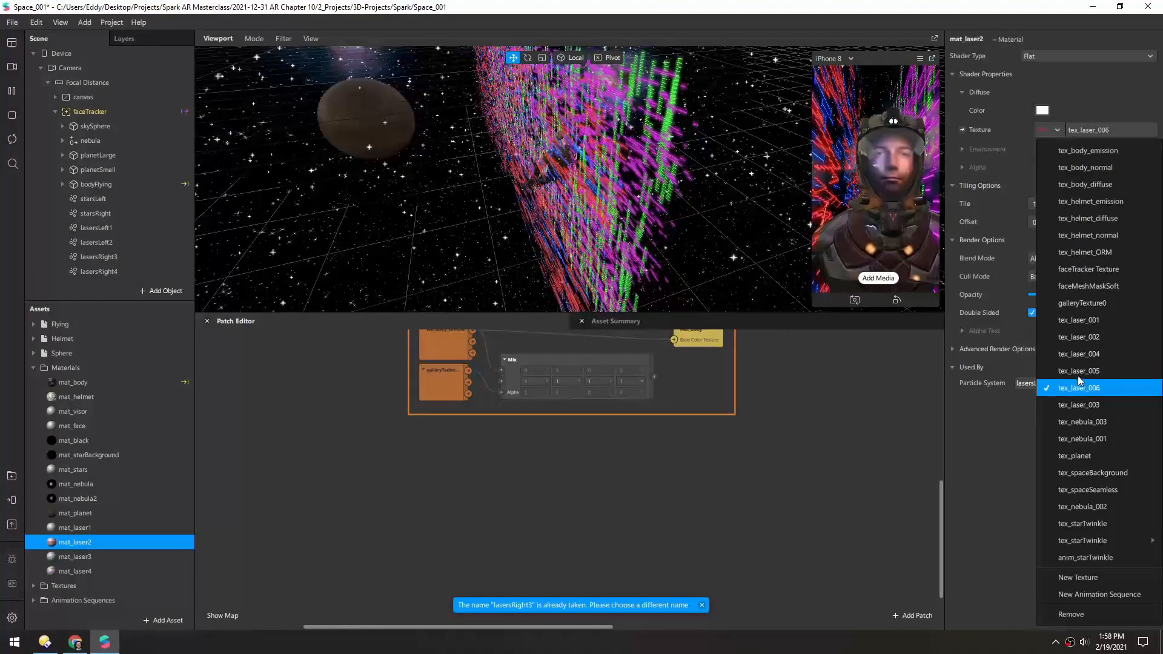
left_click(1079, 371)
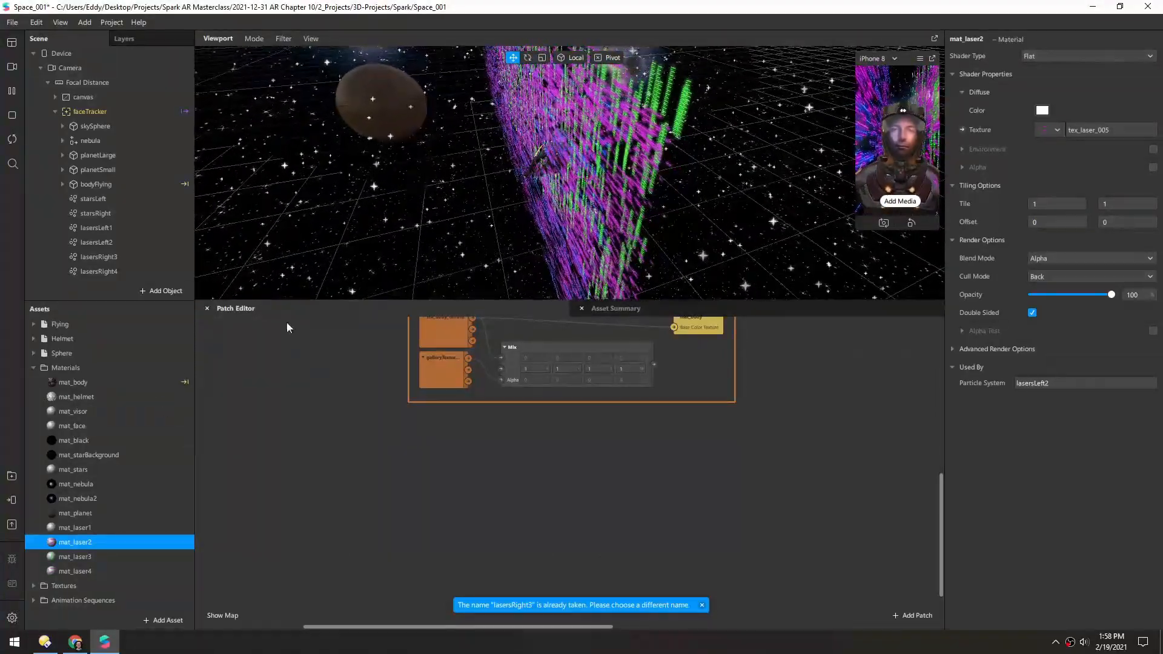
Select the music track asset and add an Audio Player patch for it in the Patch Editor
left_click(34, 368)
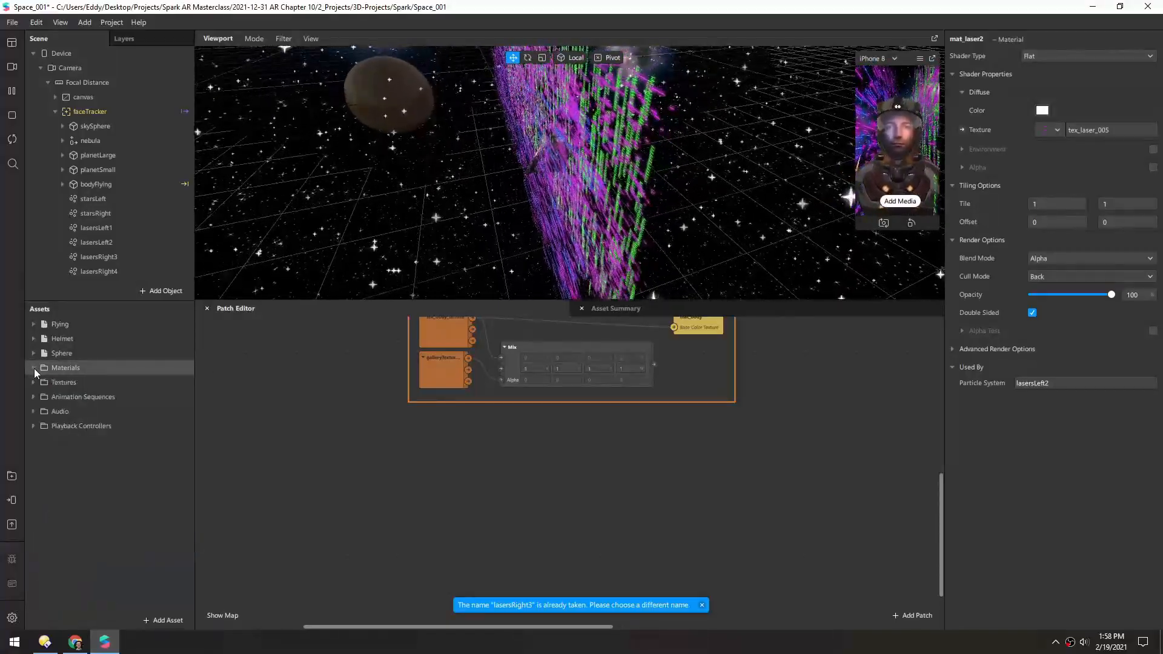
left_click(60, 411)
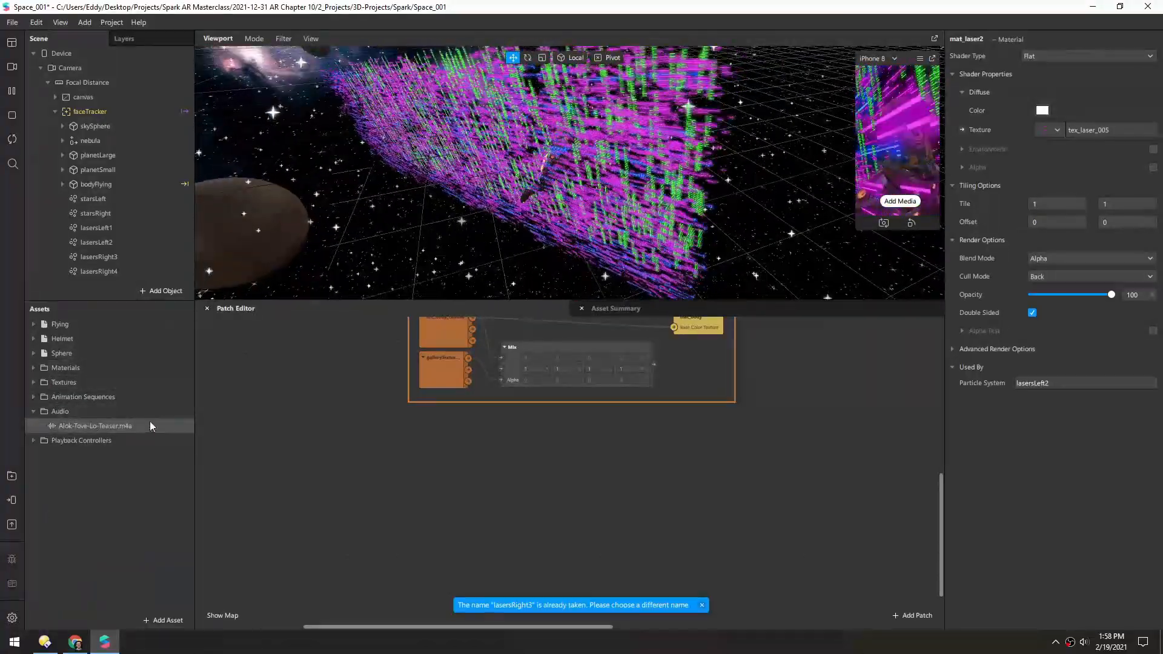
left_click(94, 425)
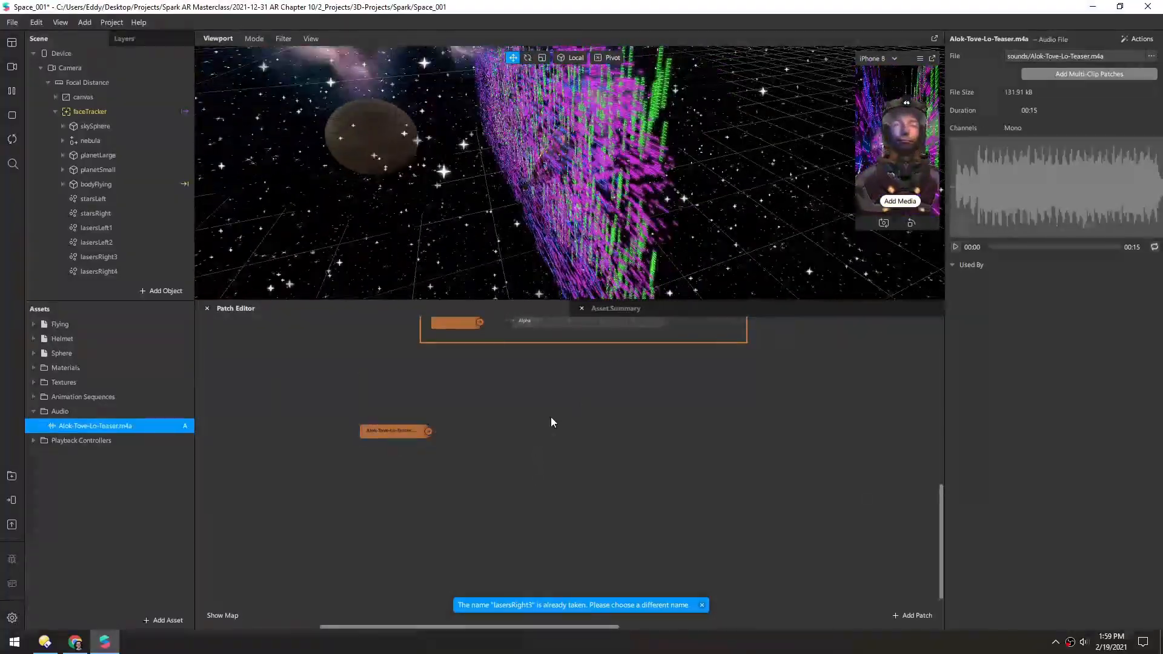
left_click(912, 616)
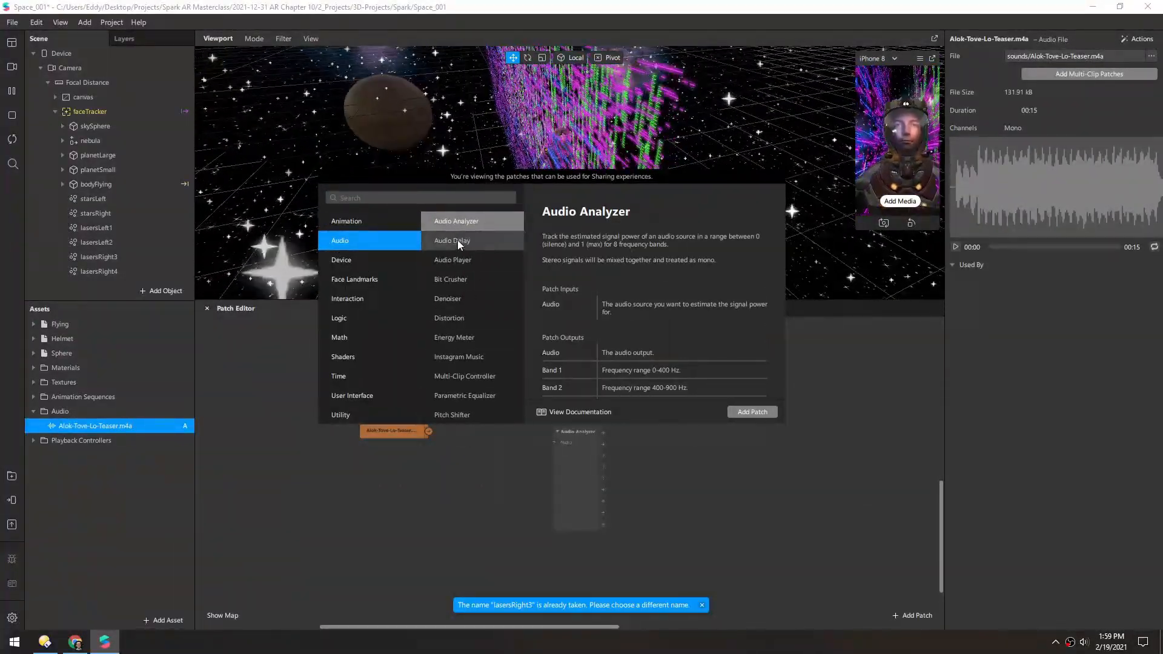
left_click(452, 259)
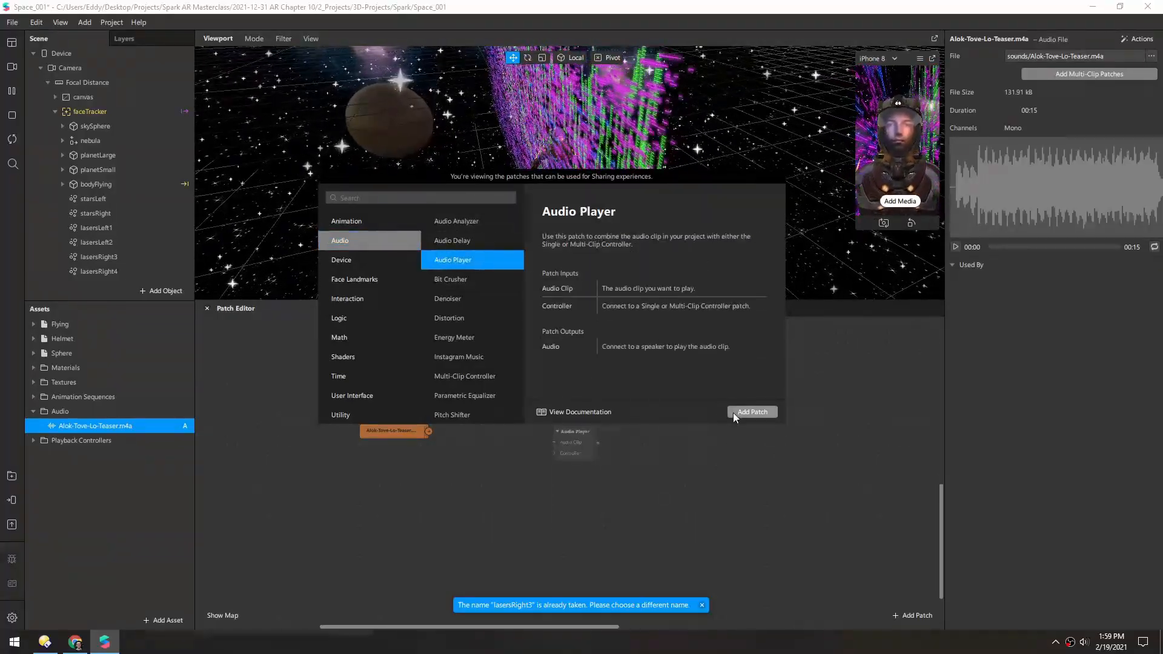
left_click(752, 412)
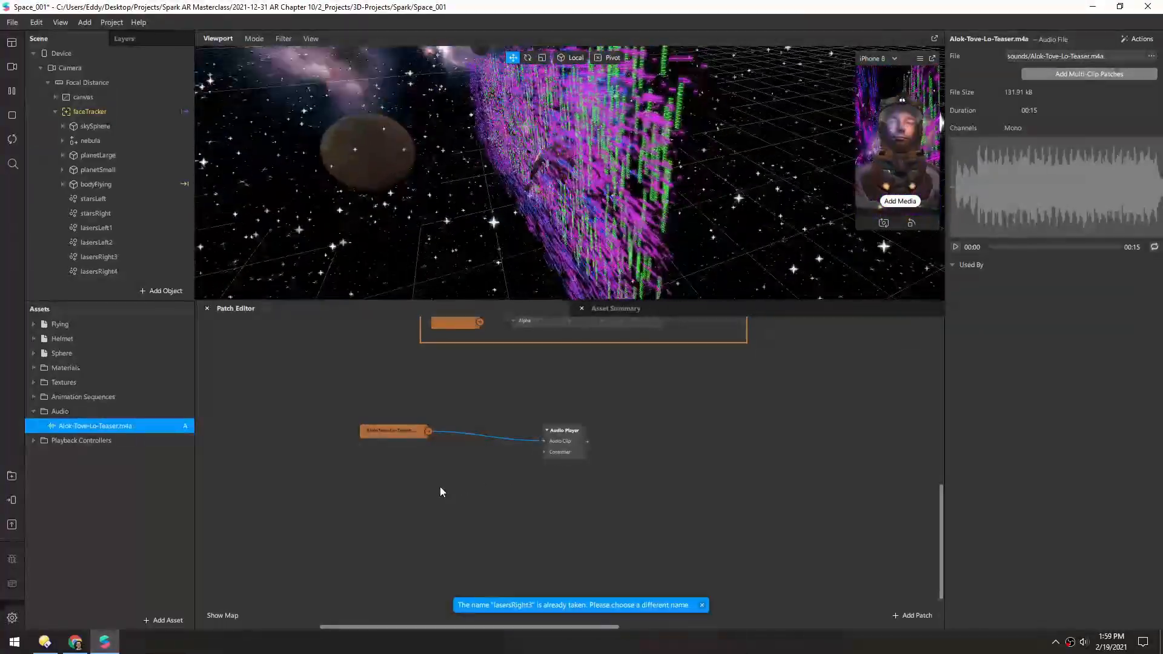
Add a Single-Clip Controller and an Energy Meter patch from the Audio category
left_click(916, 616)
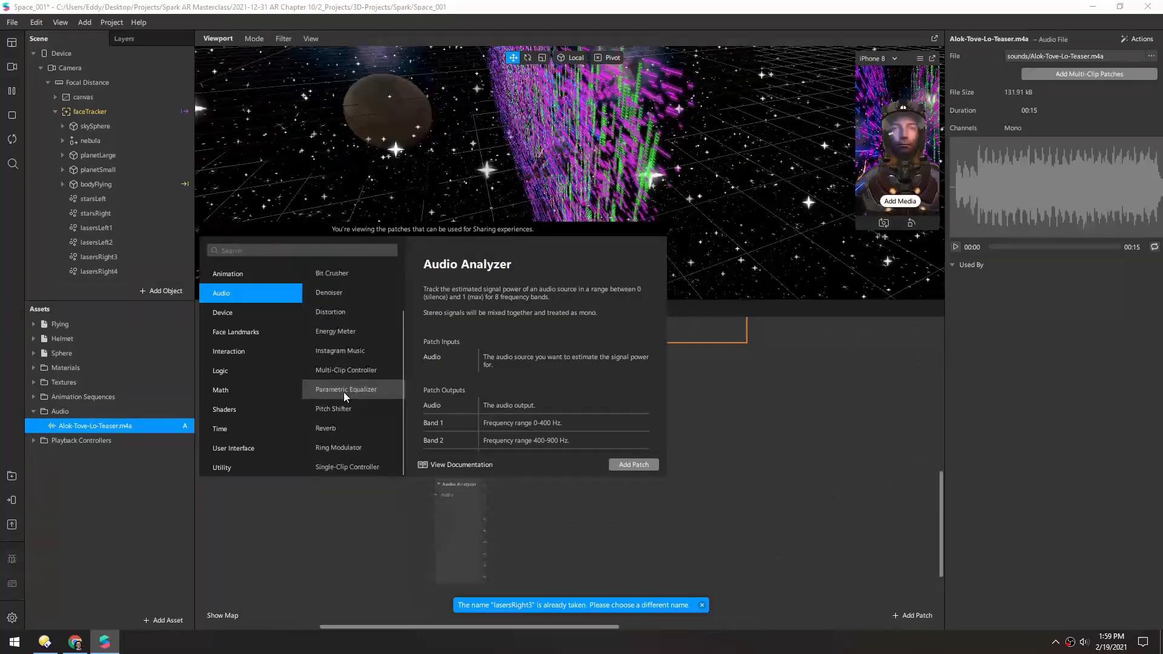
left_click(346, 466)
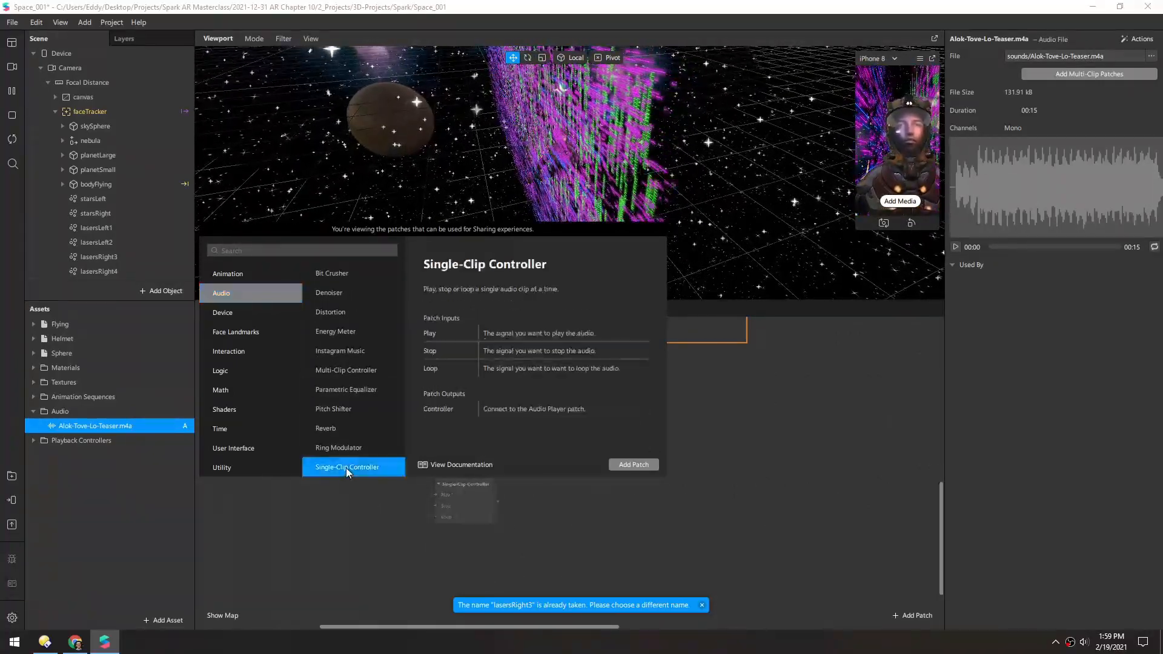
left_click(632, 464)
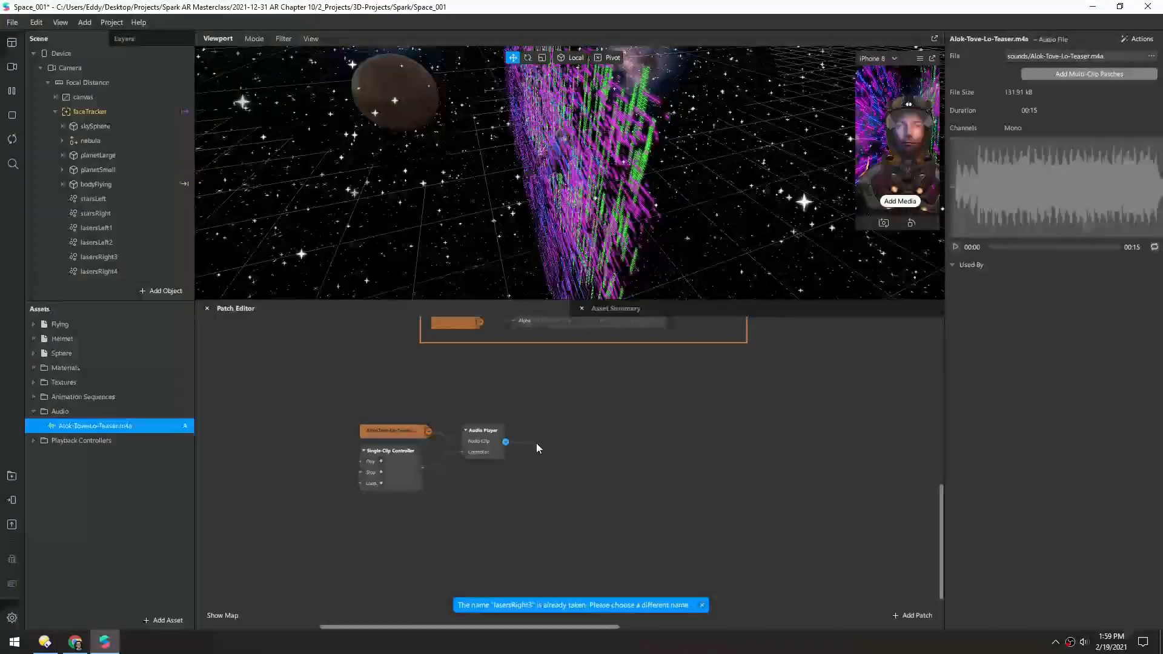
left_click(917, 616)
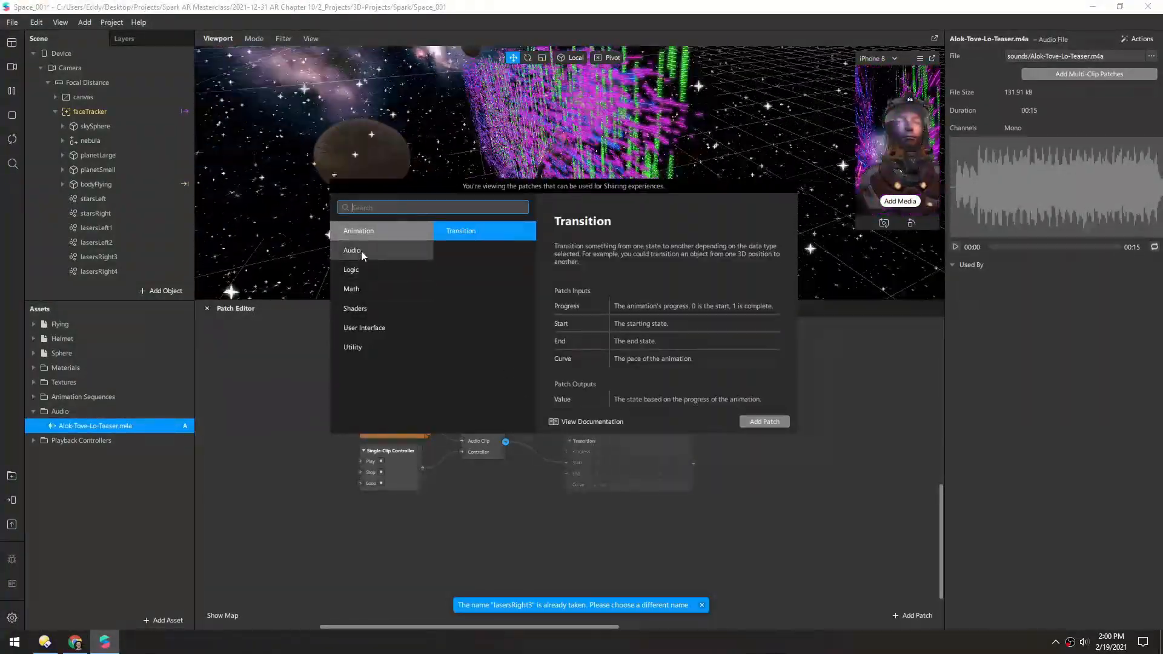
left_click(352, 249)
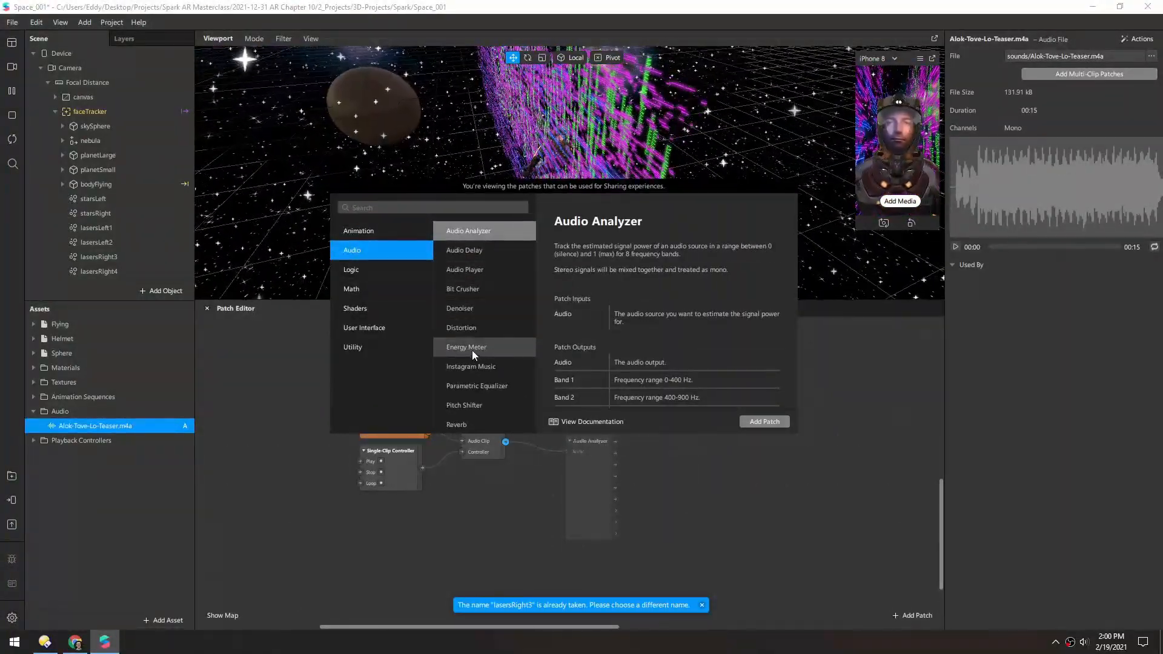
left_click(764, 422)
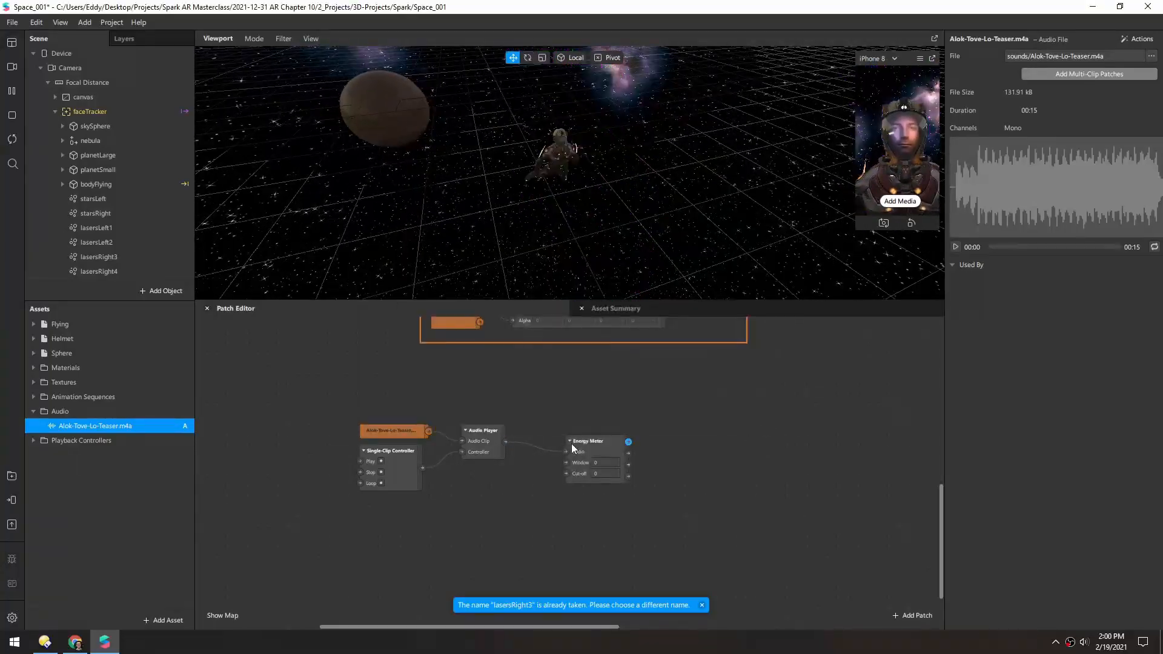
Feed the Audio Player into the Energy Meter and add a speaker with its Audio exposed as a patch
left_click(587, 441)
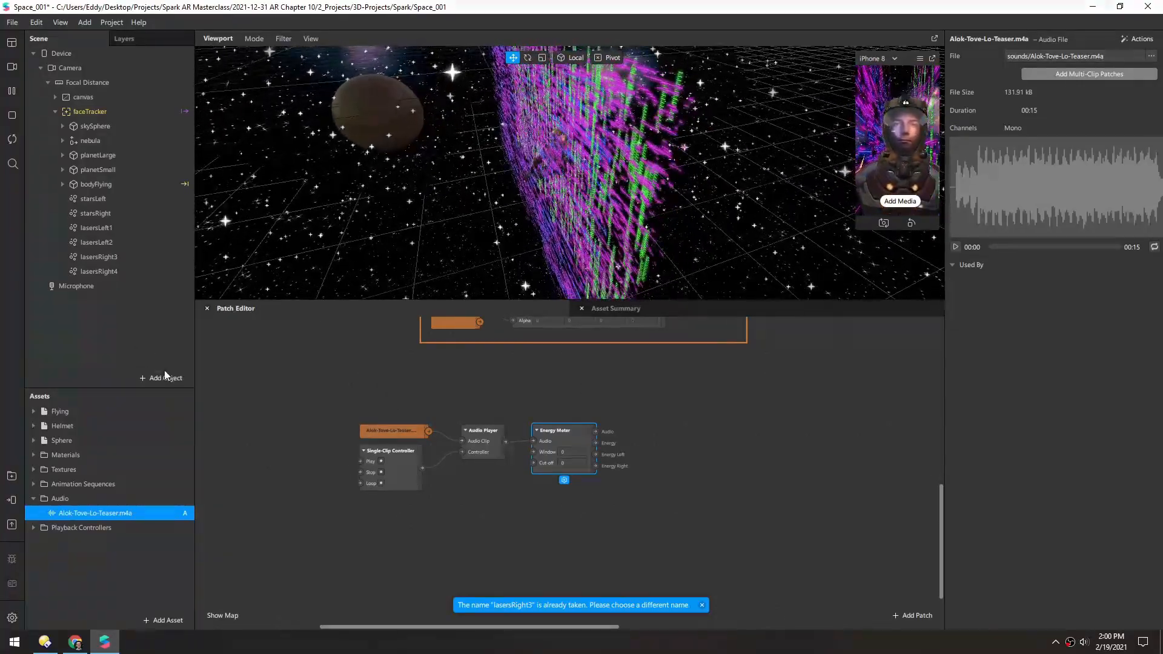
left_click(160, 378)
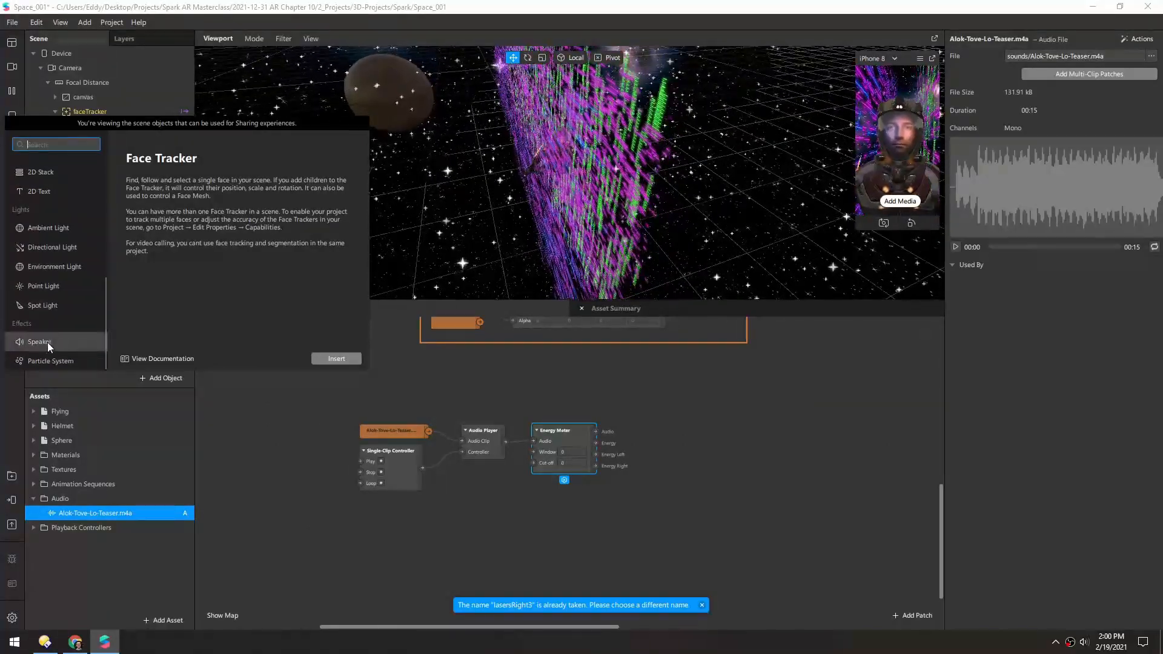
left_click(335, 359)
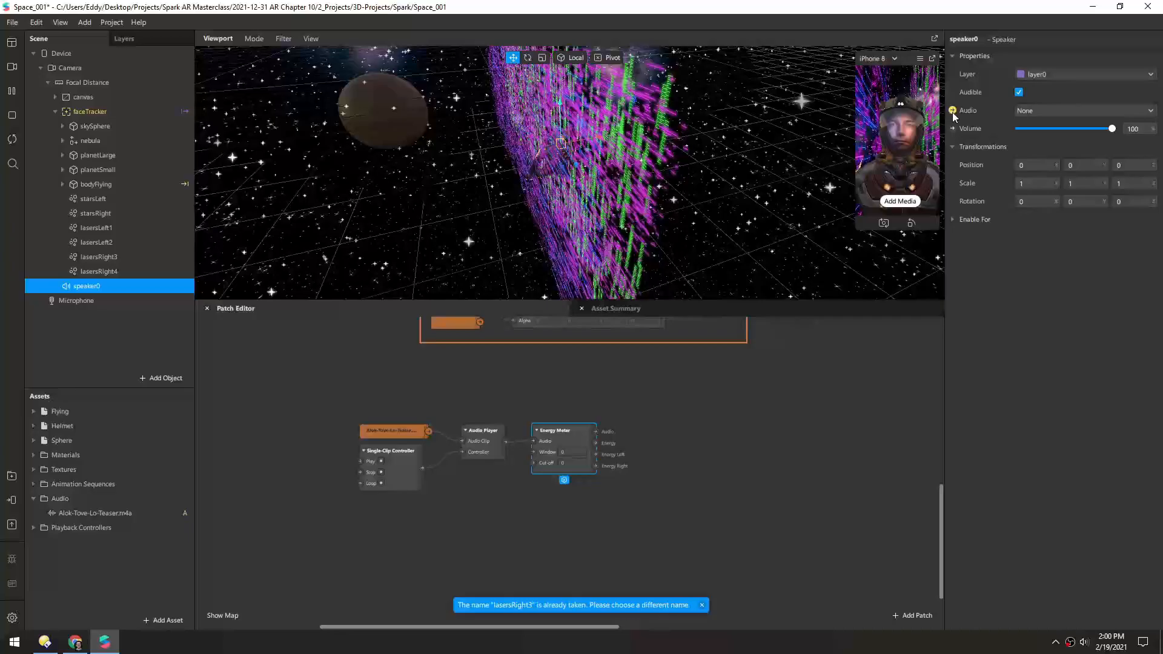
left_click(954, 110)
type("pulse")
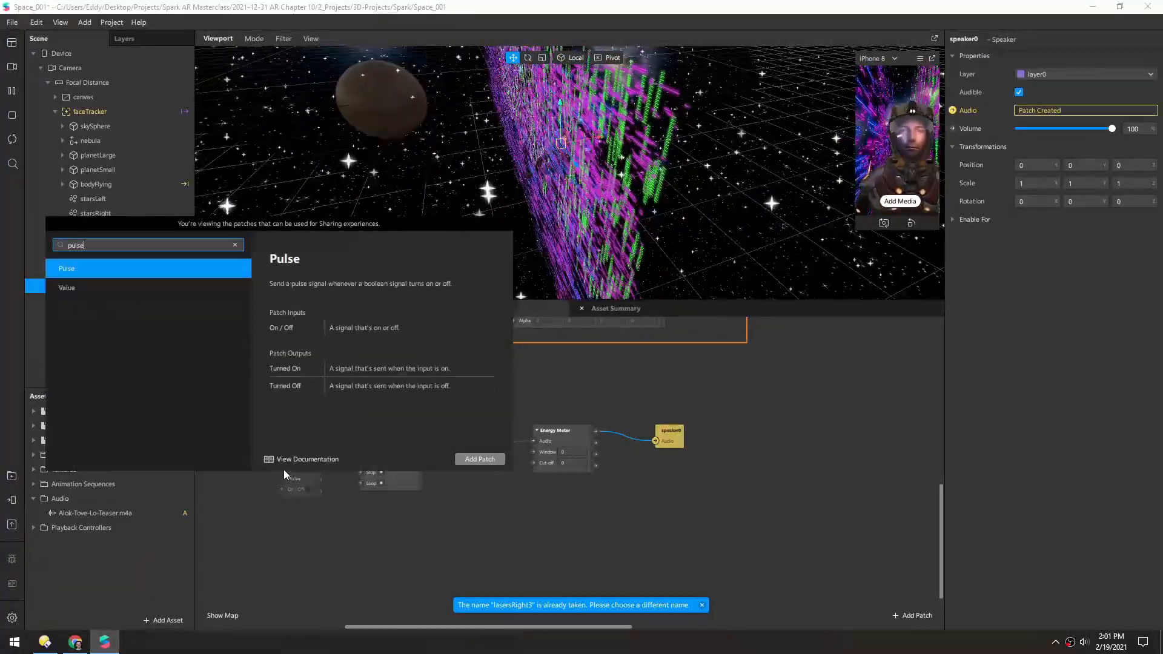
Add a Pulse patch to start the clip controller and lower the speaker volume
left_click(479, 458)
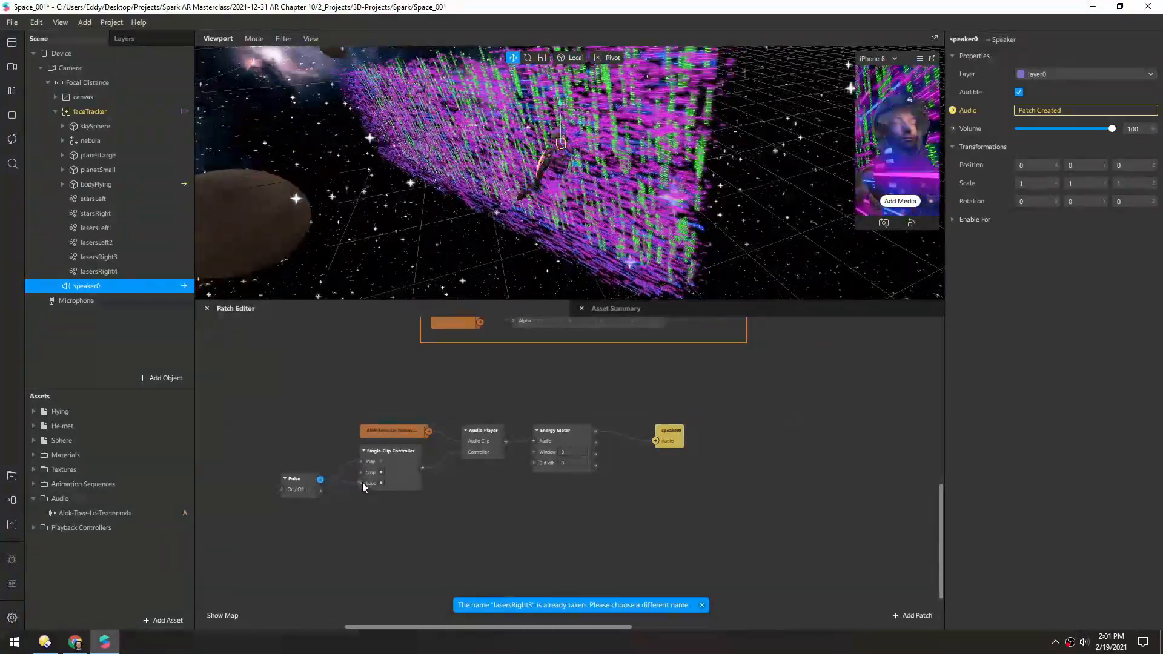
left_click(287, 452)
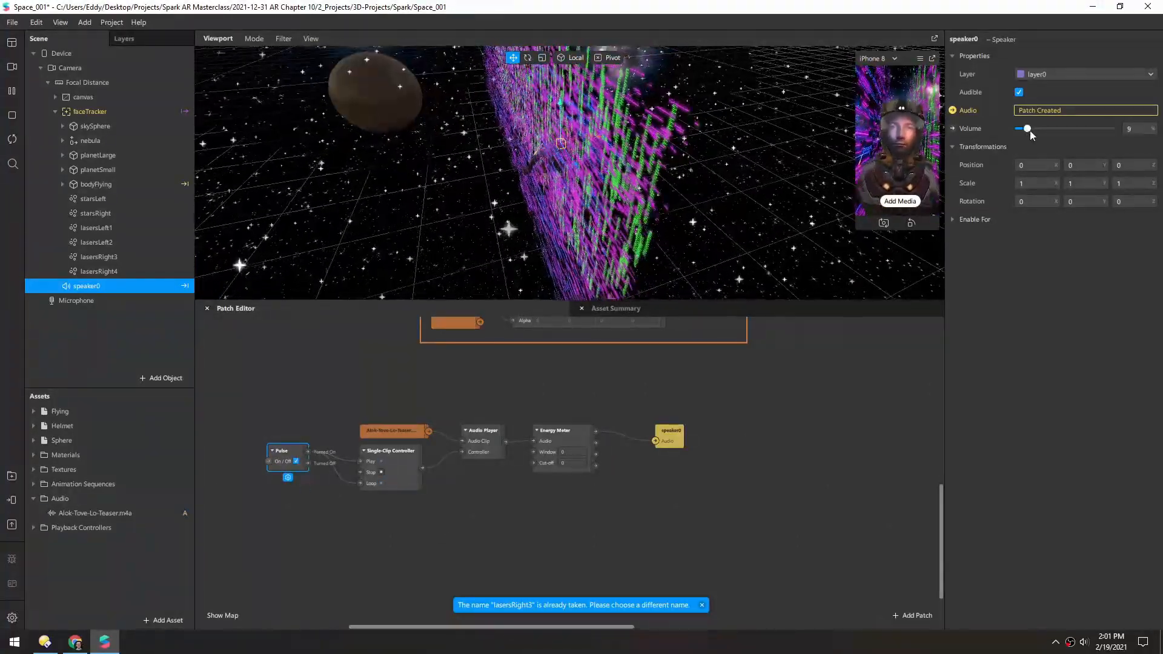
left_click(134, 642)
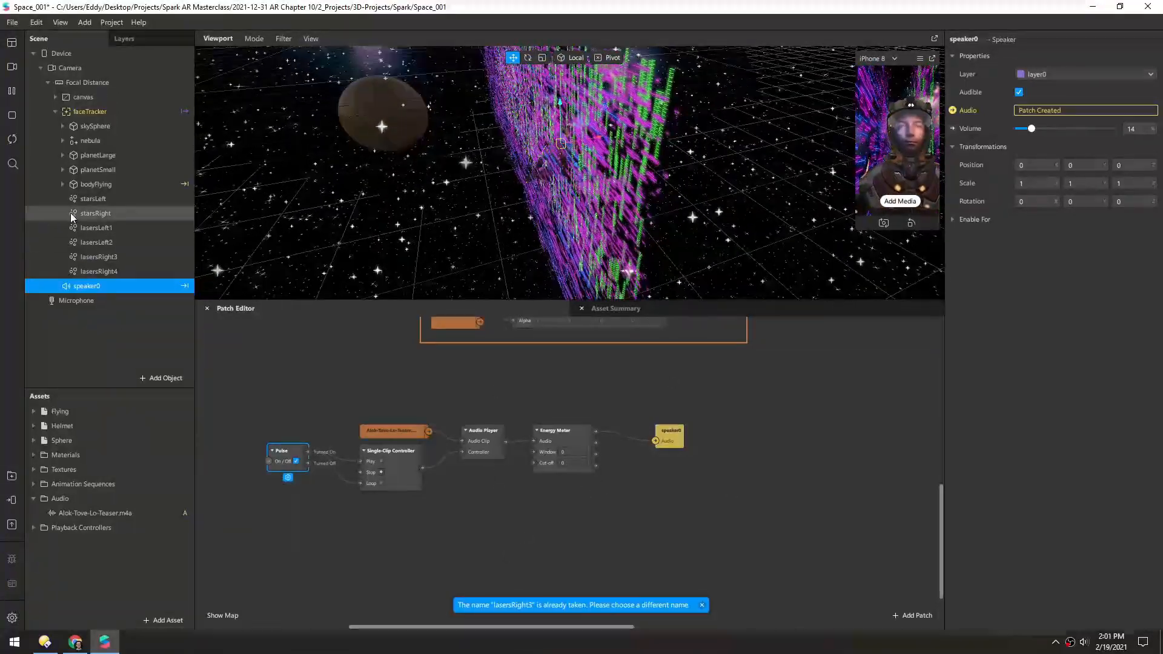
Select the four laser emitters, add a Multiply patch from the Energy Meter to their Birthrate, and replay the music
left_click(99, 271)
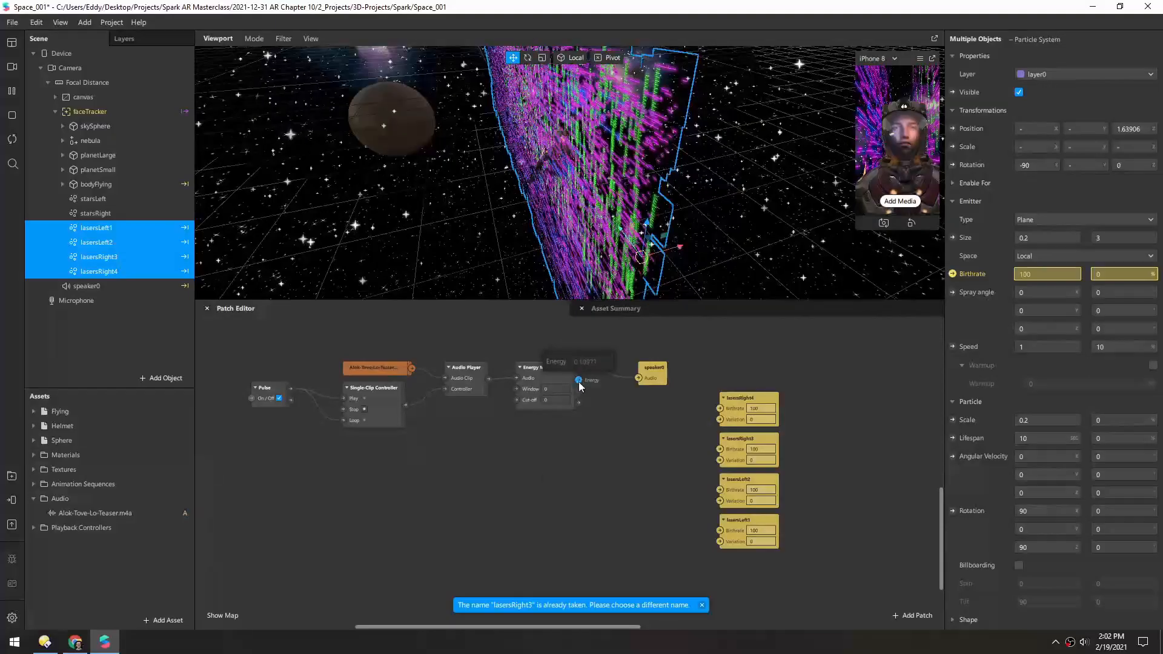
left_click(86, 286)
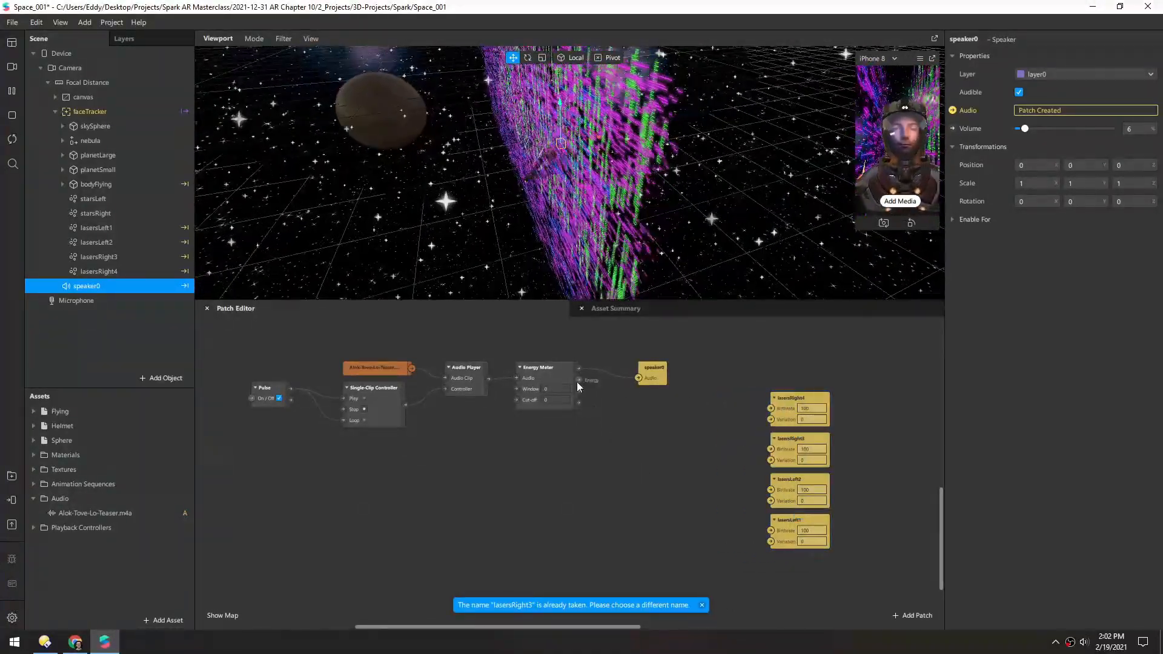
type("mul")
type("100")
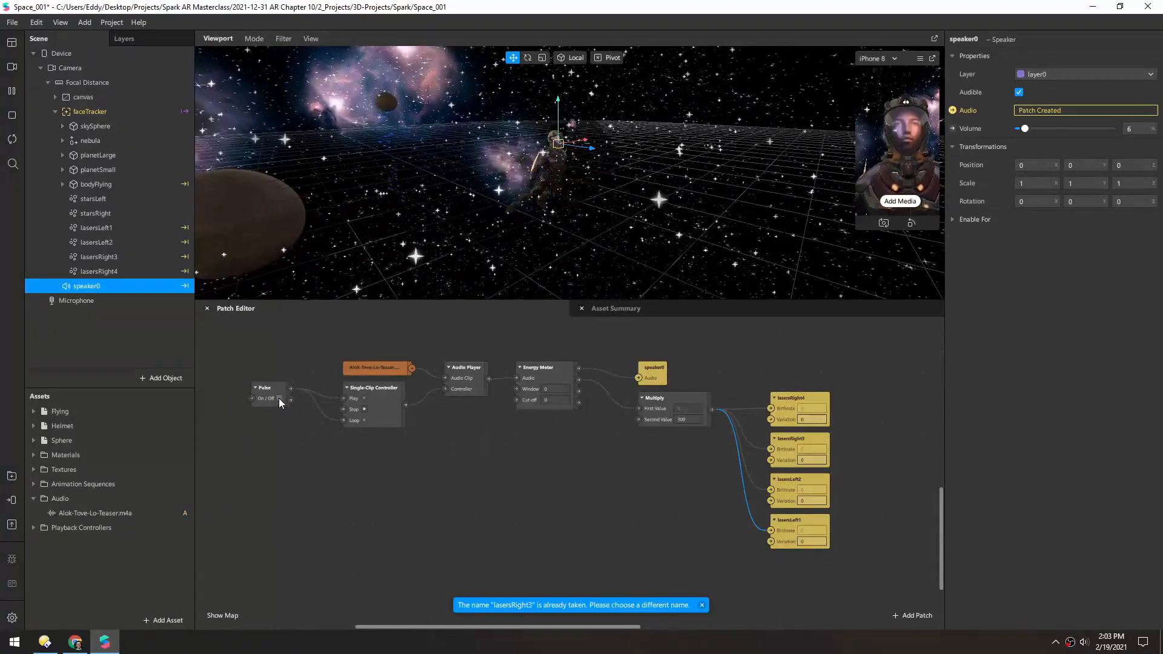
left_click(279, 399)
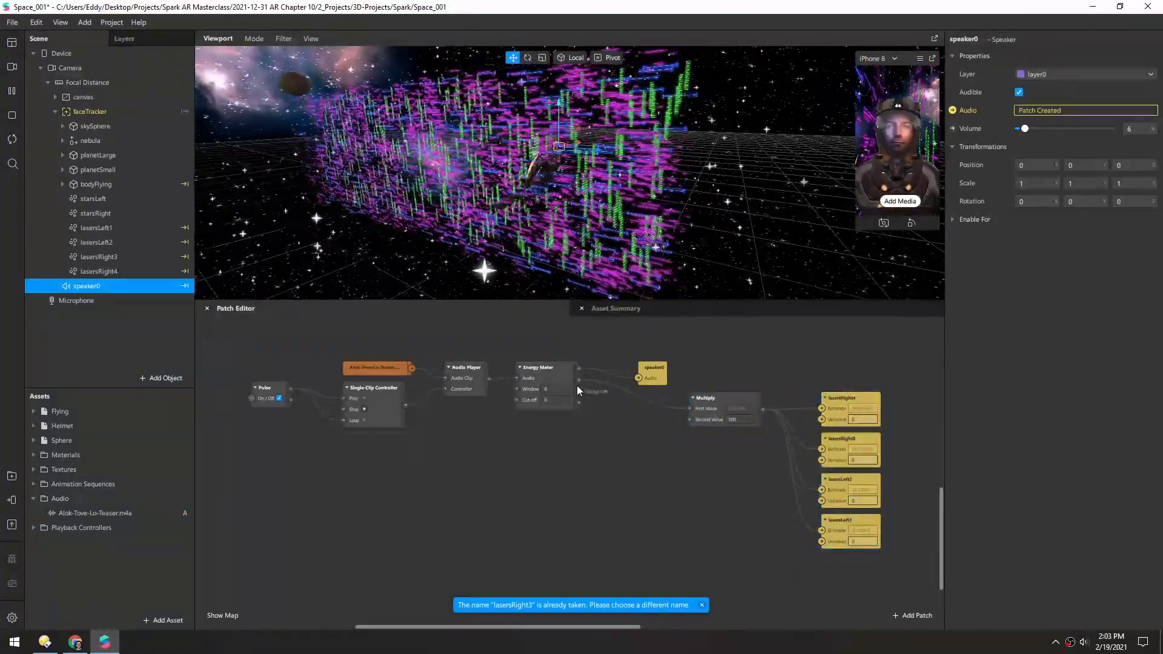
Insert a Subtract patch with second value 0.1 between the Energy Meter and Multiply
left_click(918, 616)
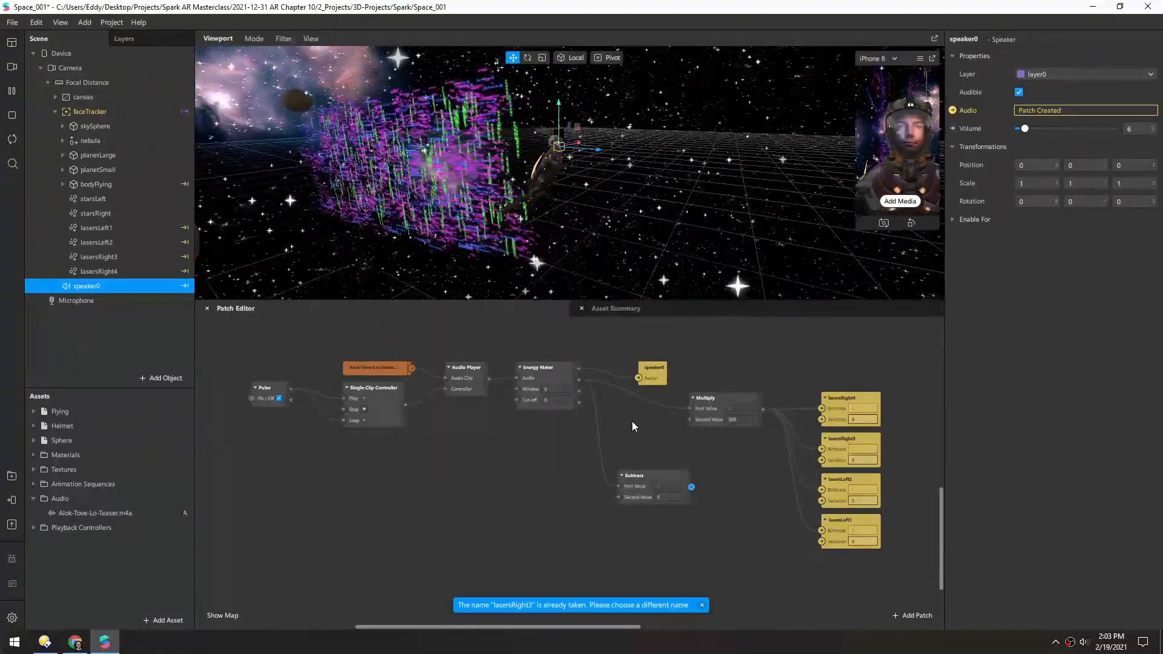
left_click(633, 475)
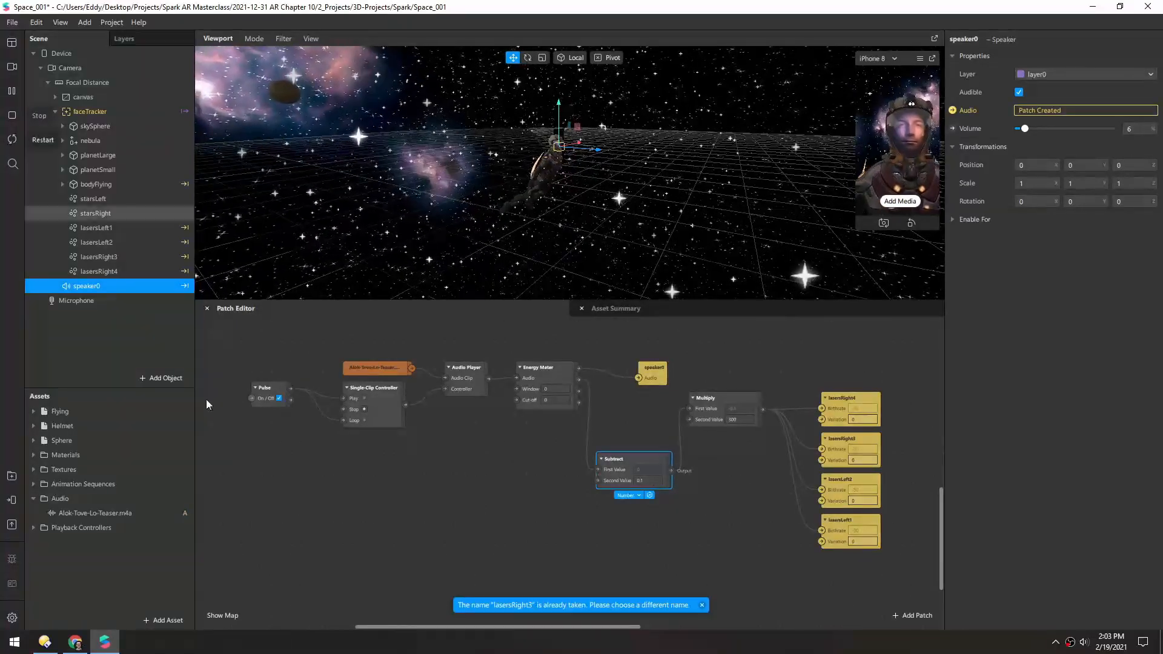
left_click(263, 387)
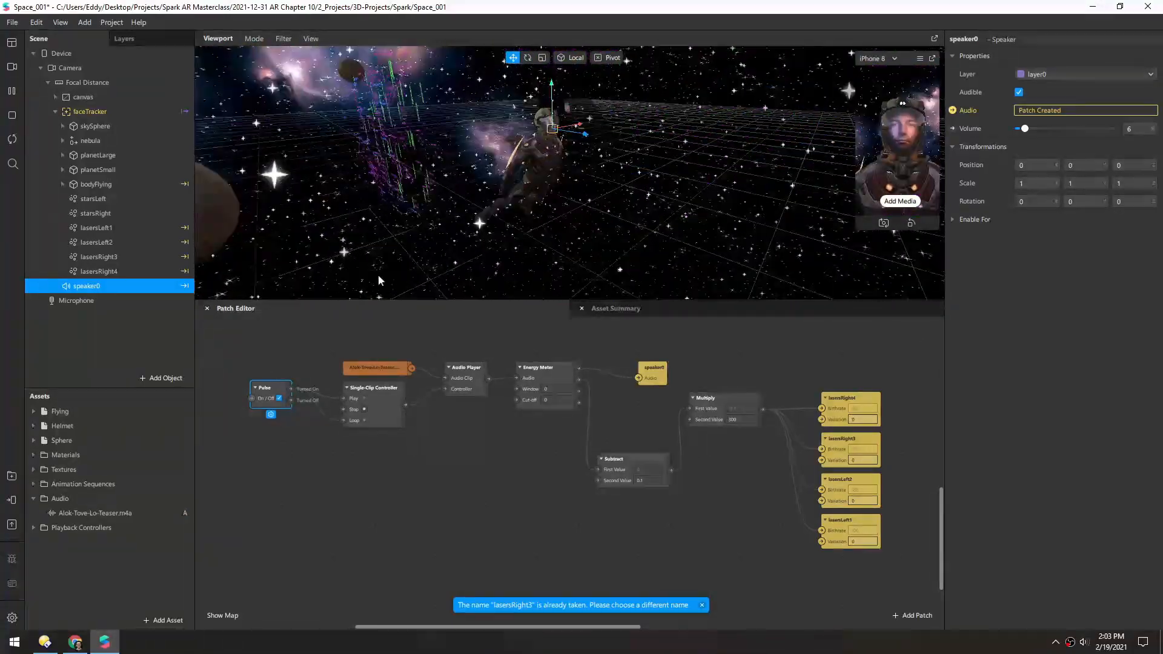
Select all four laser emitters and wire a second Multiply patch from the energy chain to their Speed inputs
left_click(96, 228)
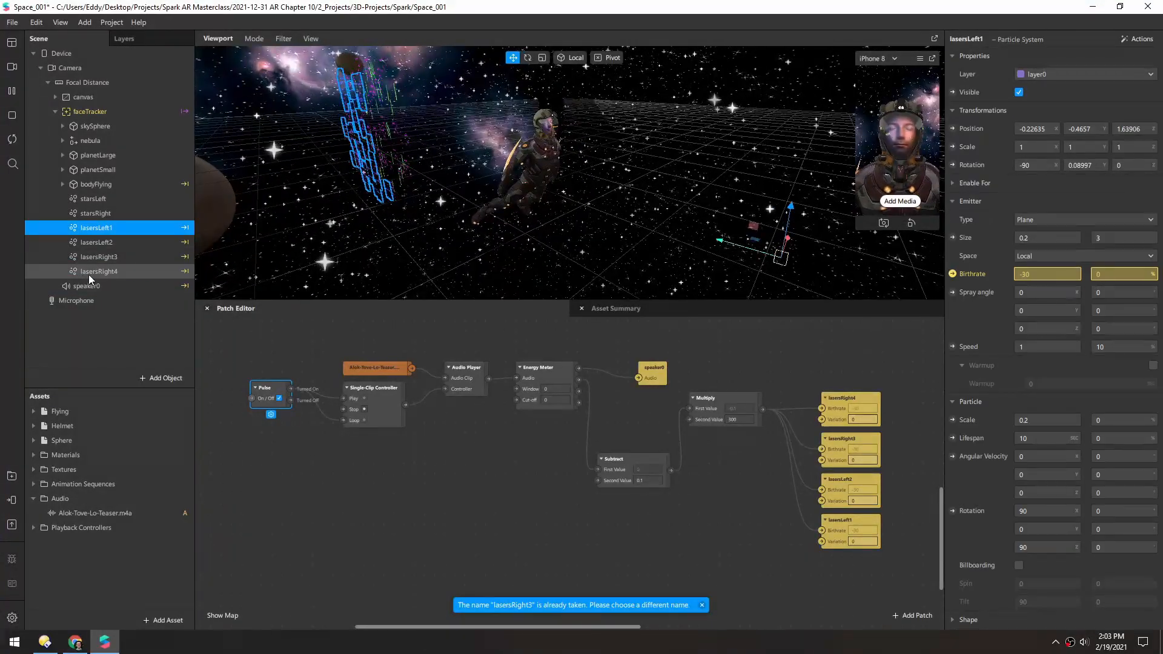
left_click(100, 270)
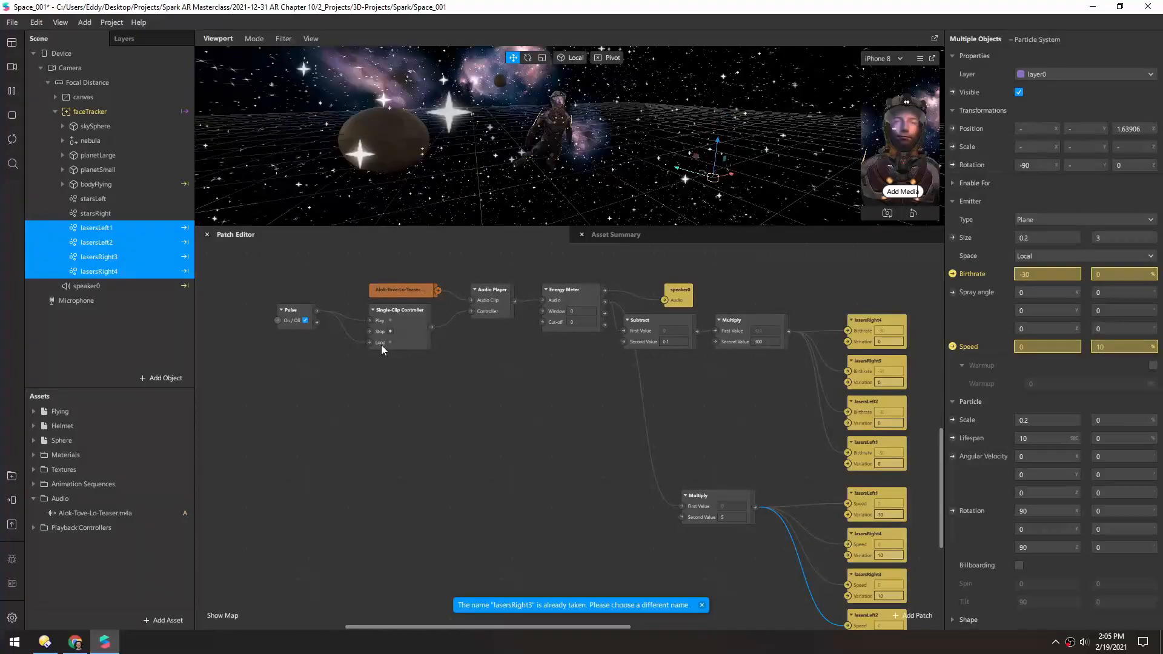
left_click(399, 309)
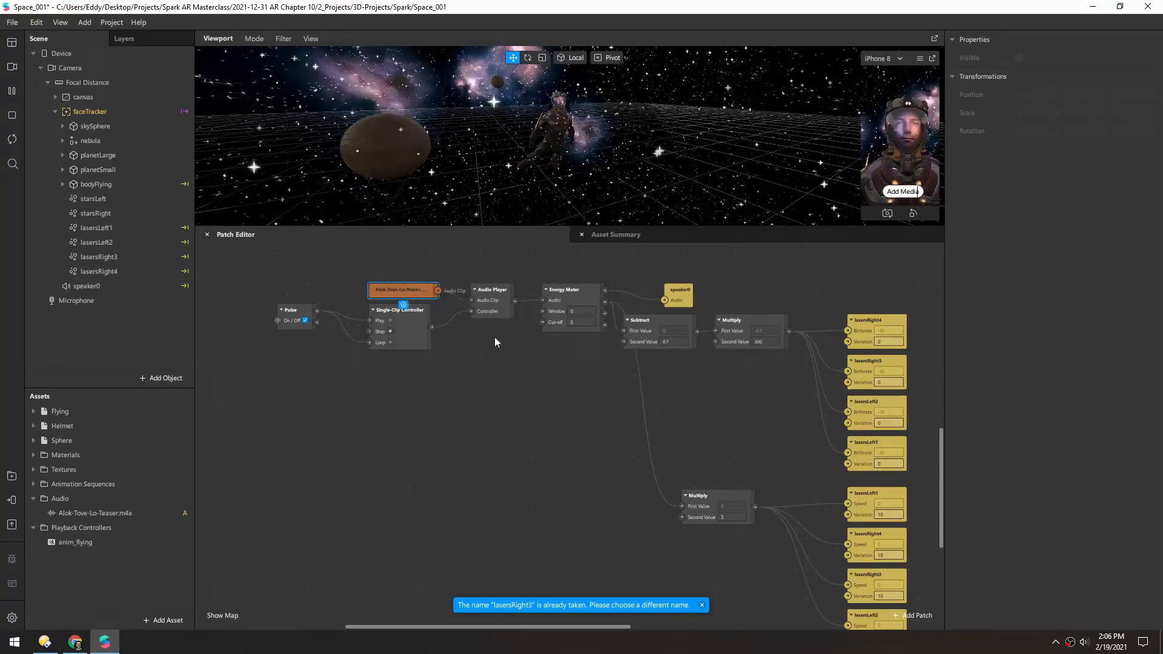
left_click(567, 289)
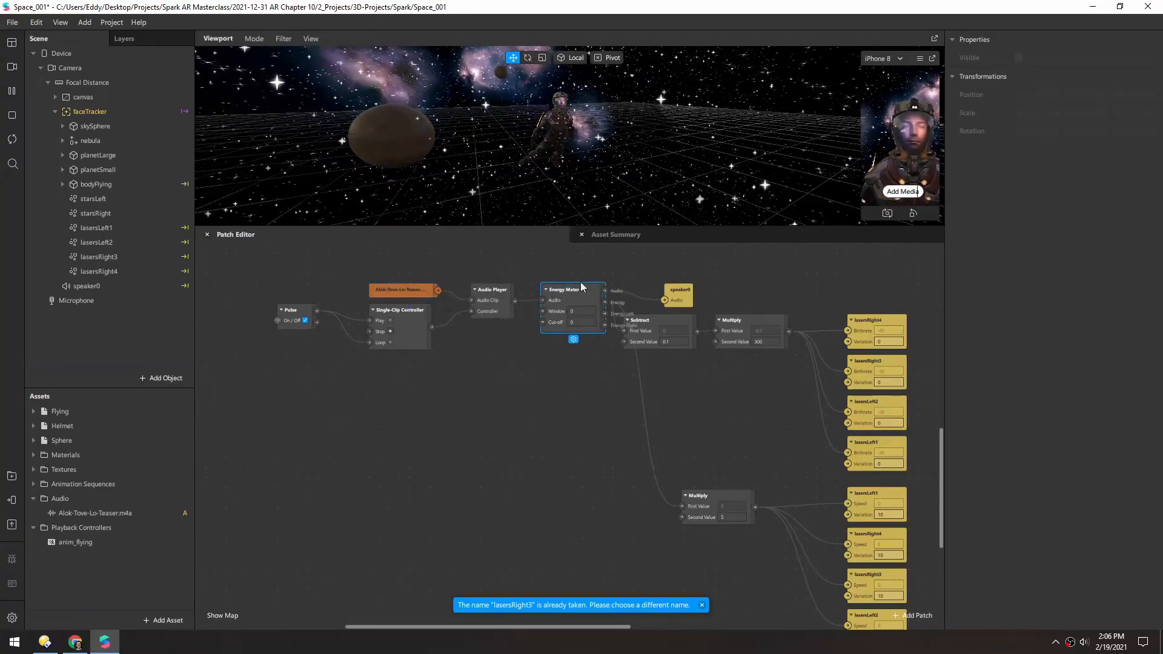